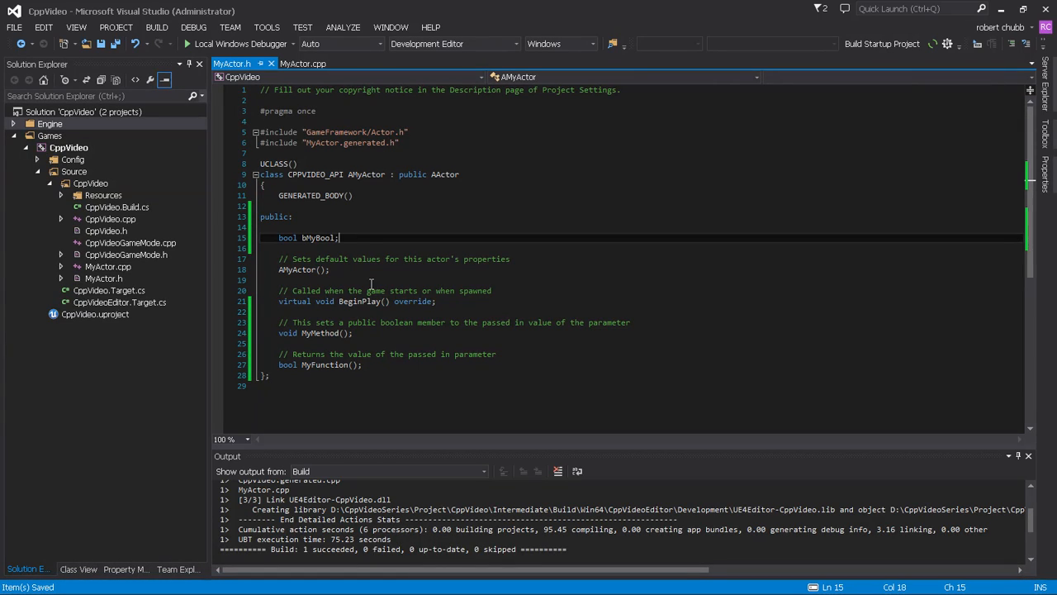
Step: Append ', bMyBool2' to the bMyBool declaration so both booleans share one statement
left_click(355, 334)
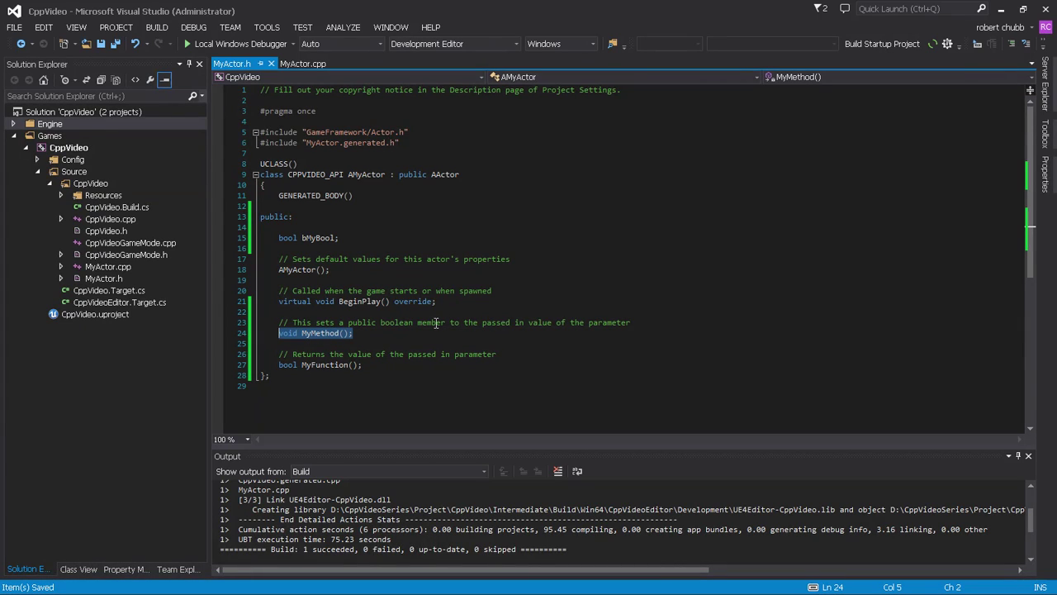
mouse_move(317, 339)
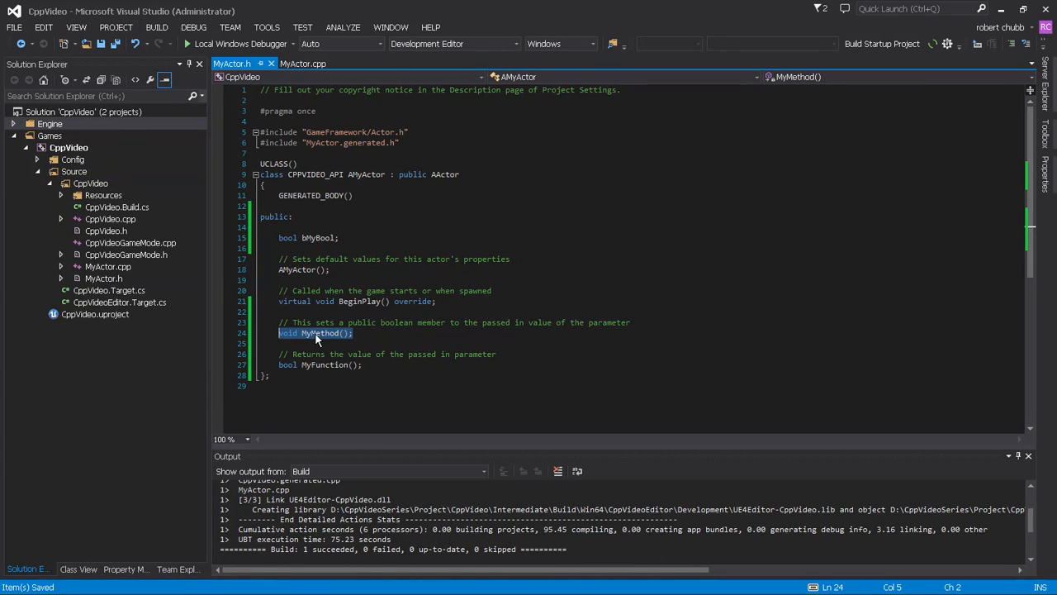
mouse_move(347, 357)
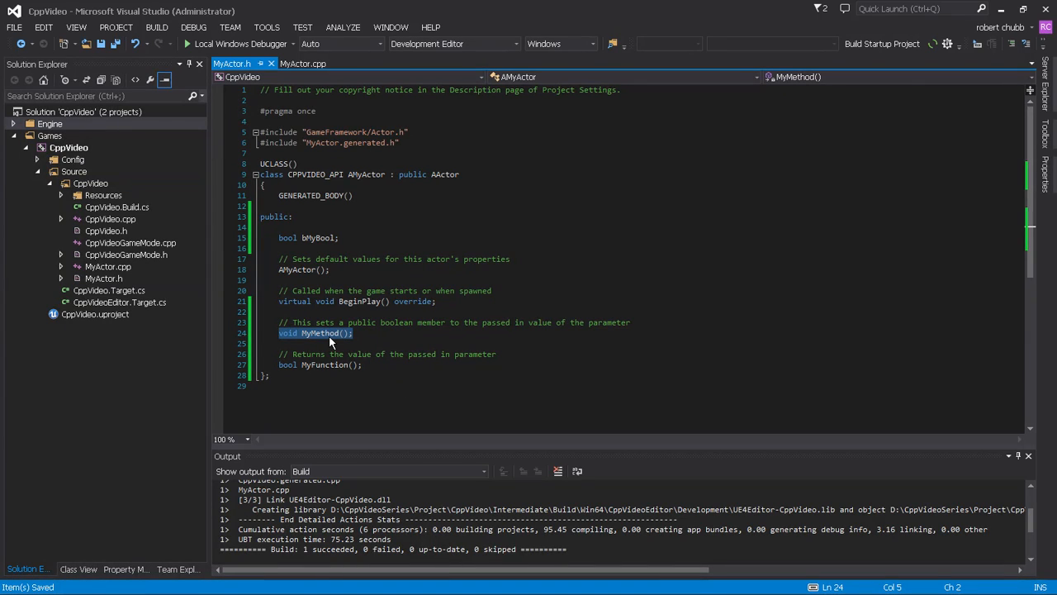
mouse_move(316, 238)
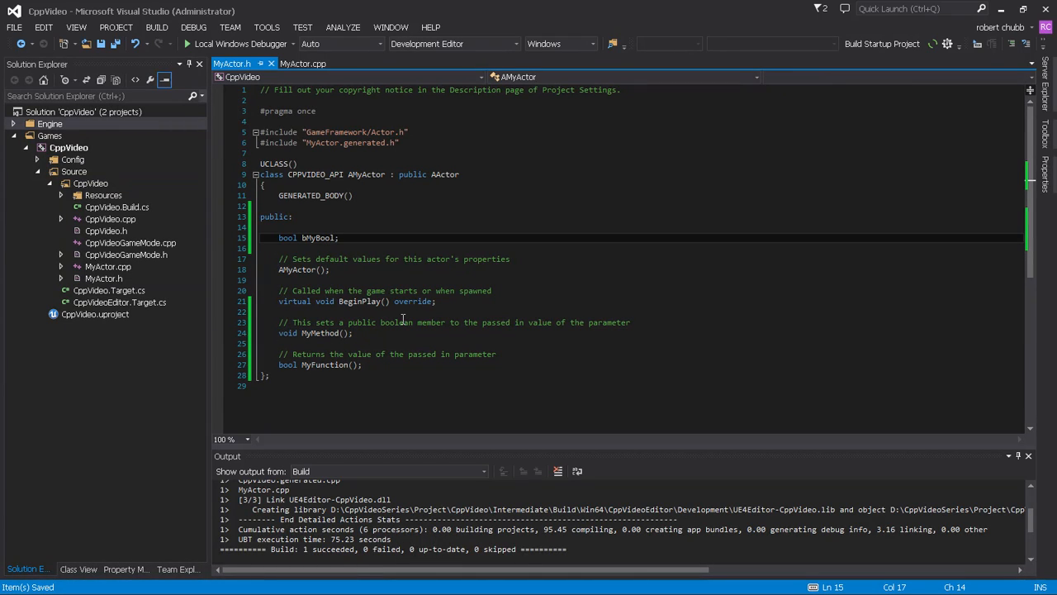
type(",")
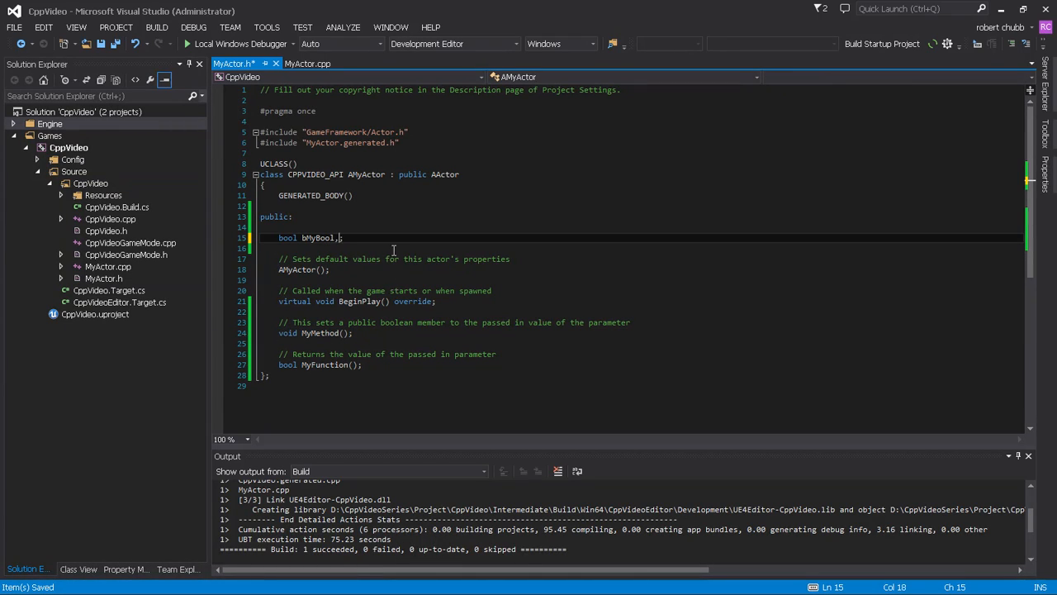
type("b")
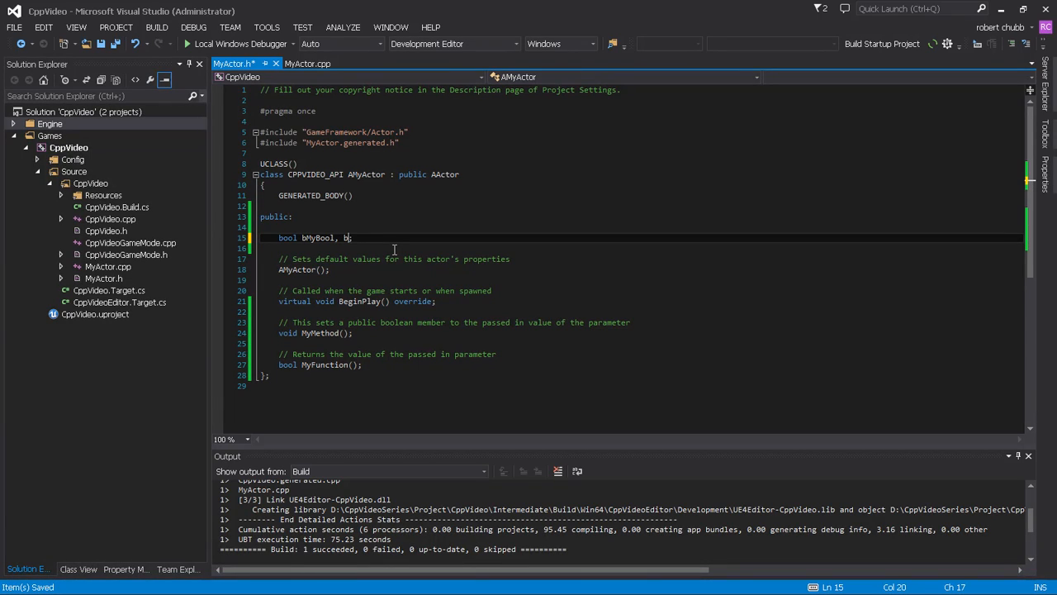
type("MyBool2")
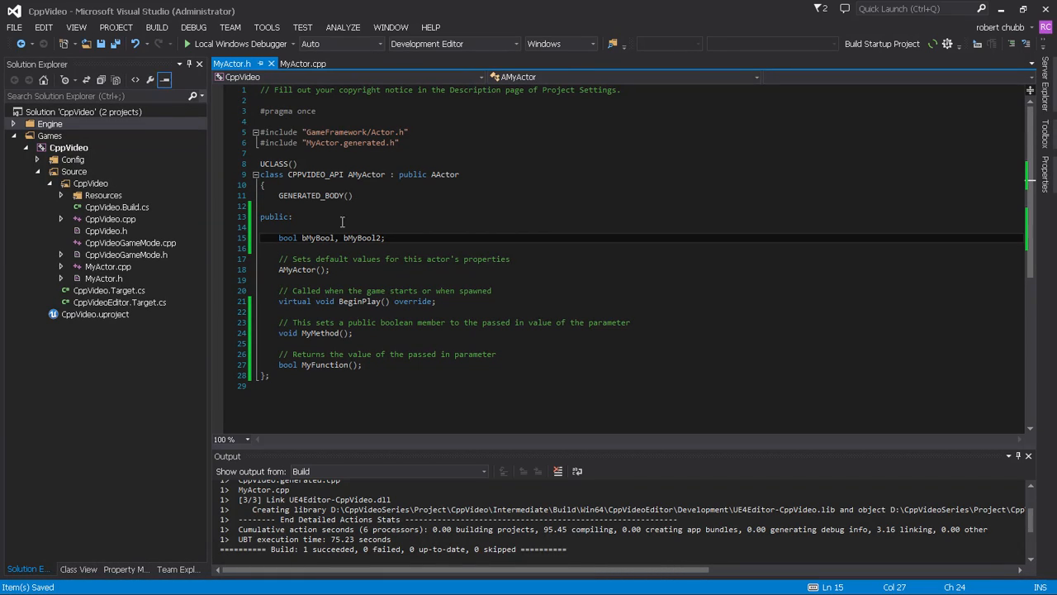
key("Return")
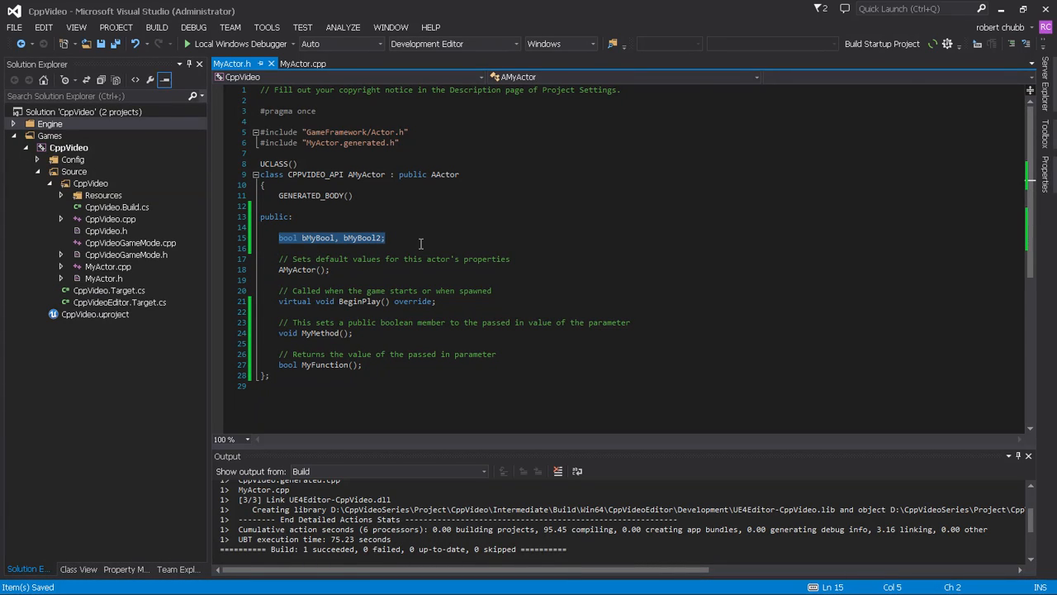
Step: Check the names bMyBool and bMyBool2 in the declaration and save MyActor.h
left_click(293, 238)
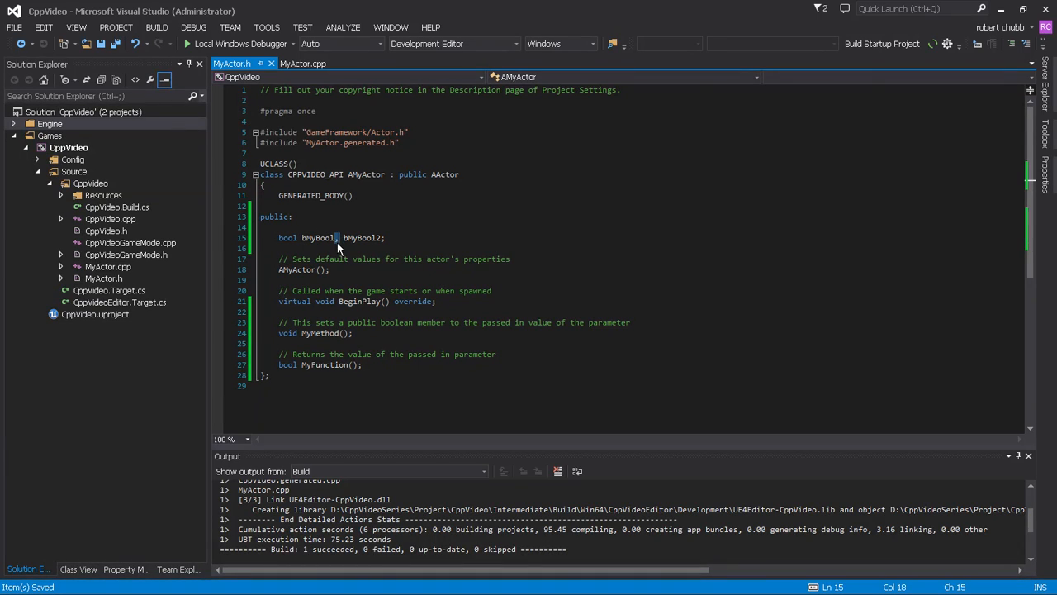
double_click(318, 238)
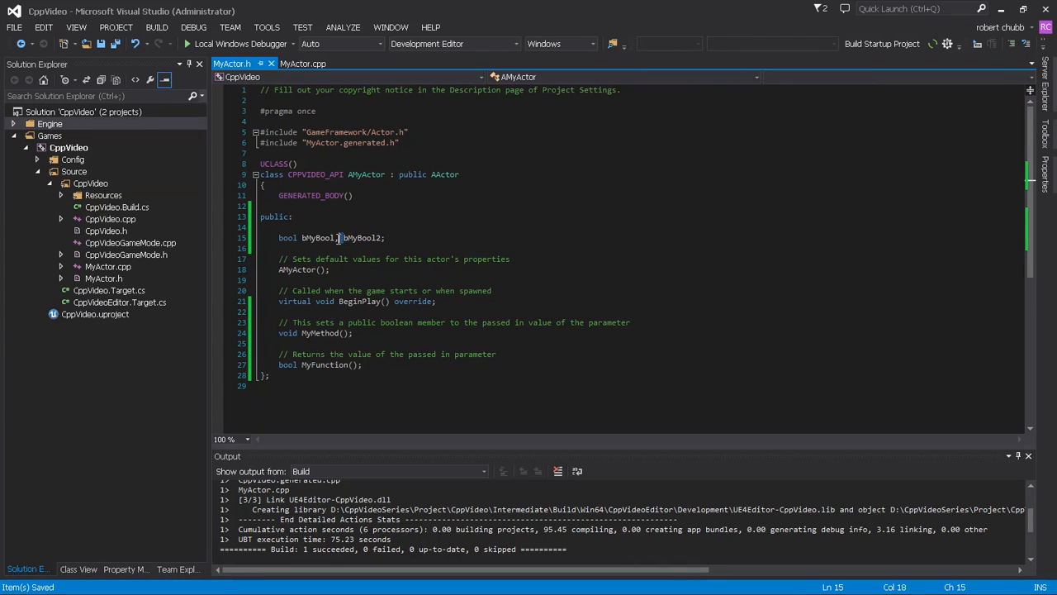
left_click(339, 238)
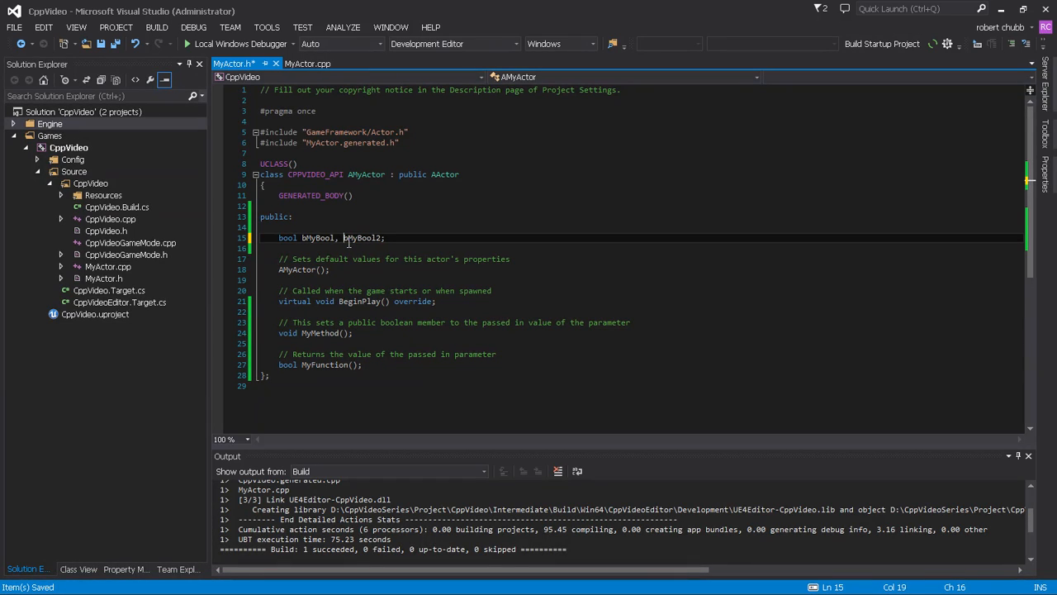
double_click(364, 238)
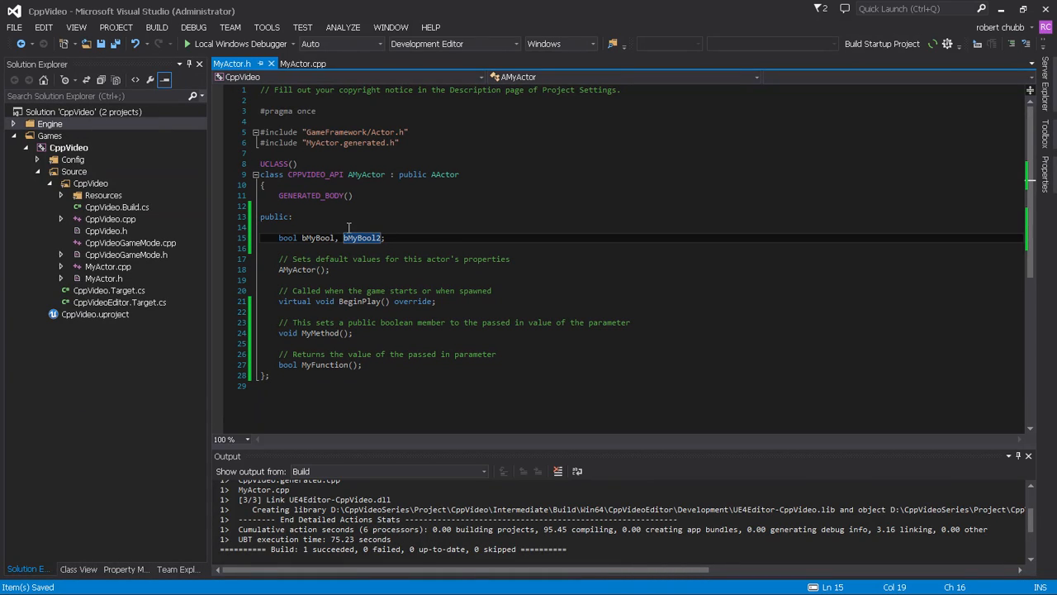
left_click(304, 63)
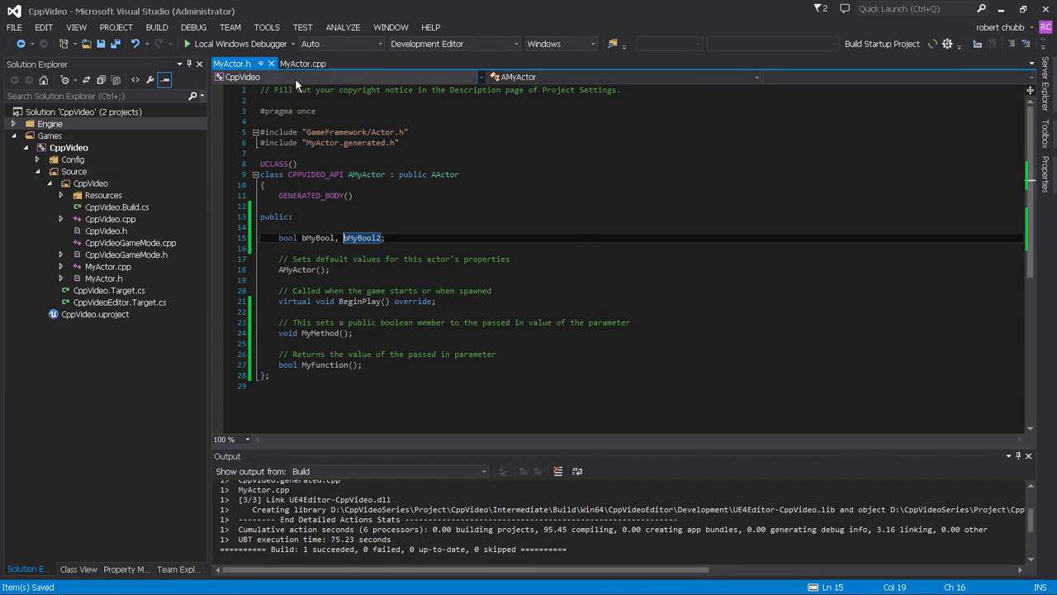
left_click(304, 62)
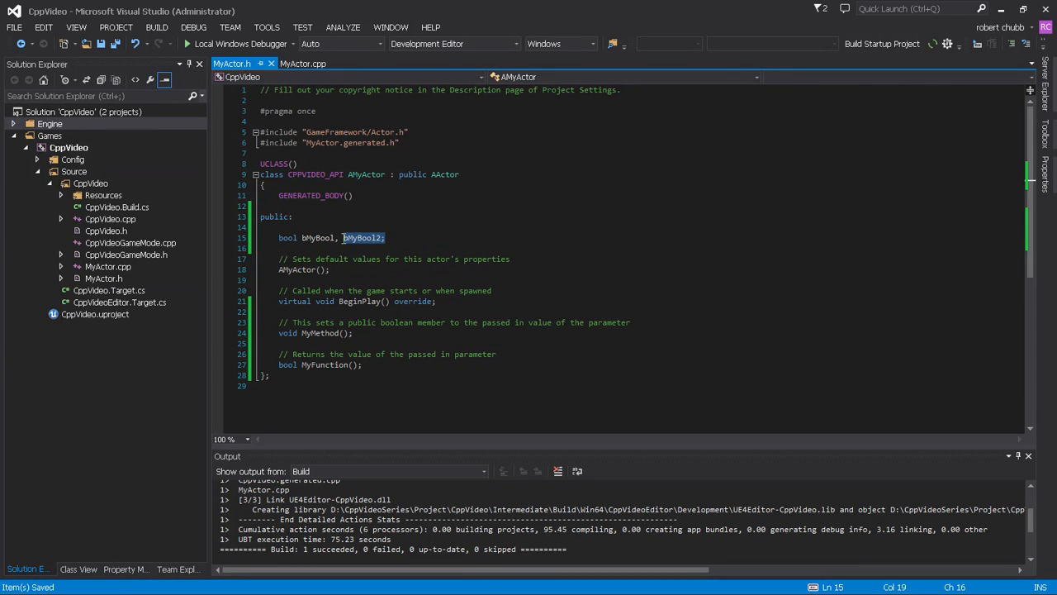
Step: In MyActor.cpp's constructor add 'bMyBool2 = true;' below 'bMyBool = false;'
left_click(304, 63)
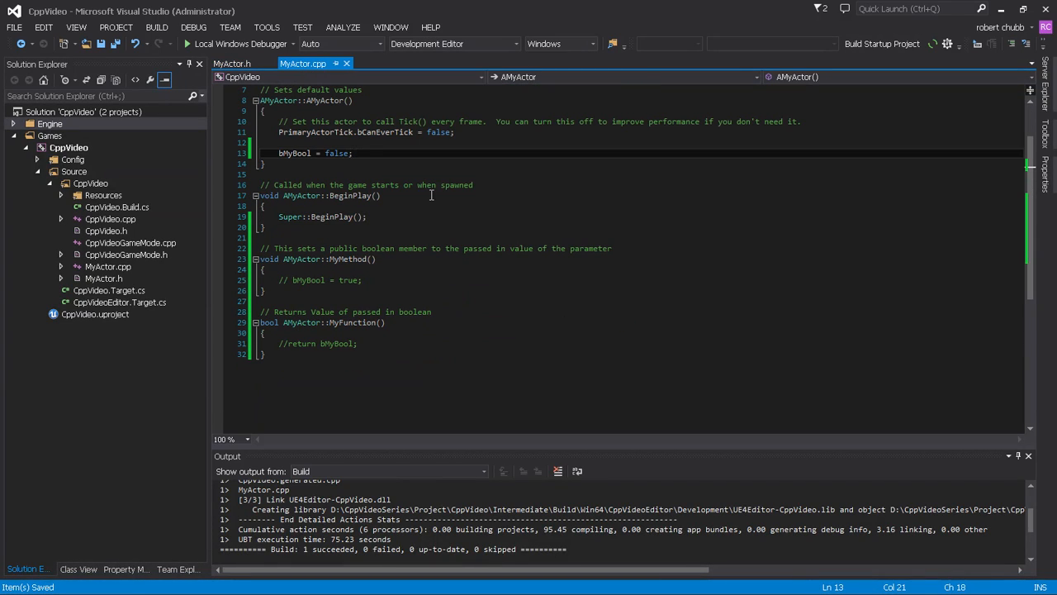
type("b")
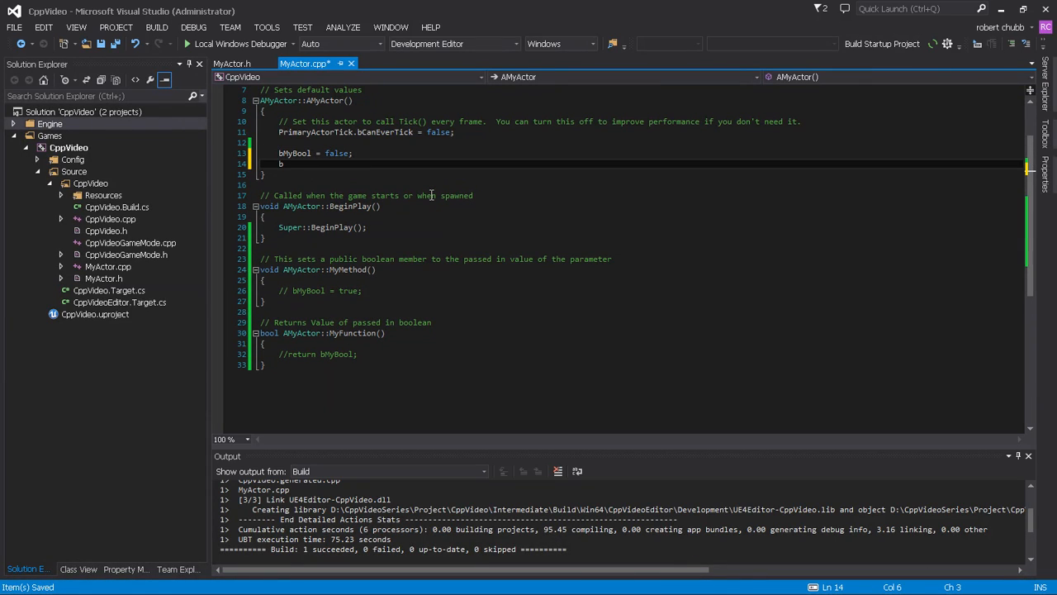
type("MyBool2 = true;")
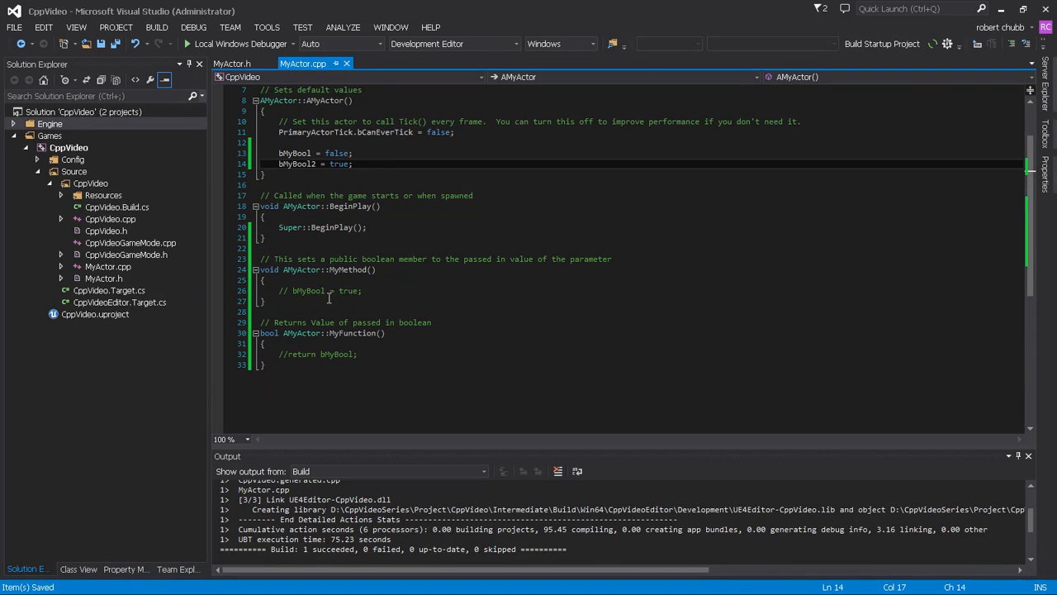
Step: Comment out the bMyBool line inside MyMethod with '//' and return to MyActor.h
left_click(285, 290)
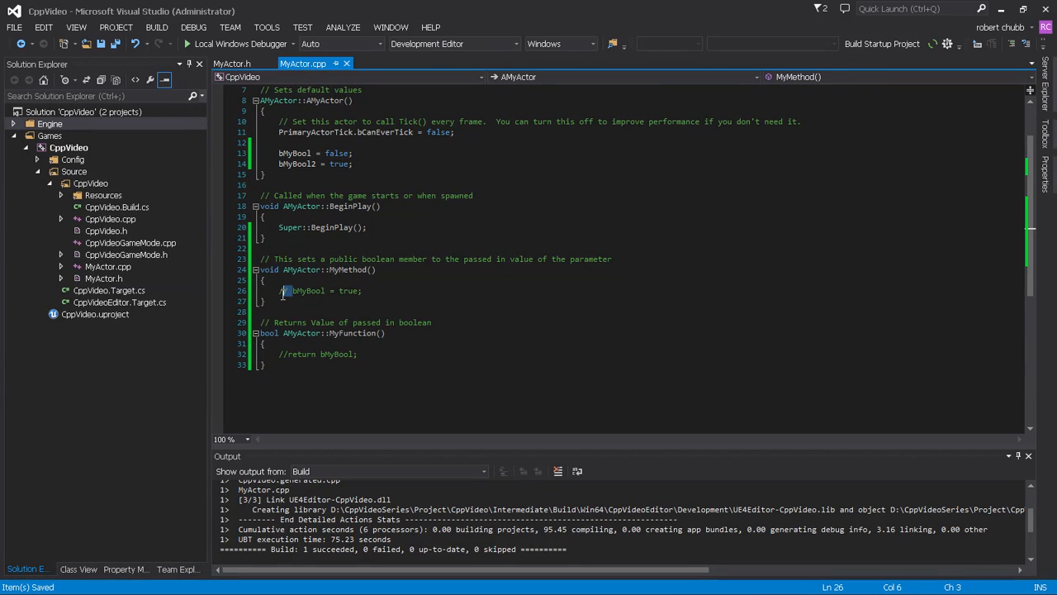
double_click(294, 291)
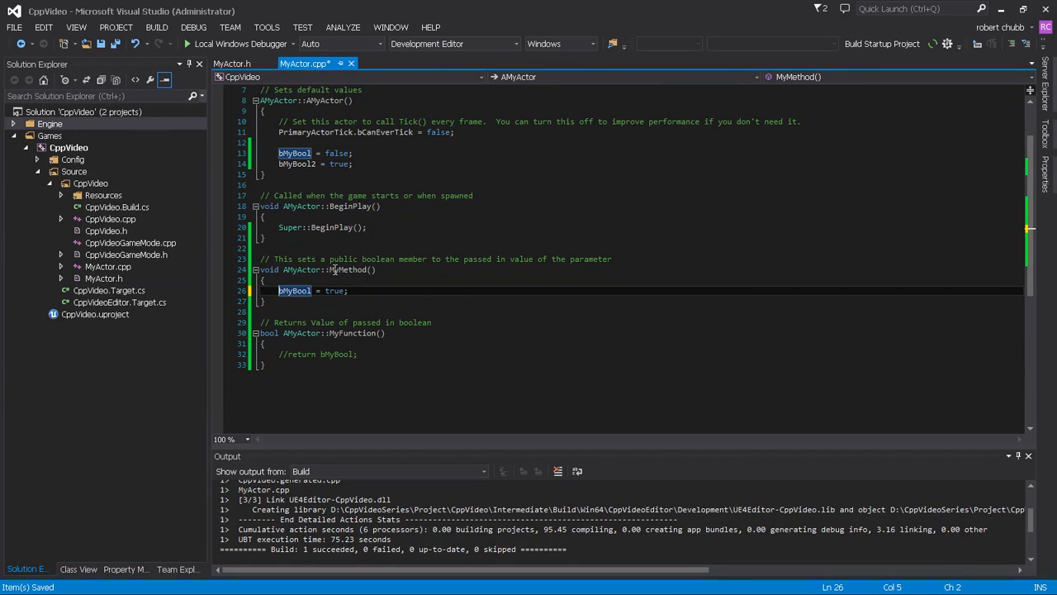
mouse_move(327, 287)
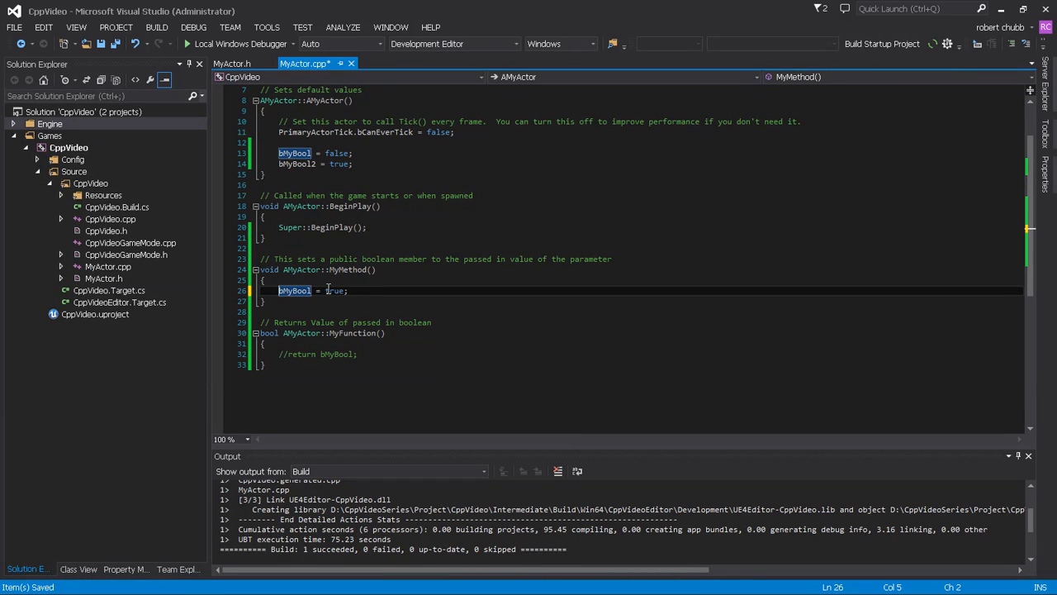
type("//")
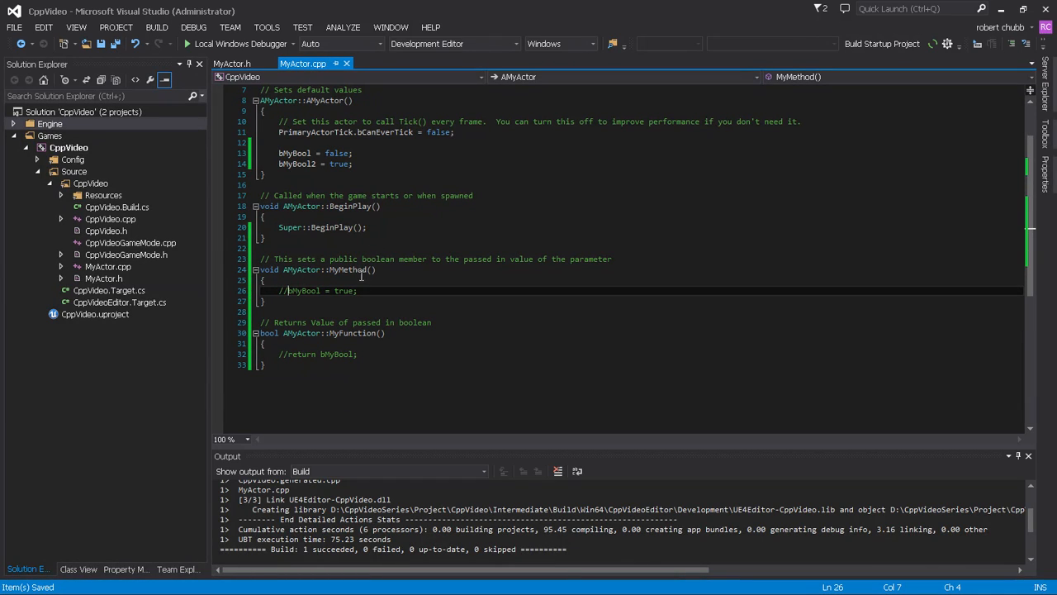
left_click(231, 63)
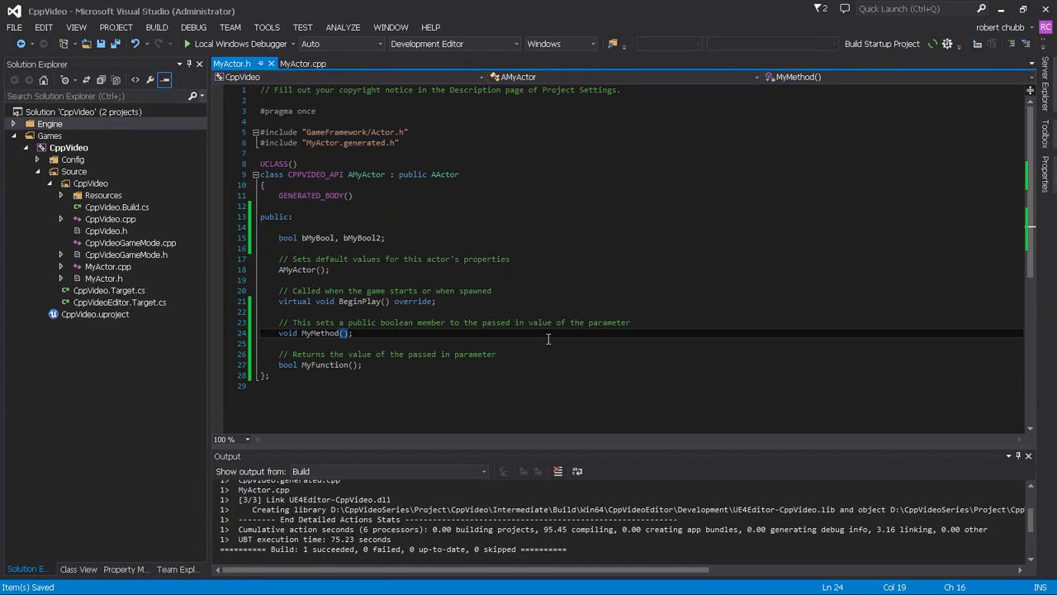
Step: Start declaring 'bool MyFunction' in MyActor.h, removing a stray comma after bMyBoolParam
type("bo")
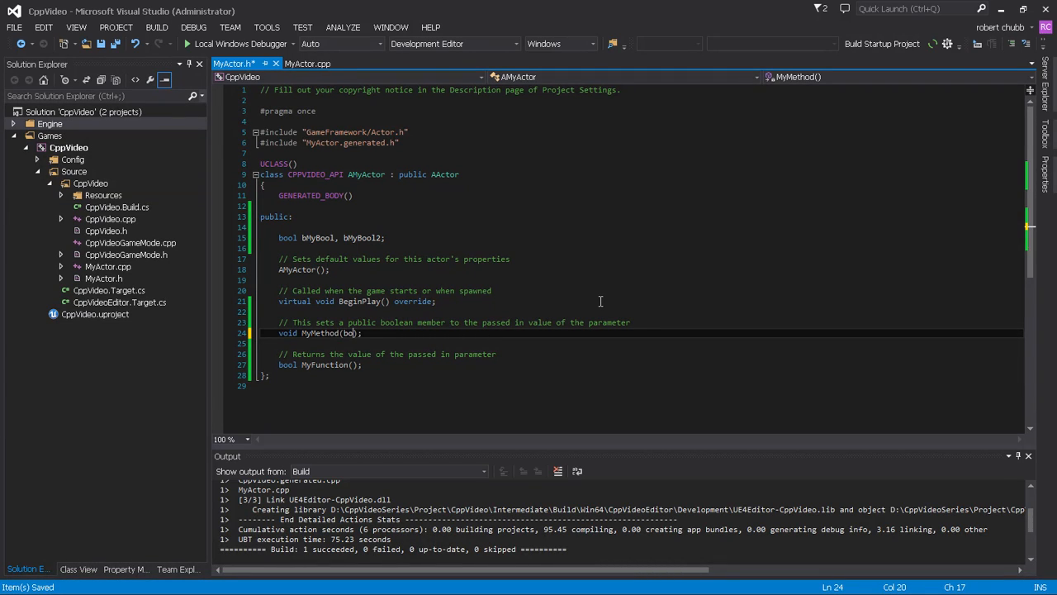
type("ol")
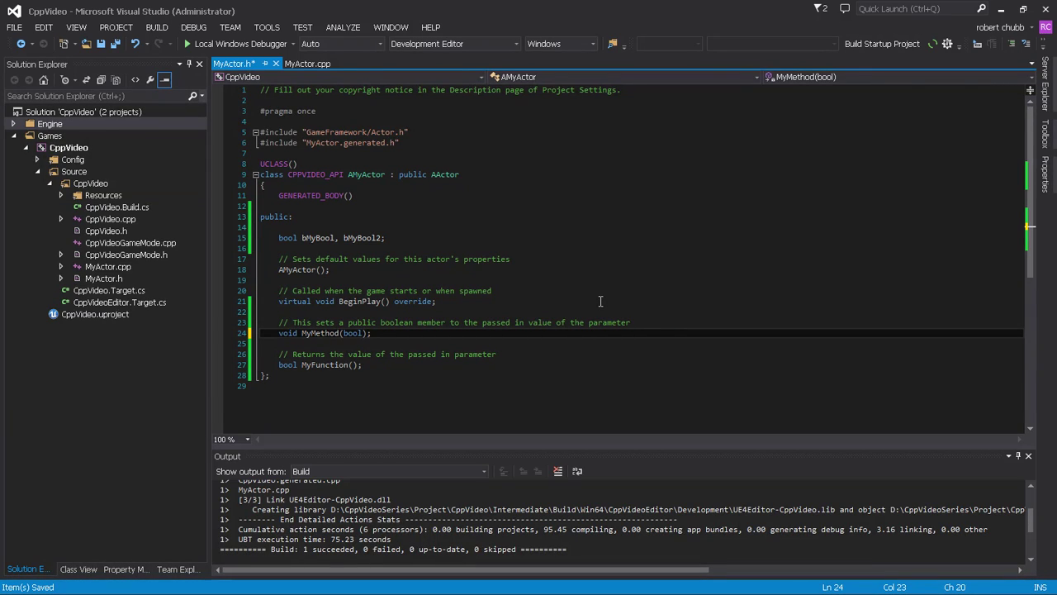
type("bMyBoolParam")
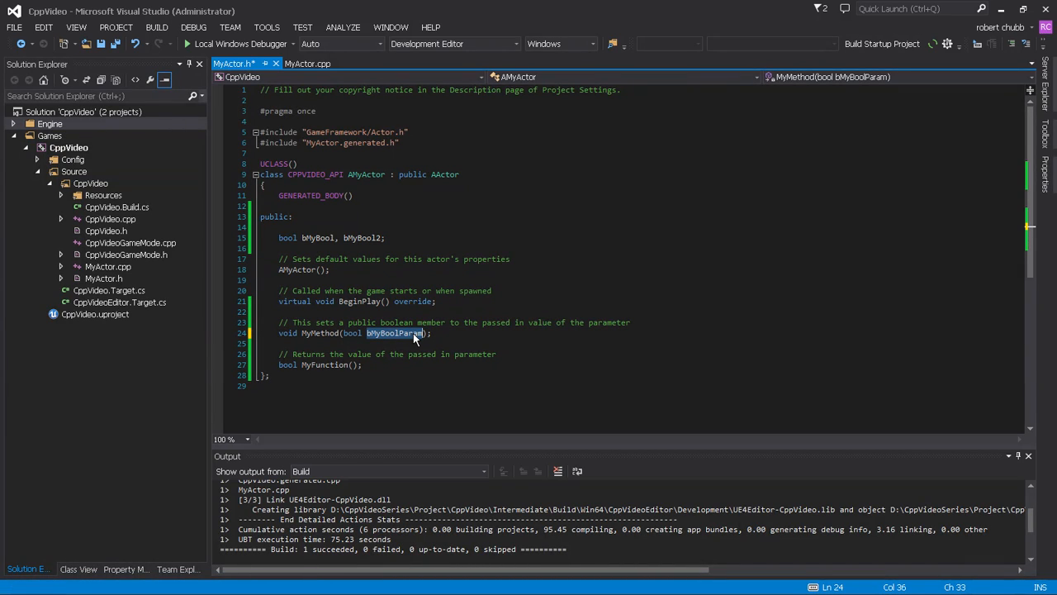
left_click(535, 334)
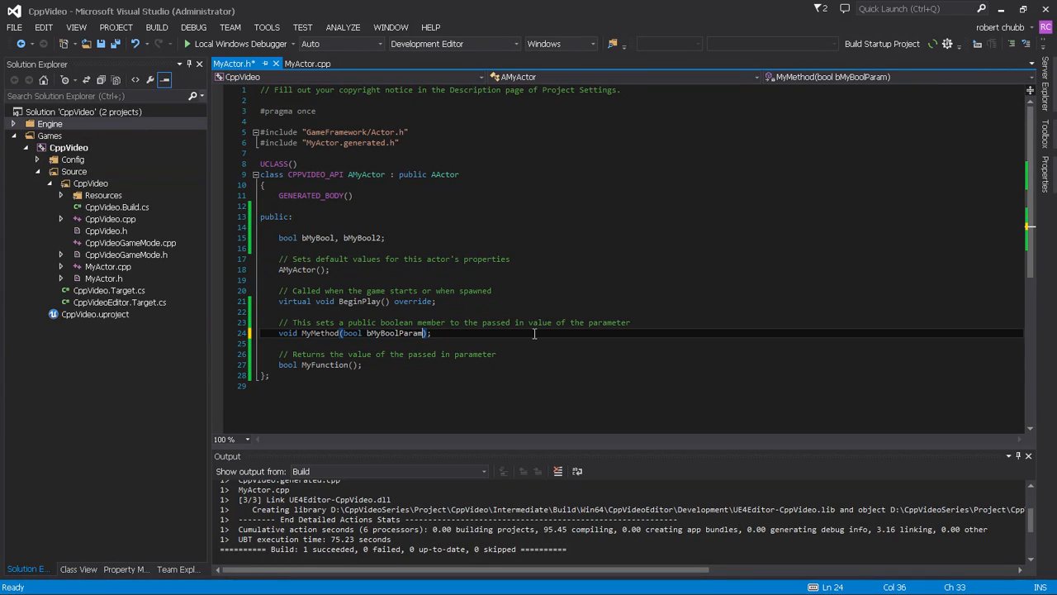
type("=")
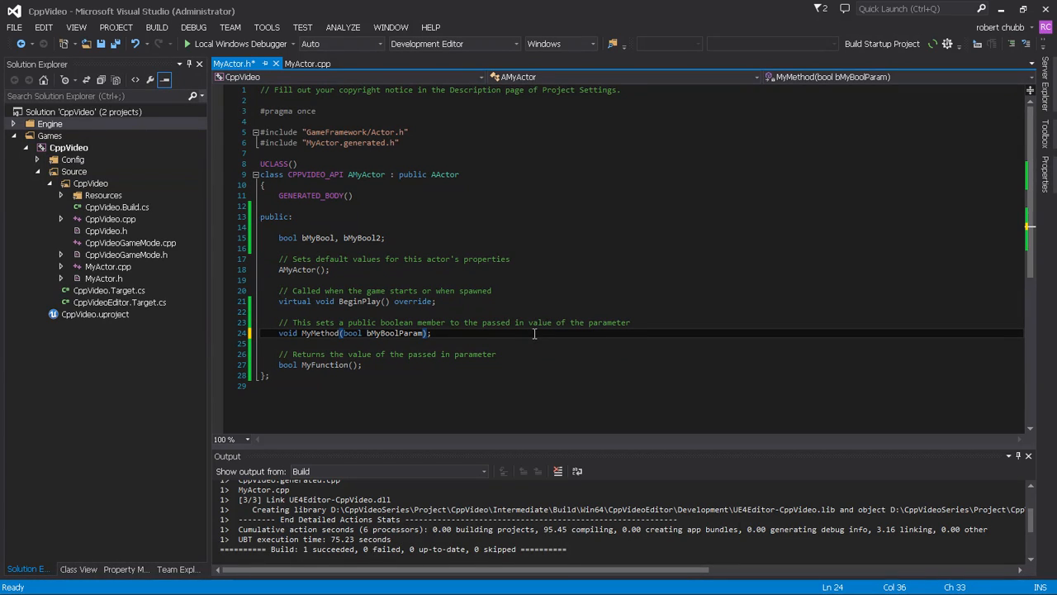
type(",")
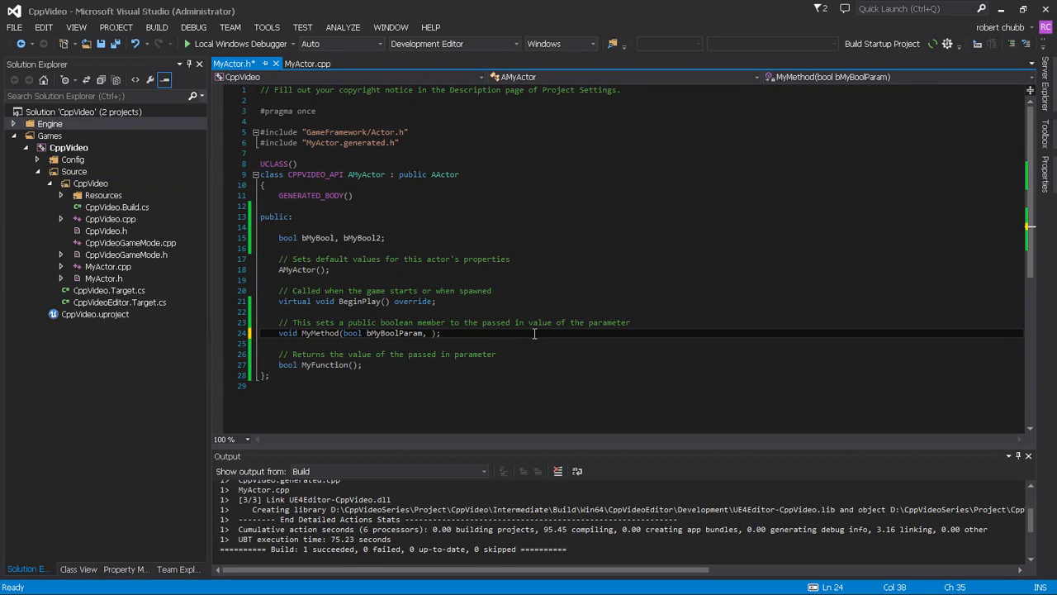
key("Backspace")
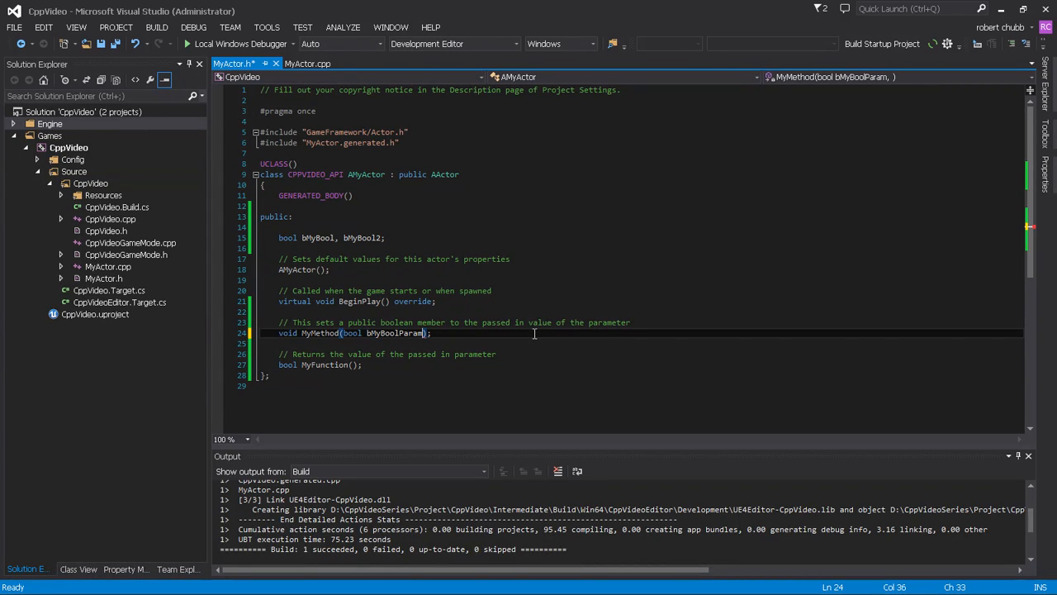
mouse_move(436, 314)
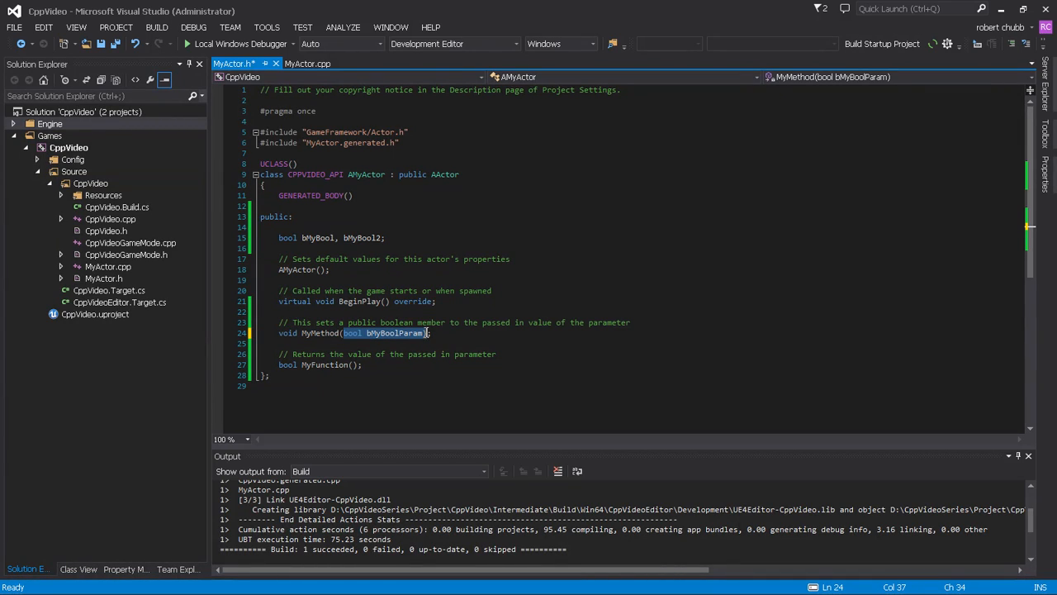
Step: Fill MyFunction's parameter list with 'bool bMyBoolParam'
left_click(353, 365)
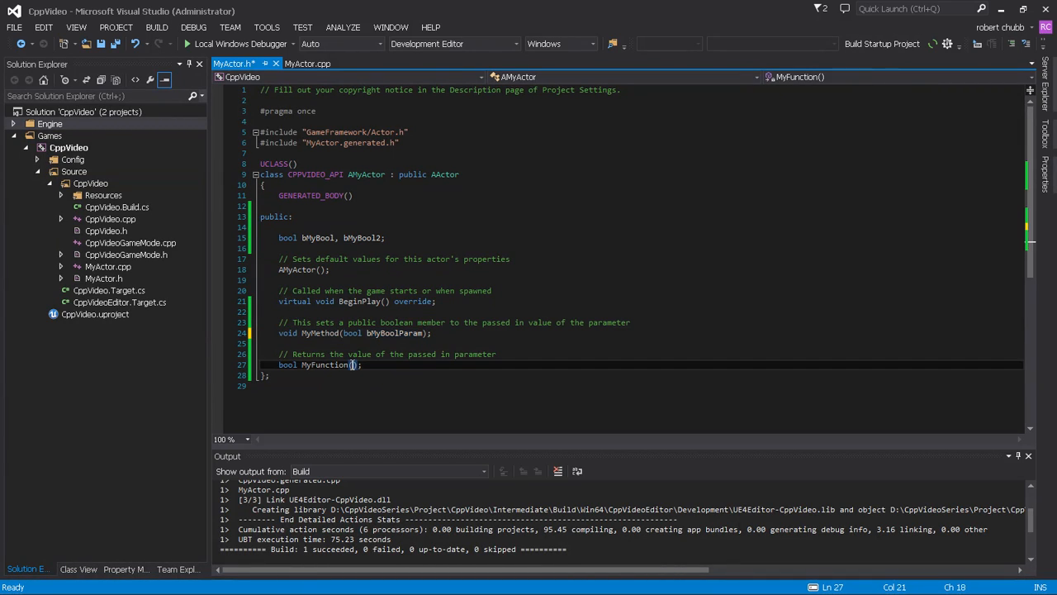
type("bool bMyBoolParam")
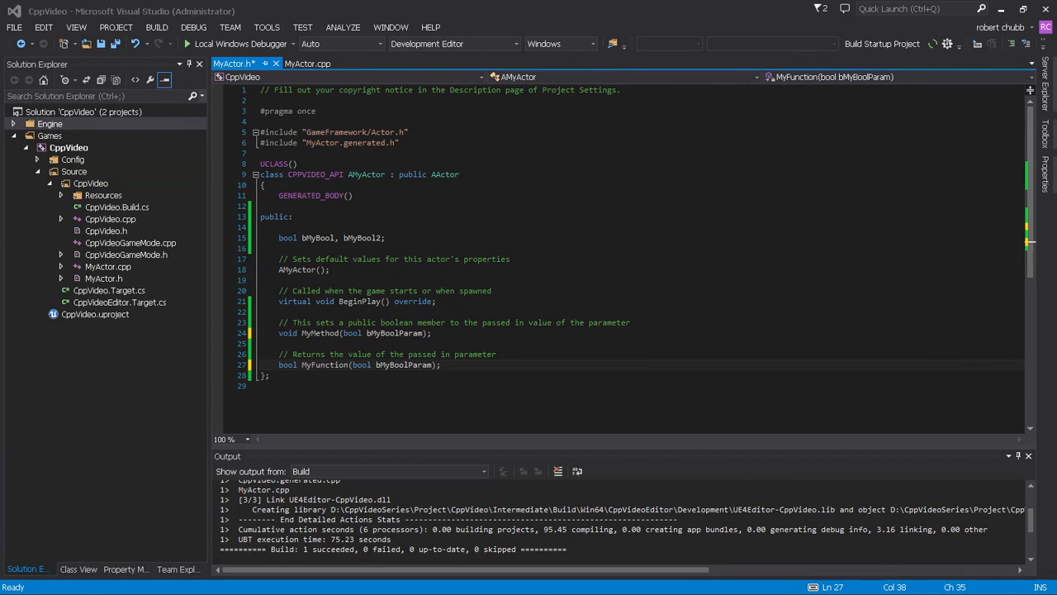
mouse_move(506, 354)
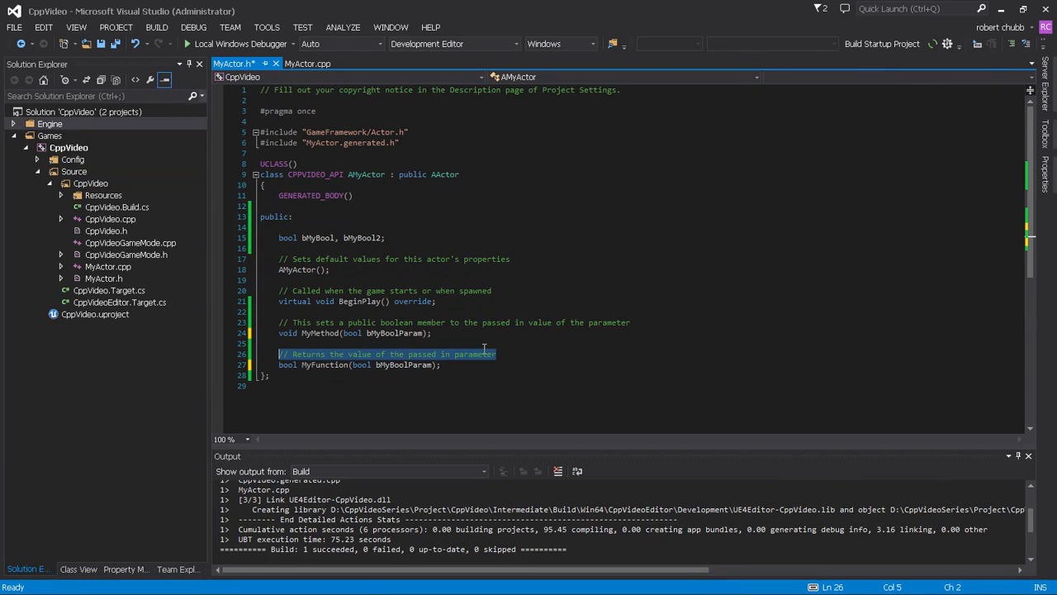
Step: Convert MyFunction's // comment into a /** ... */ block with the description on its own starred line
left_click(304, 390)
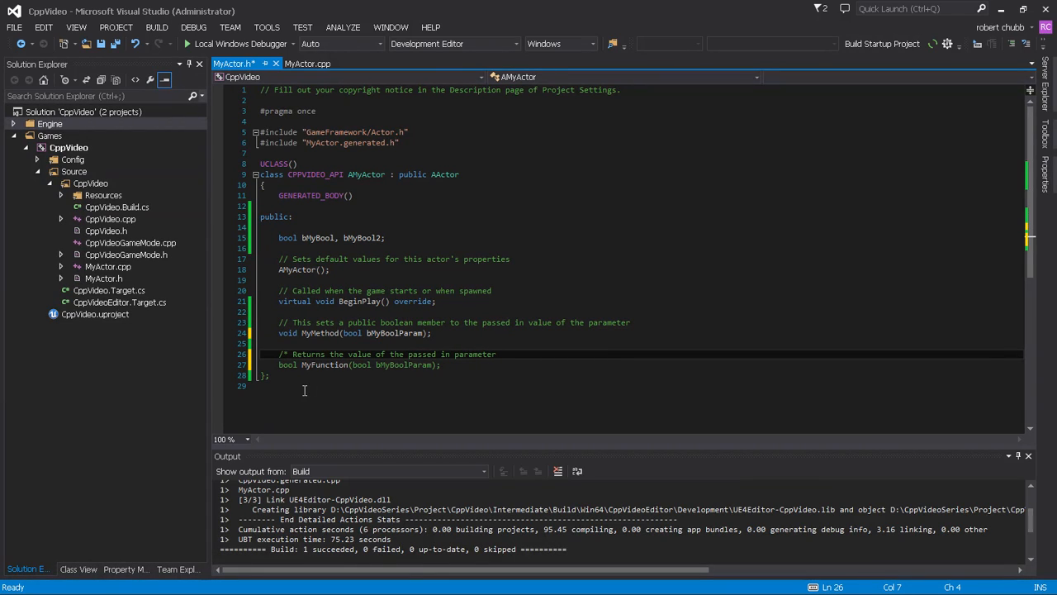
key("Return")
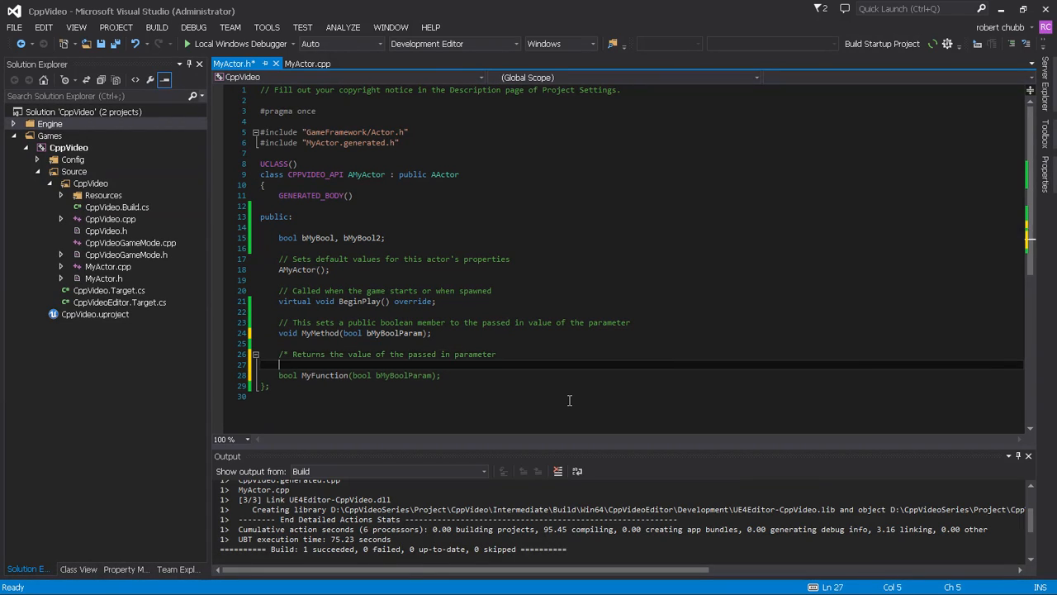
type("*")
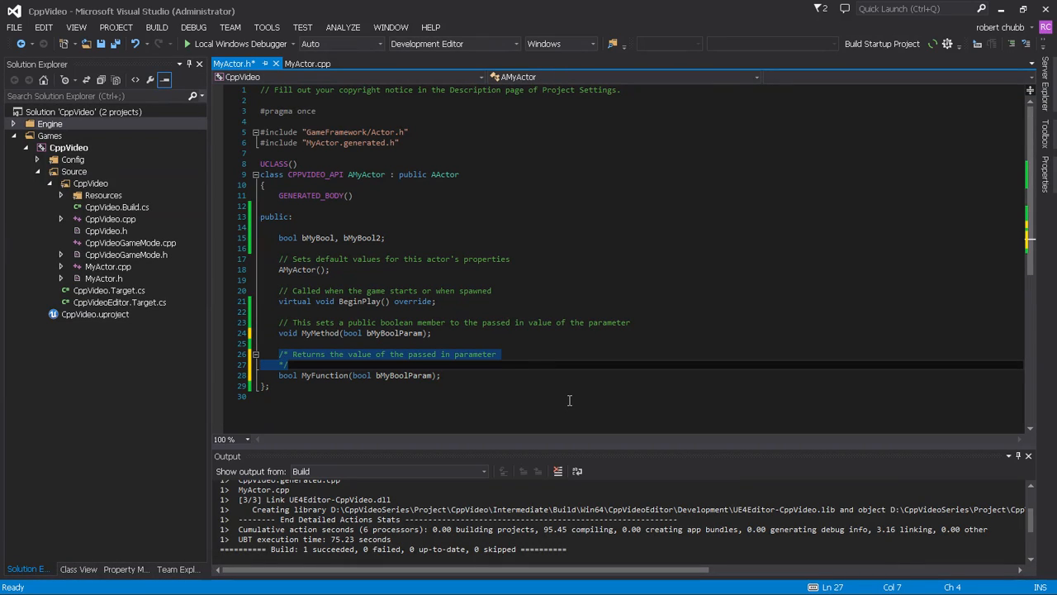
left_click(339, 354)
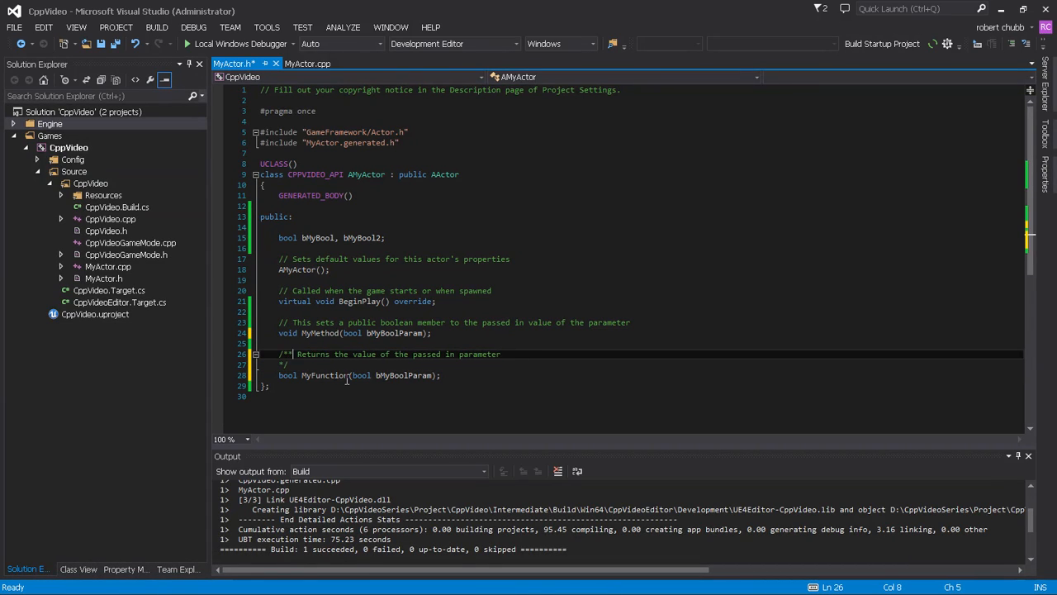
key("Enter")
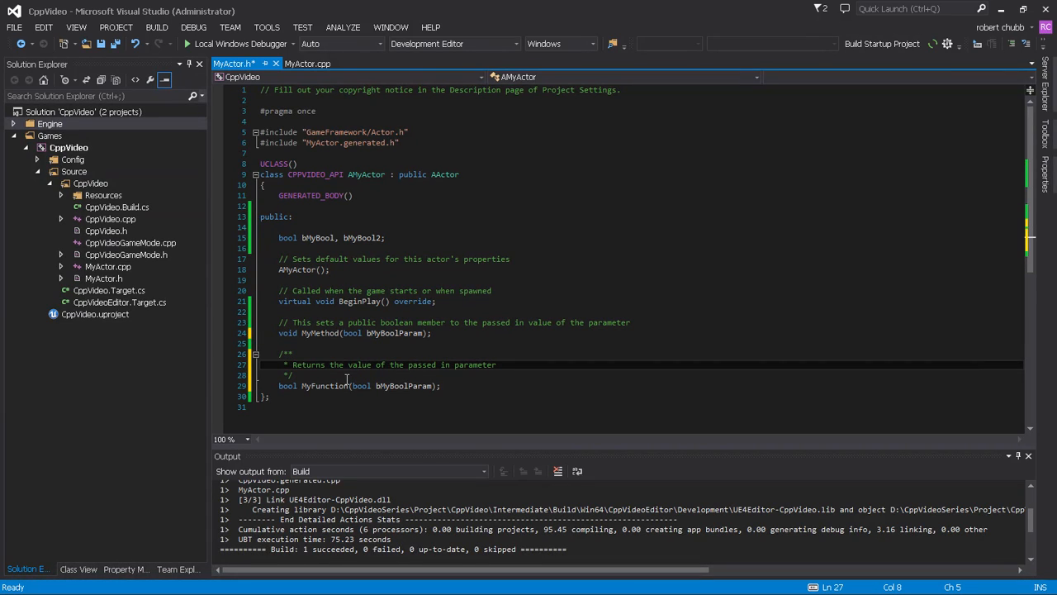
left_click(529, 363)
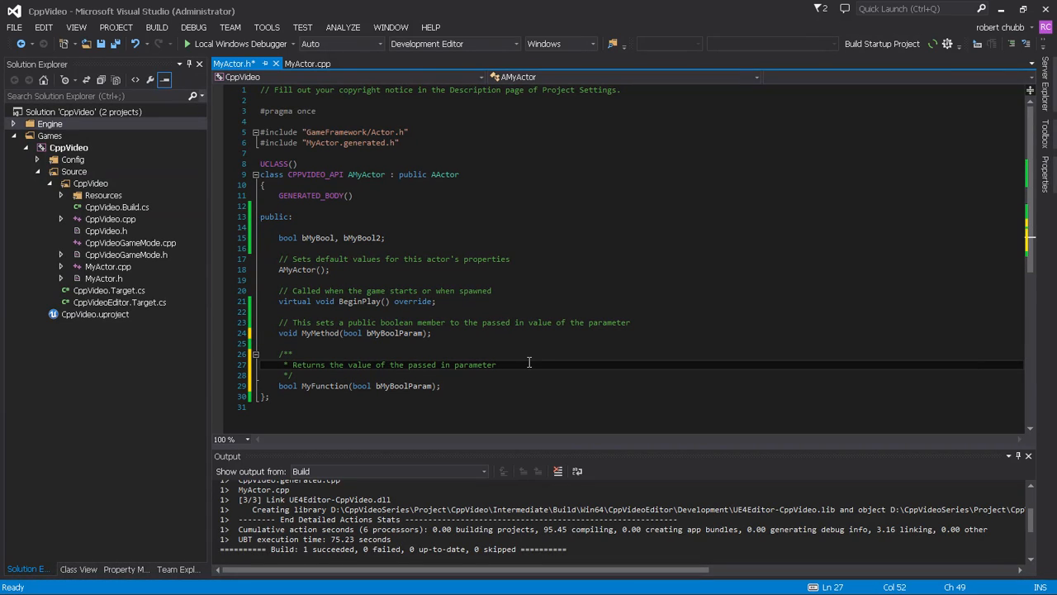
key("Return")
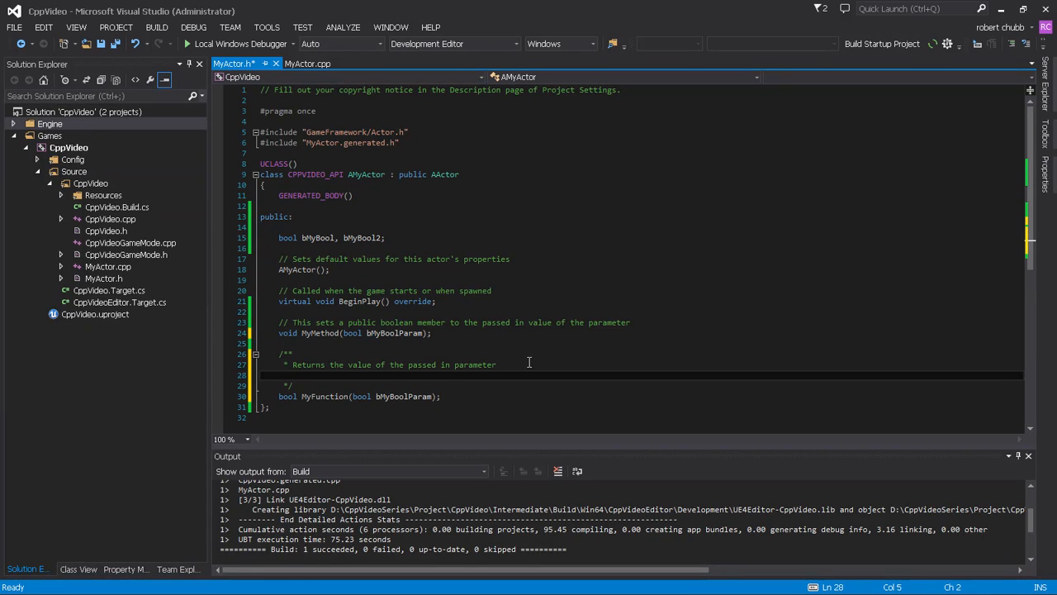
type("*")
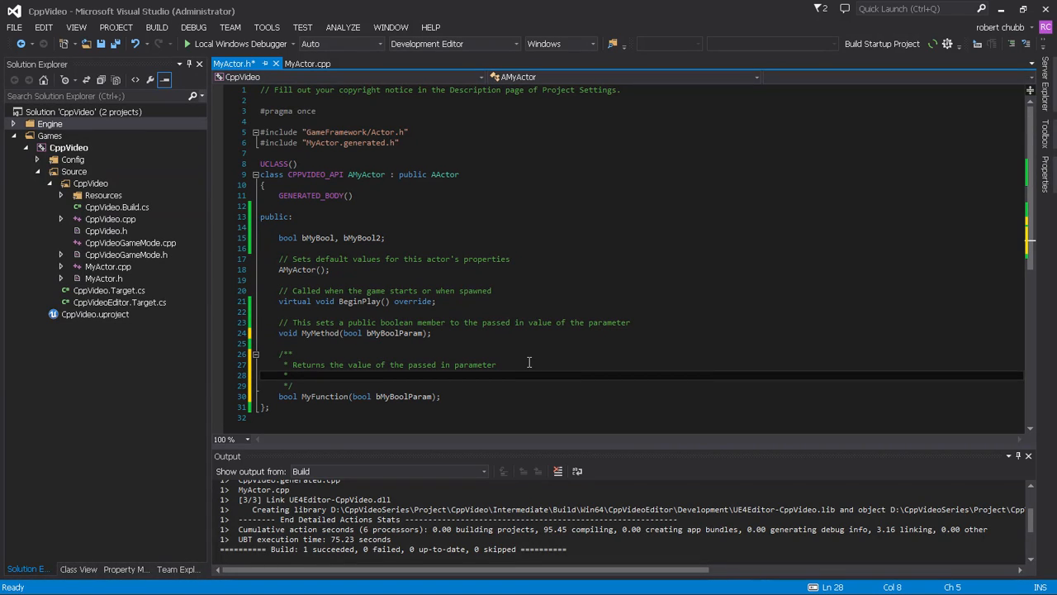
type("@")
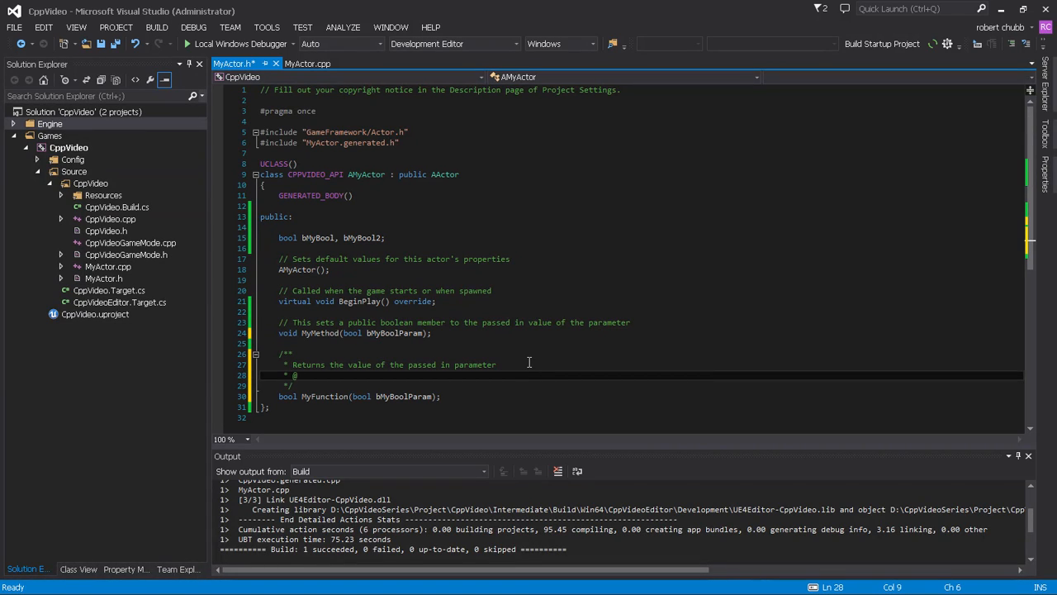
type("parm")
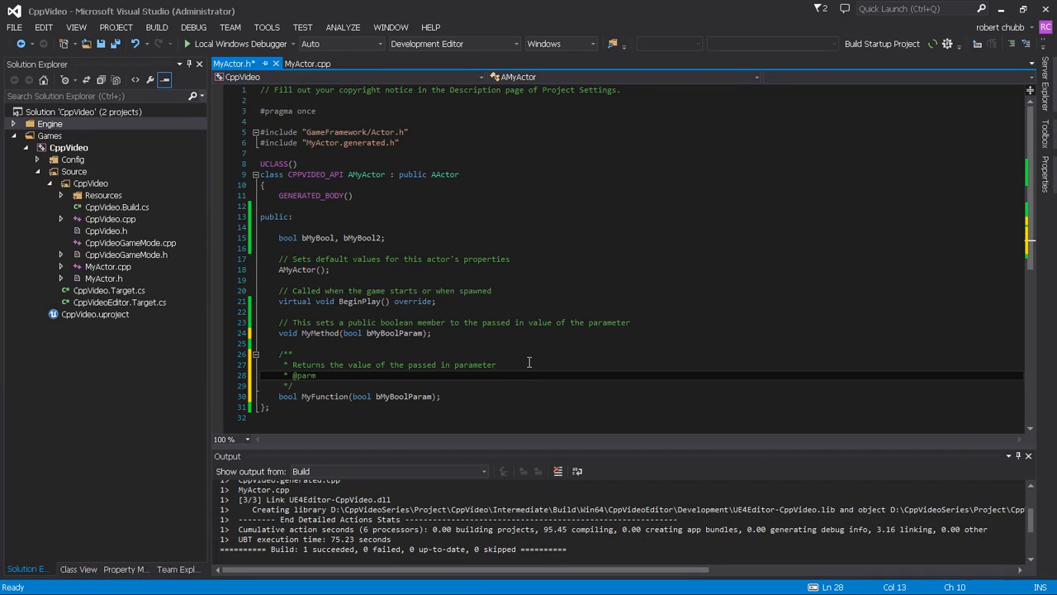
type("a")
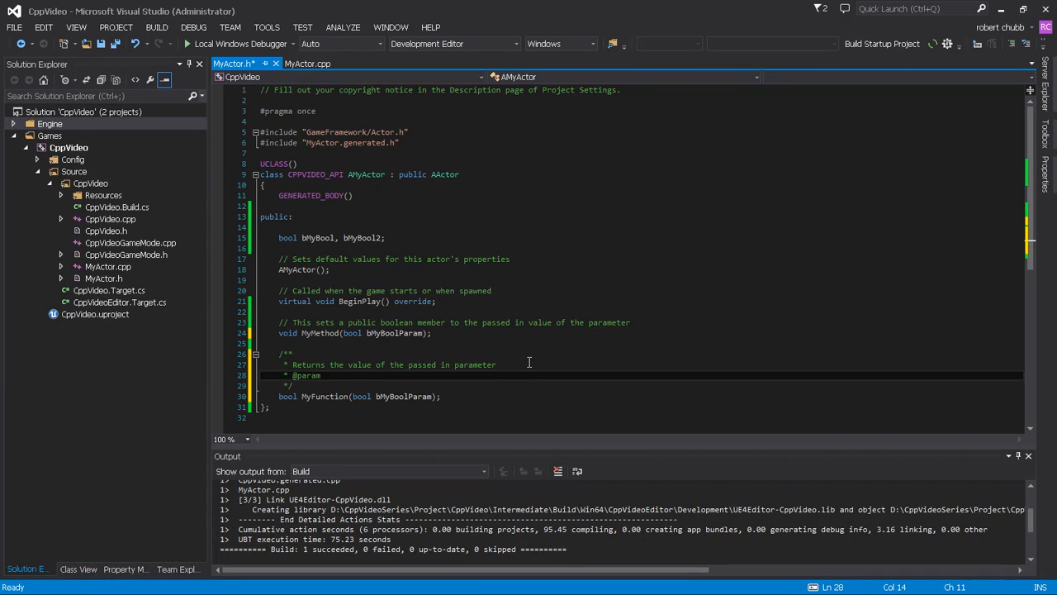
type("bMy")
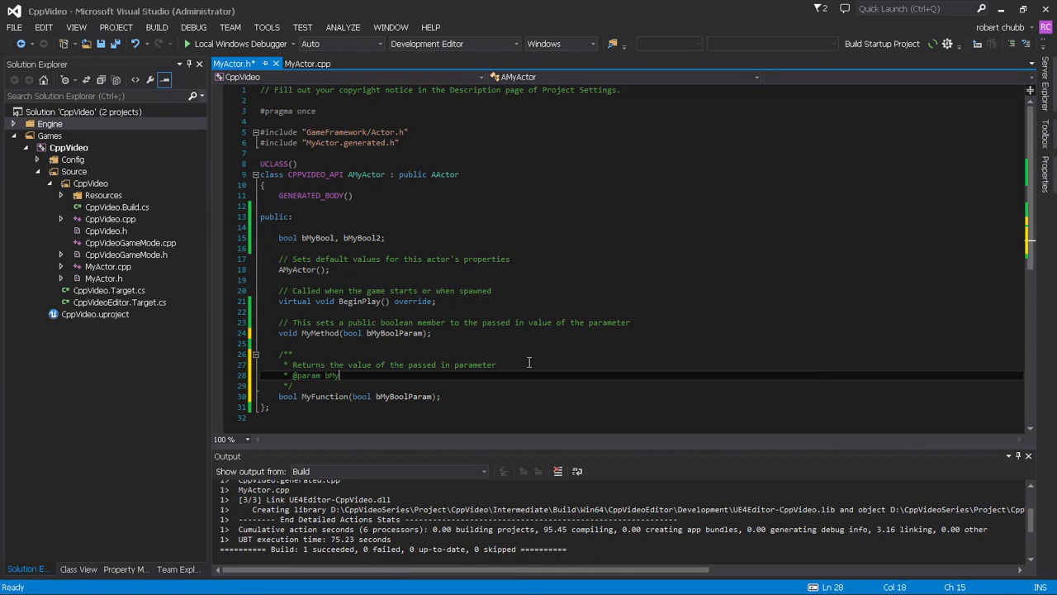
type("Bool")
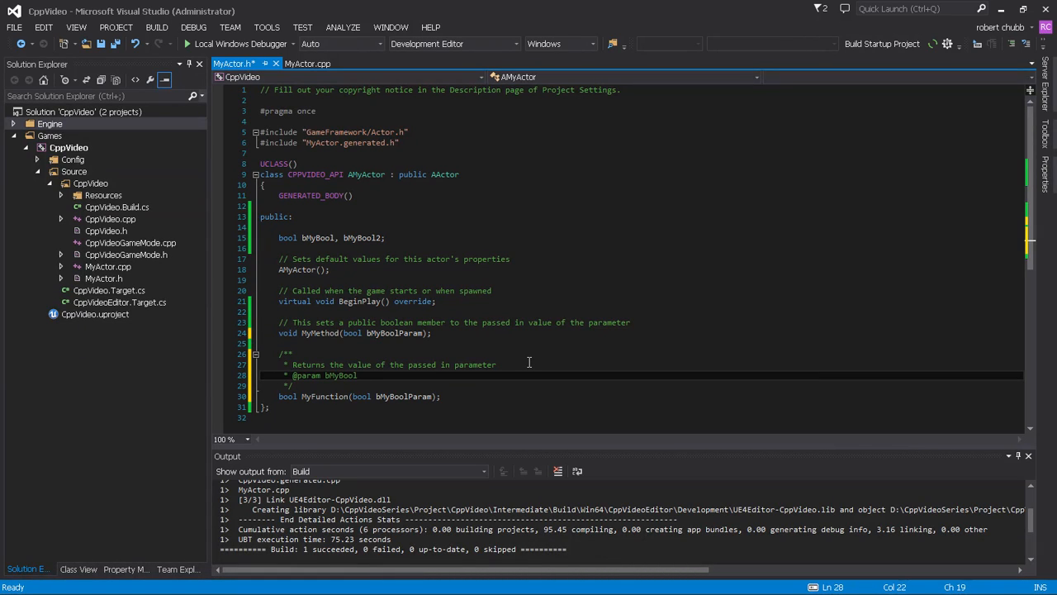
left_click(357, 375)
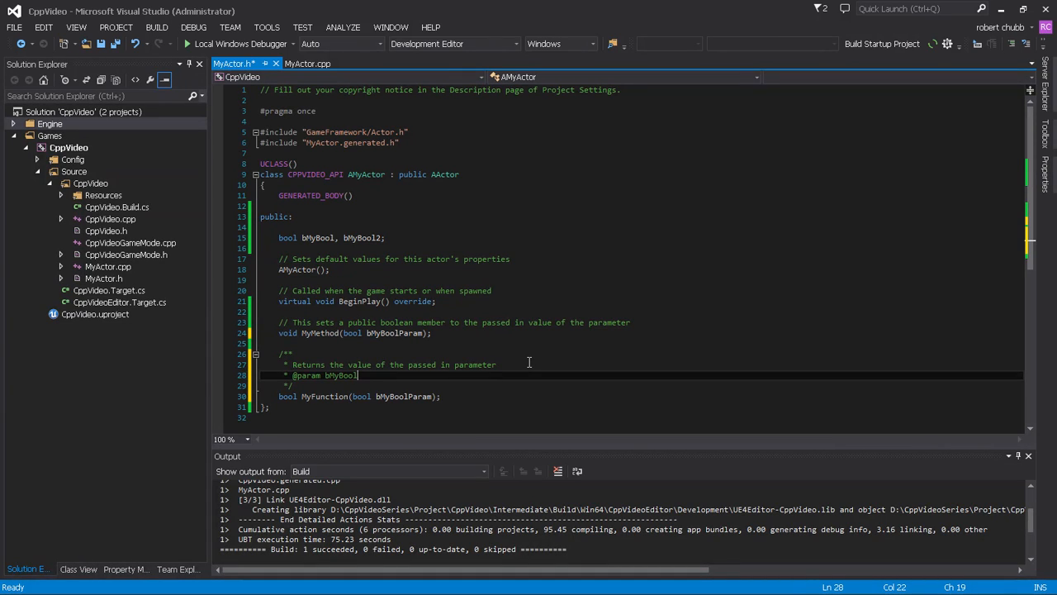
type("Par")
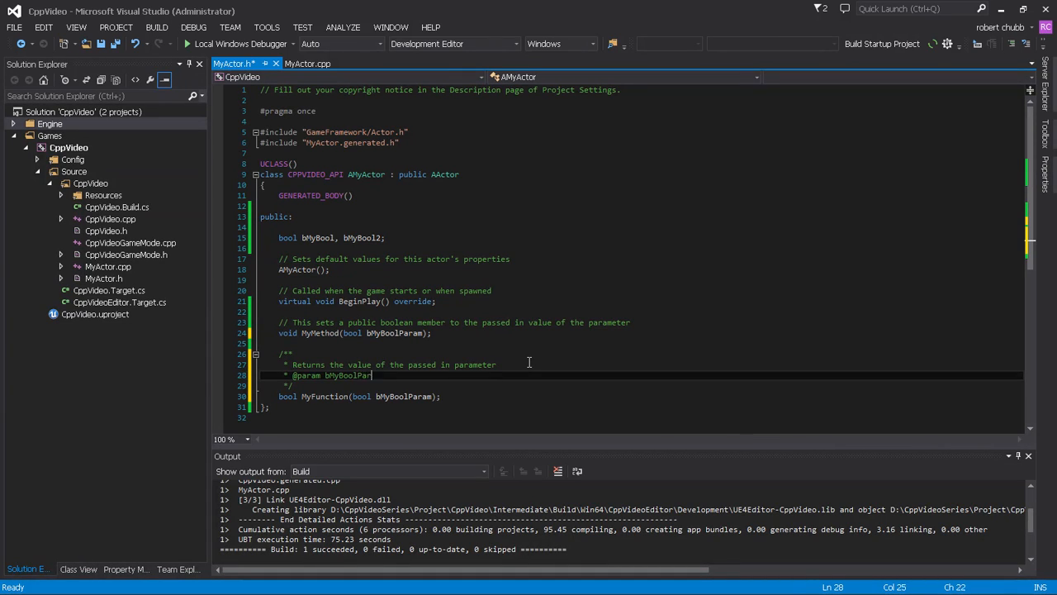
type("am")
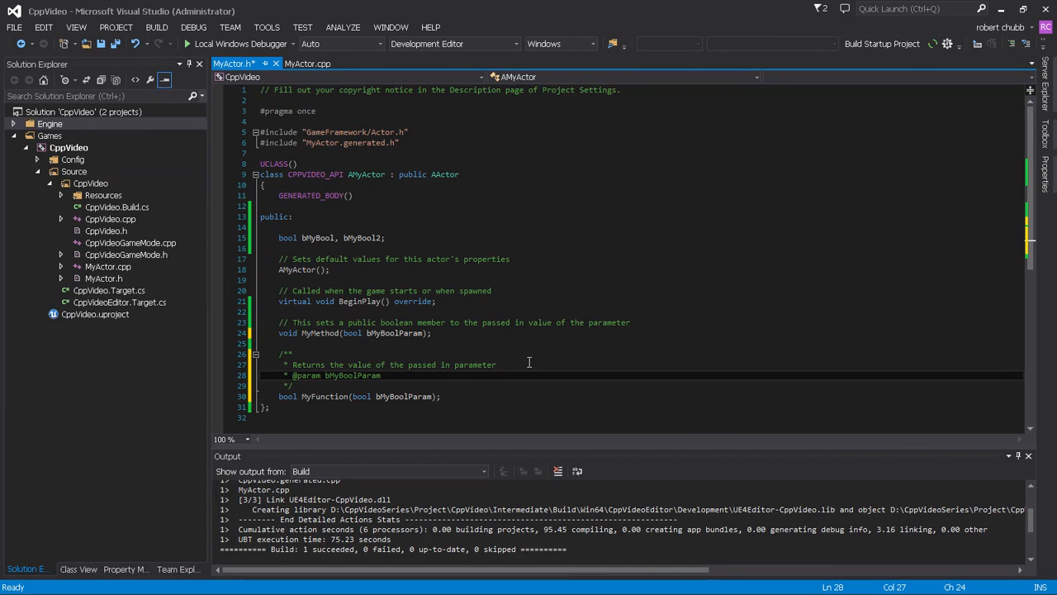
type("-")
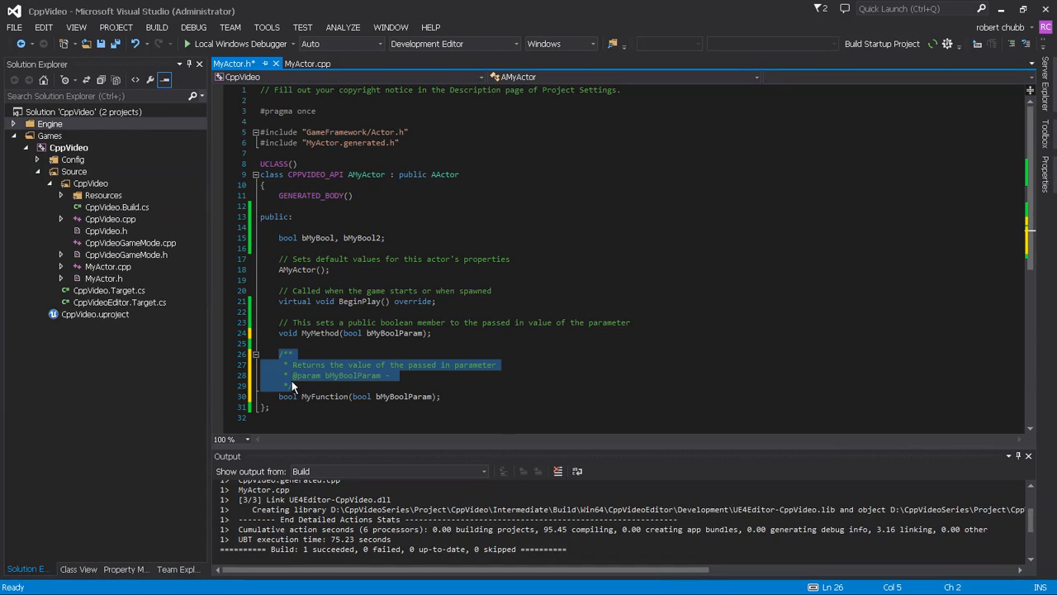
left_click(291, 387)
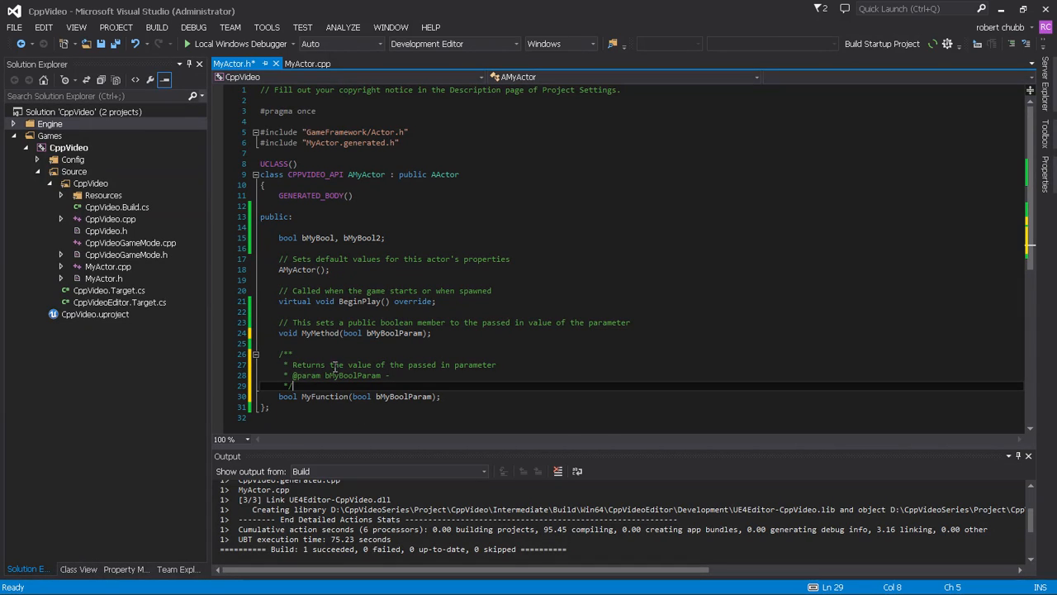
mouse_move(316, 446)
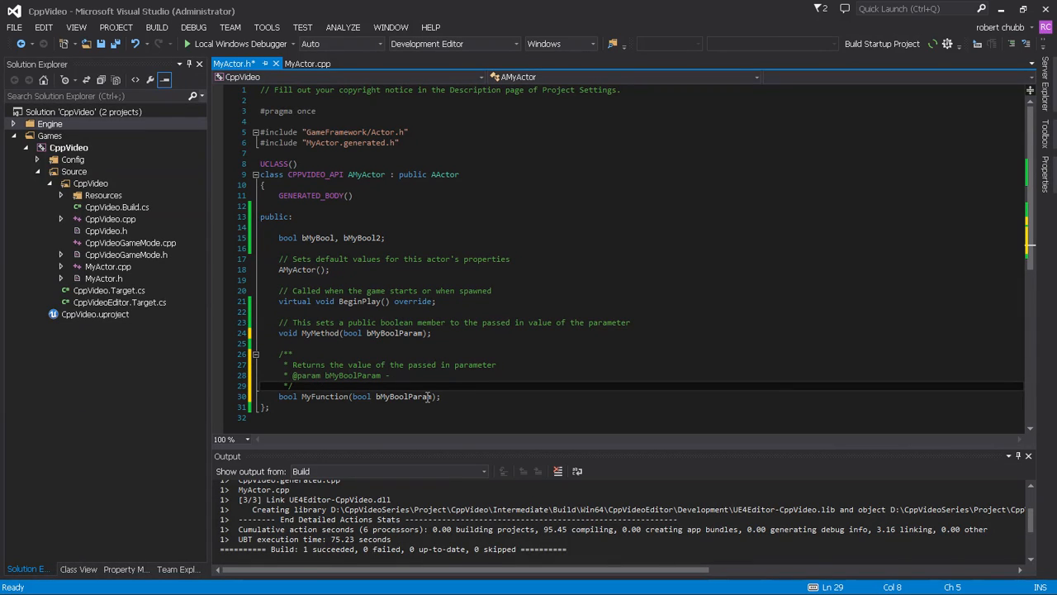
Step: Give bMyBoolParam a default of '= false' in the MyFunction declaration
left_click(427, 397)
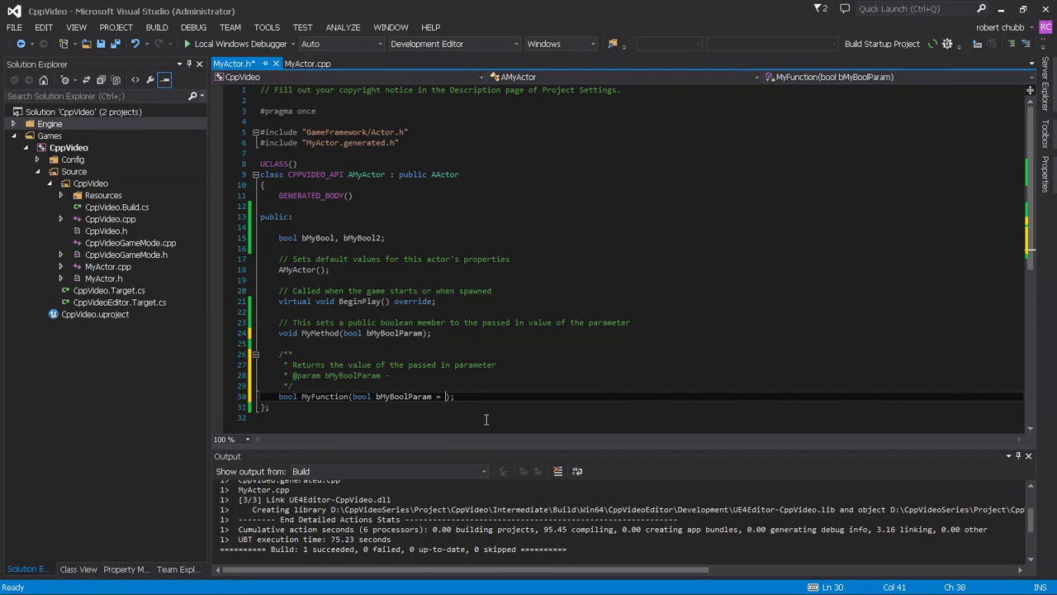
type("false")
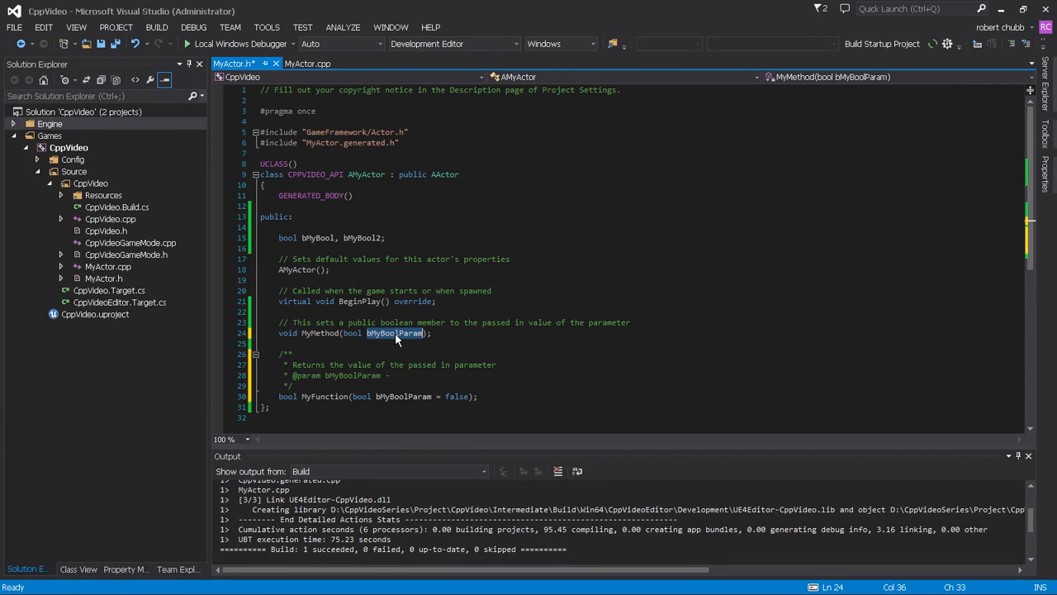
double_click(326, 396)
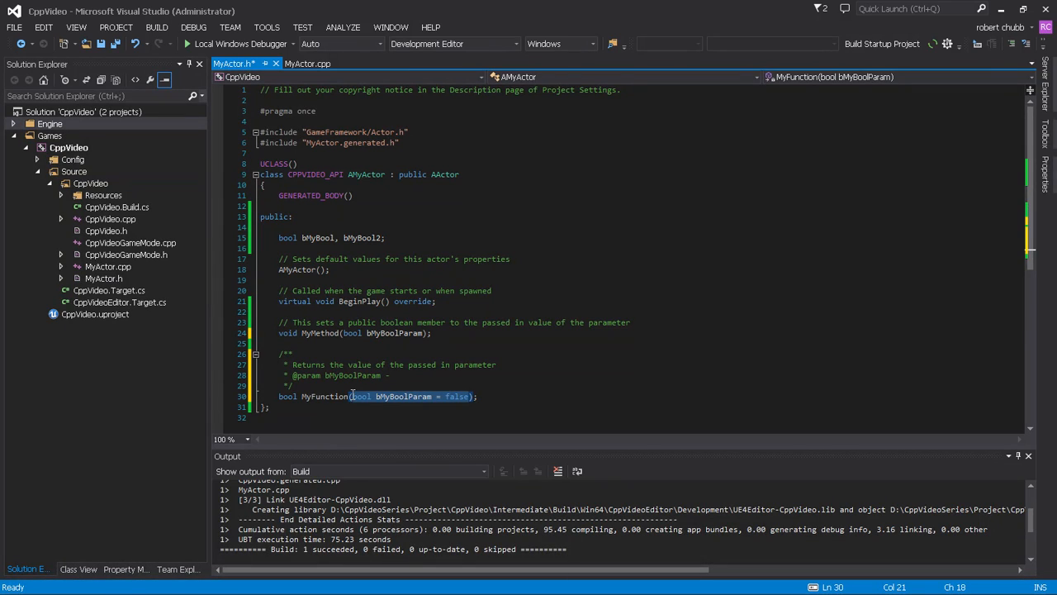
left_click(354, 396)
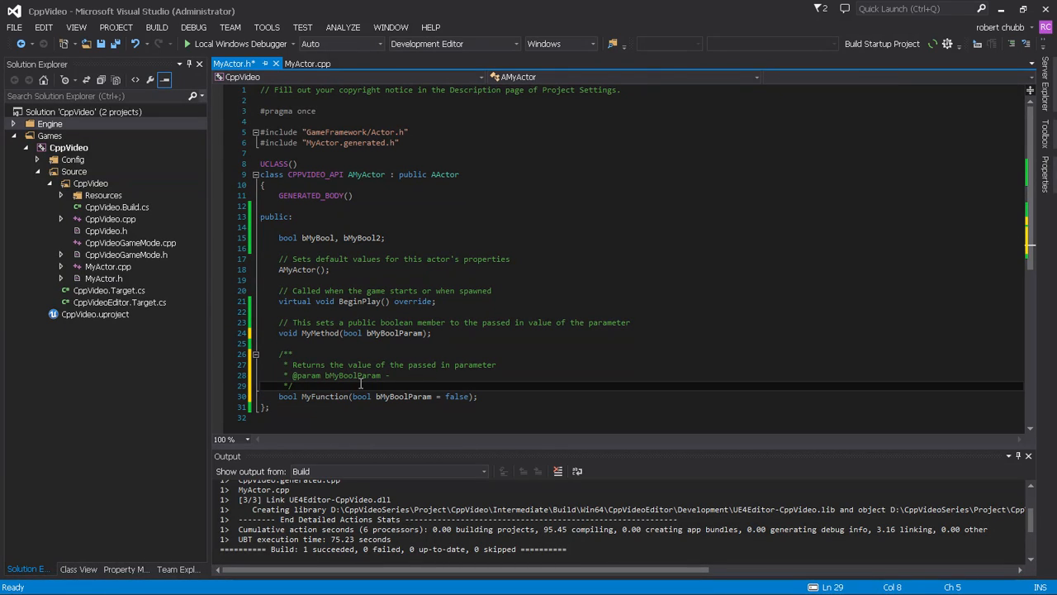
left_click(396, 375)
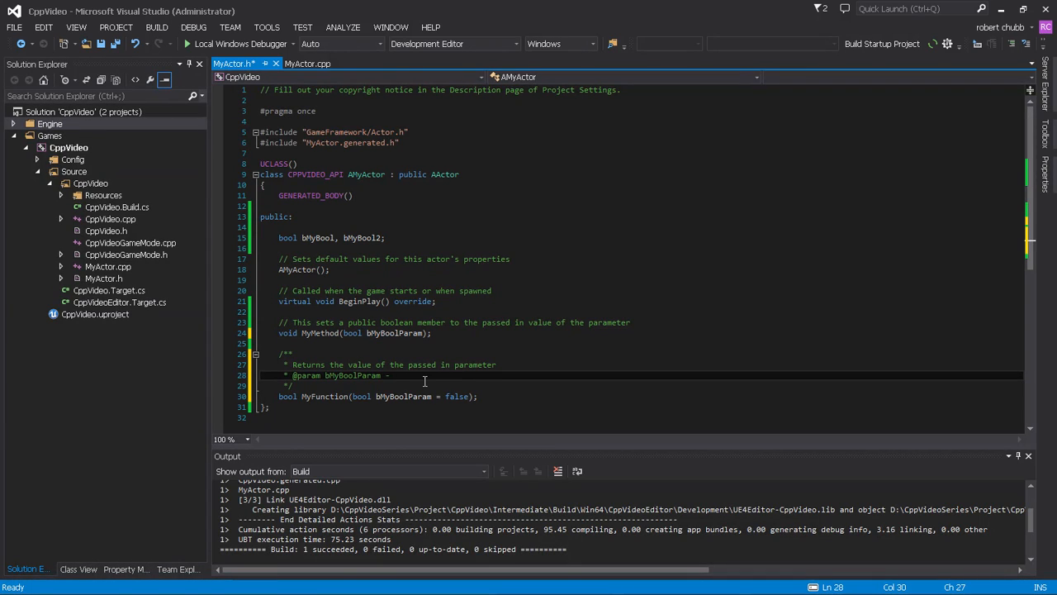
type("passed")
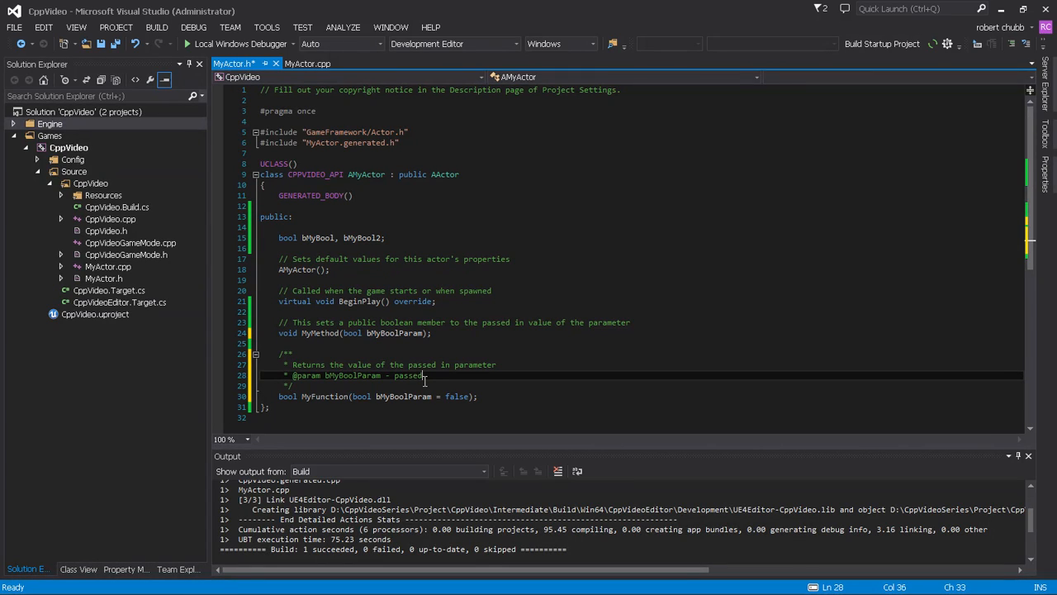
type("in parama")
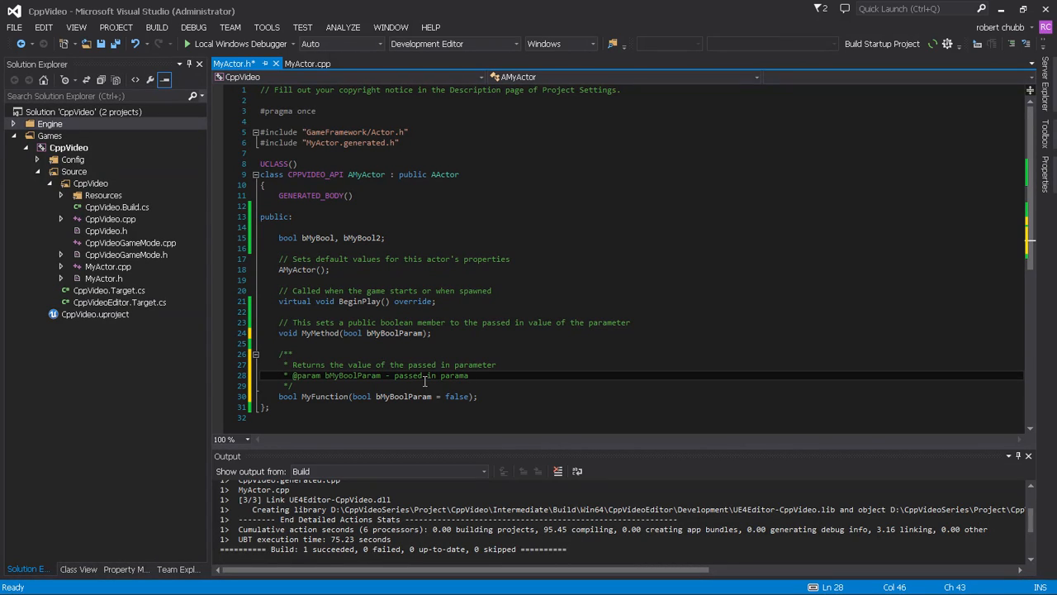
key("Backspace")
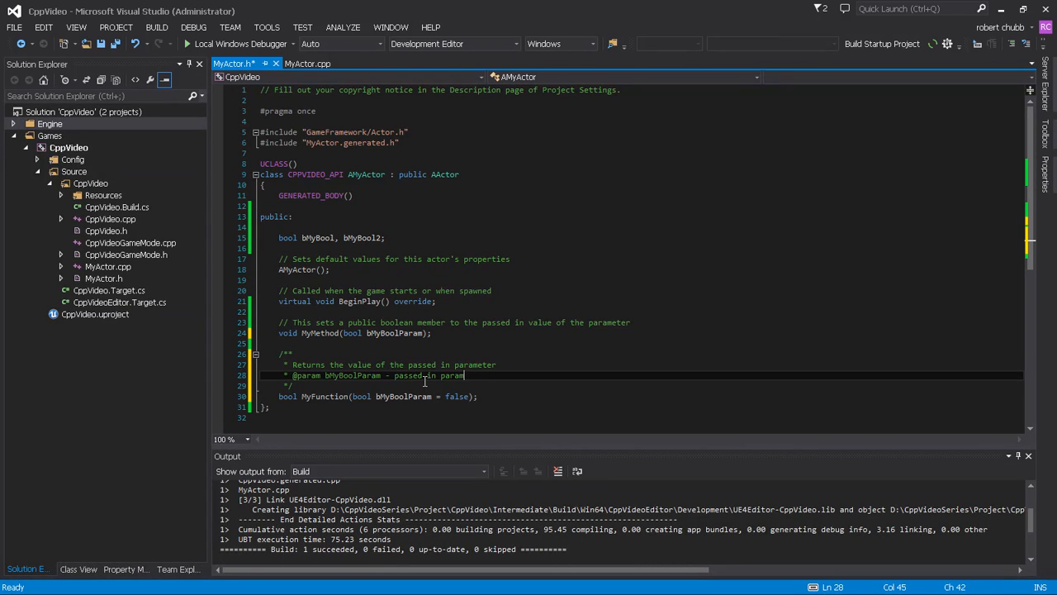
type("eter")
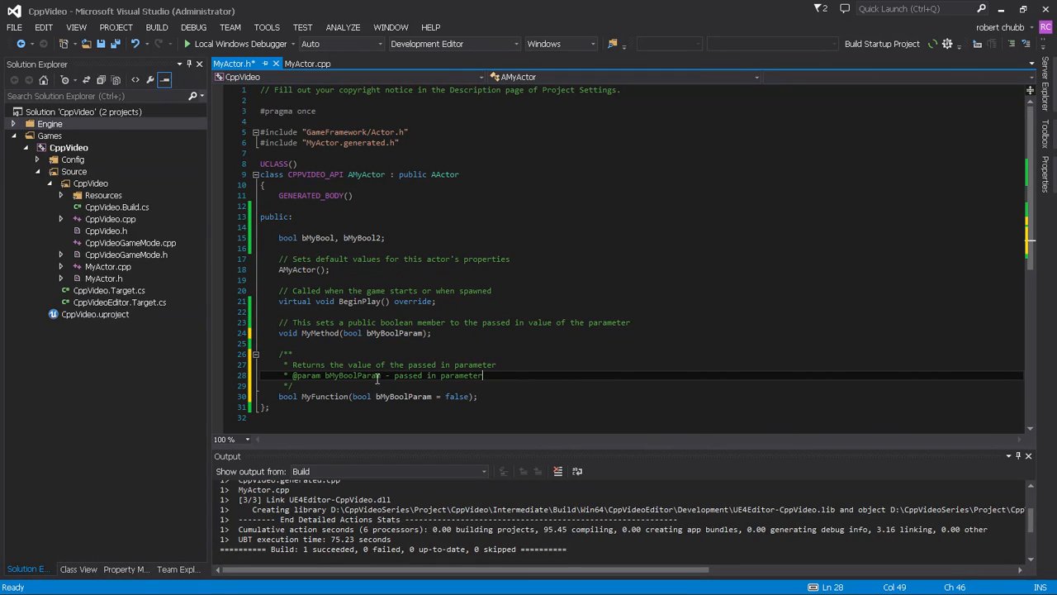
mouse_move(514, 402)
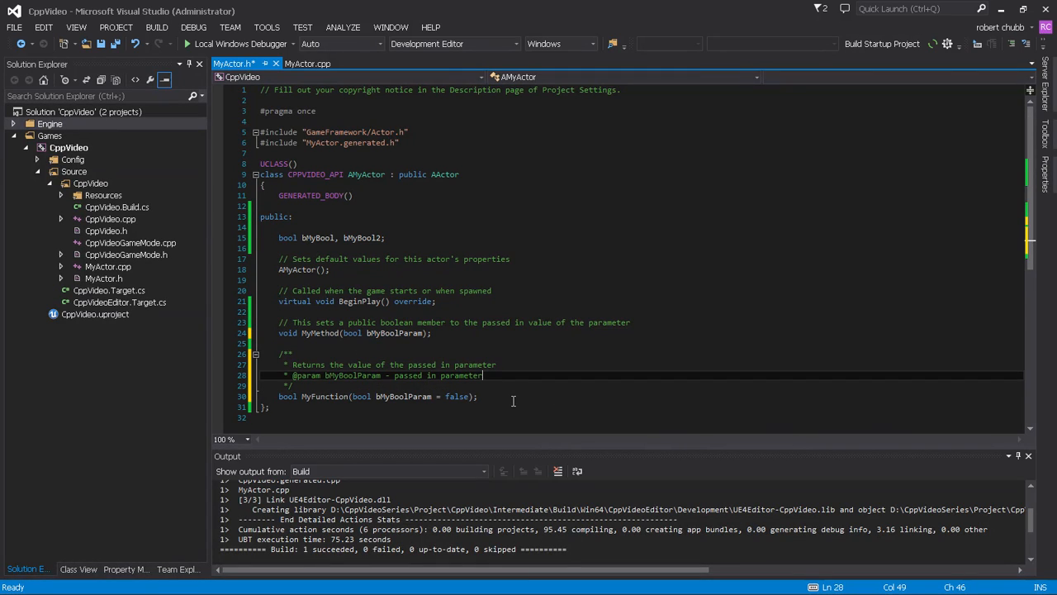
key("Return")
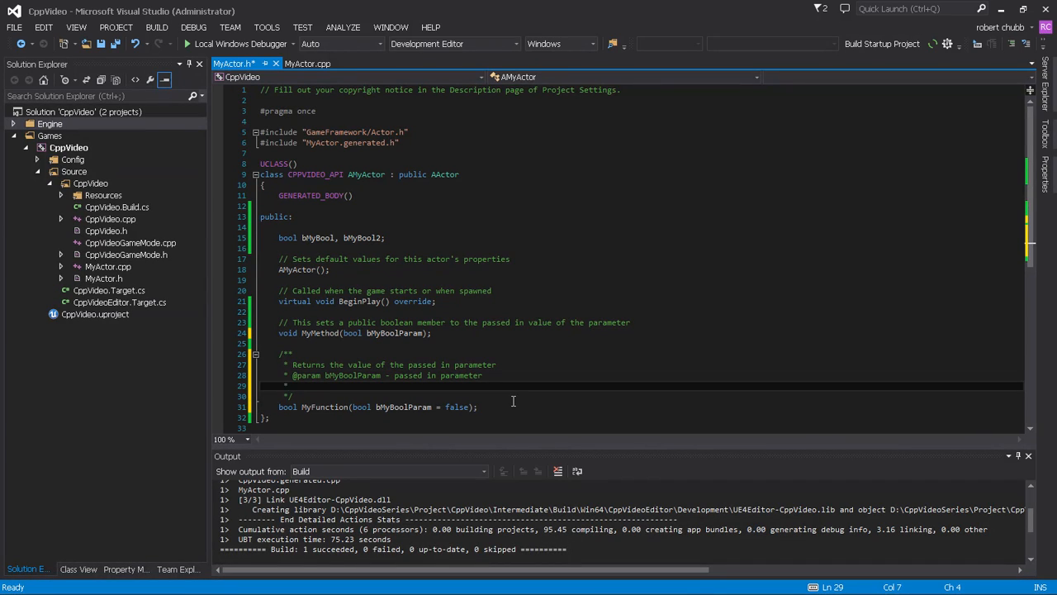
type("@")
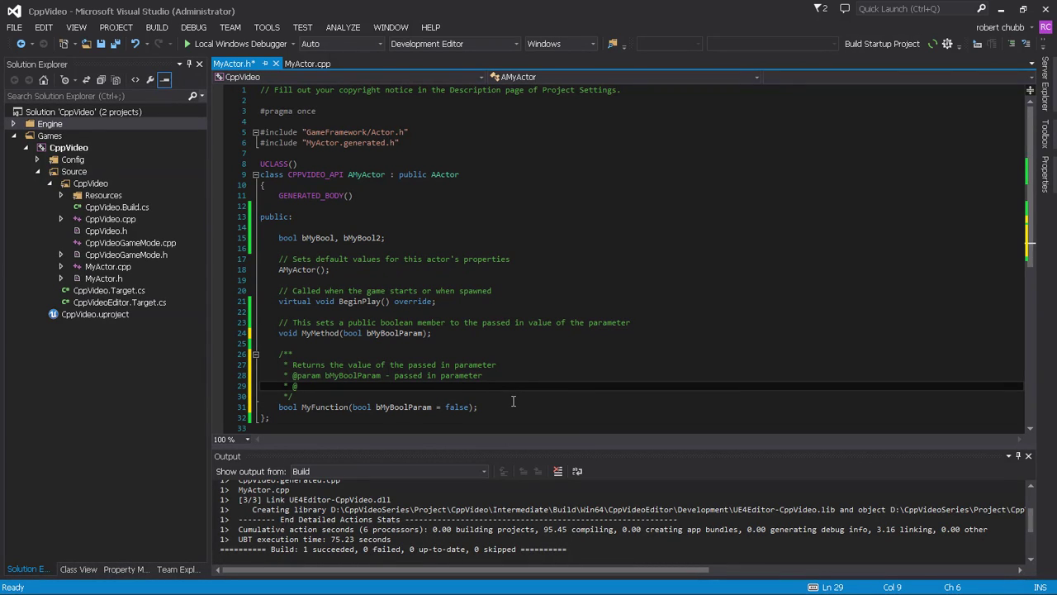
type("return")
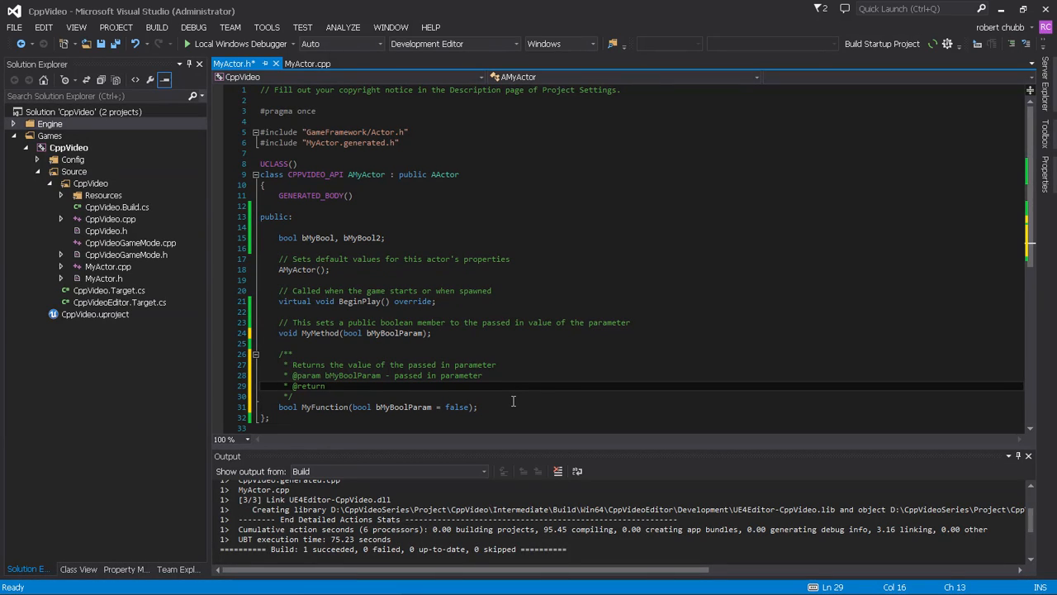
type("the value of")
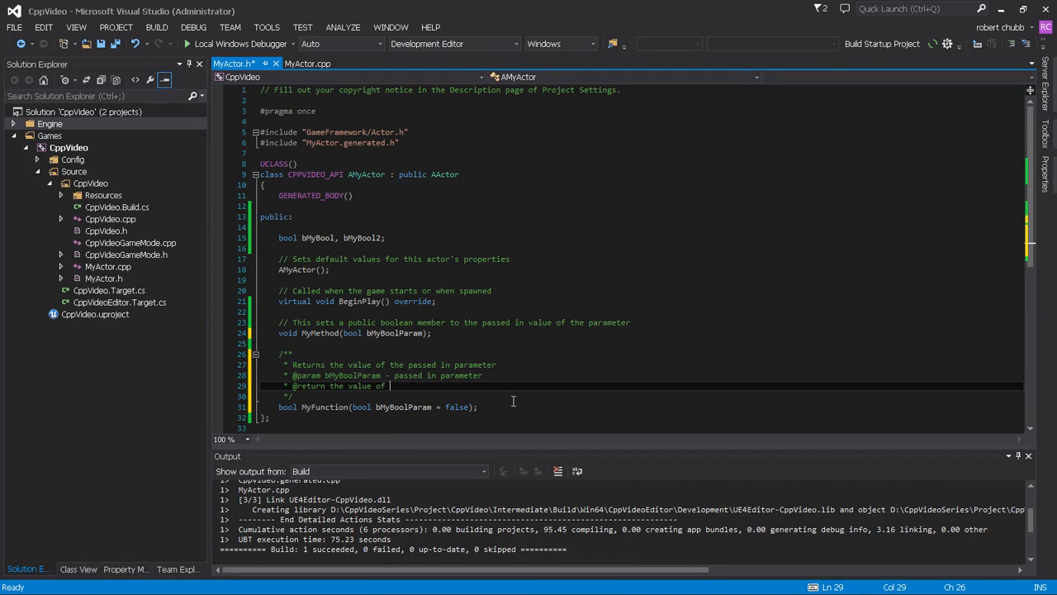
type("bMy")
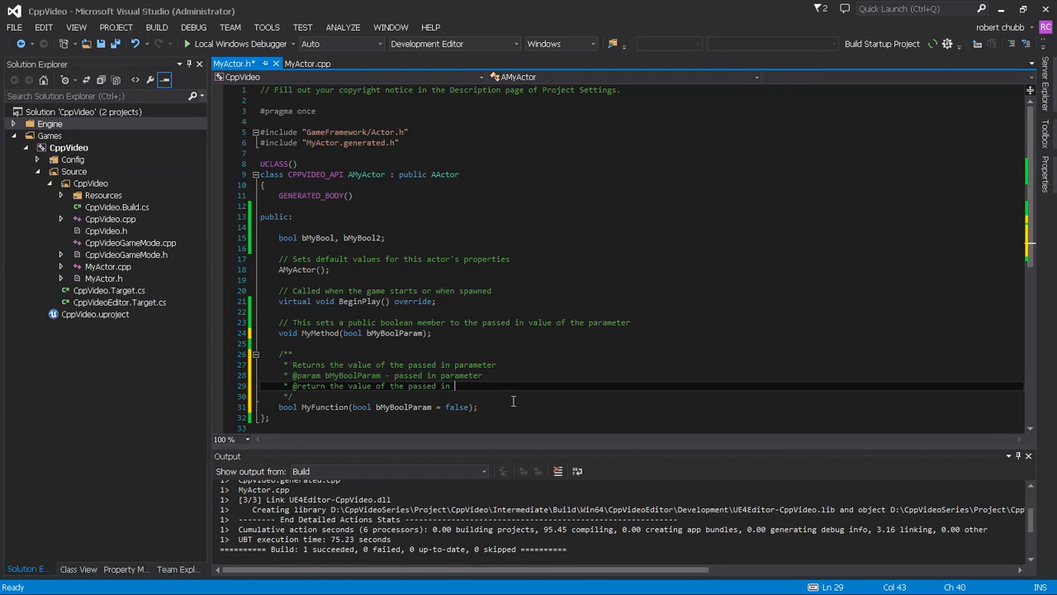
type("boolean")
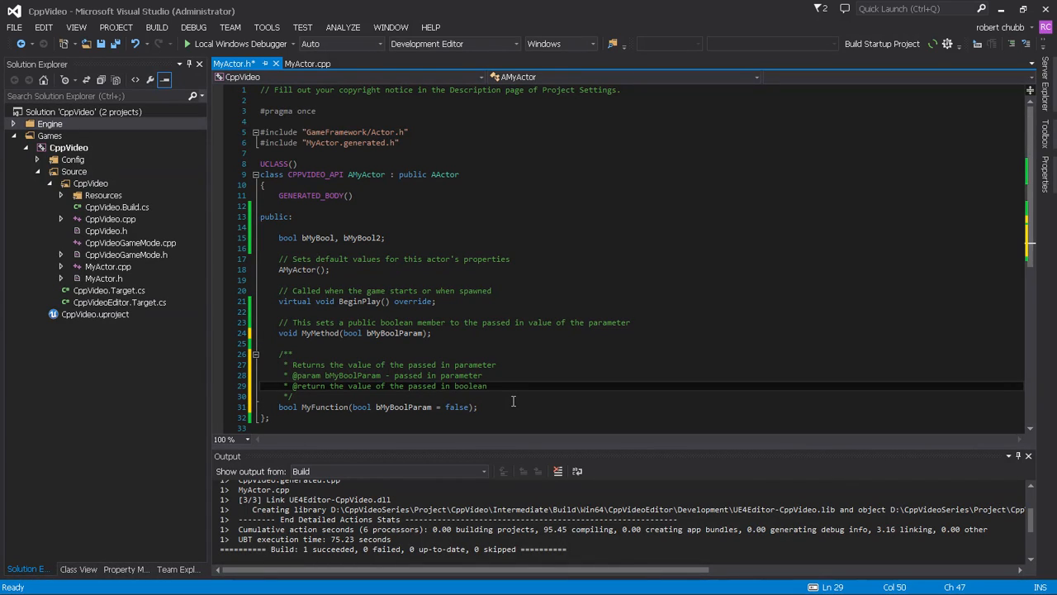
type("parameter")
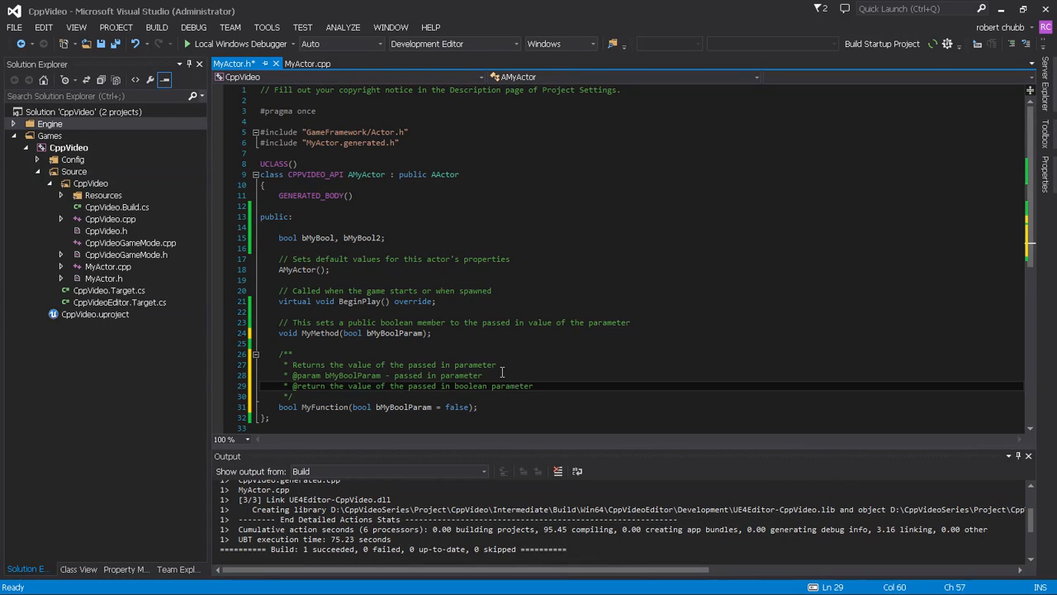
mouse_move(439, 373)
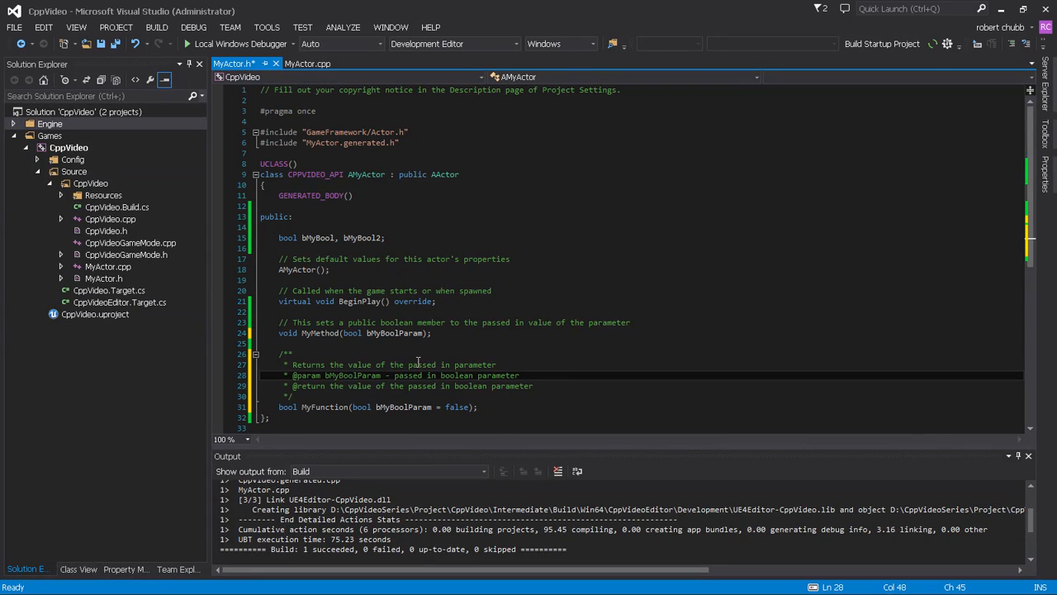
left_click(522, 365)
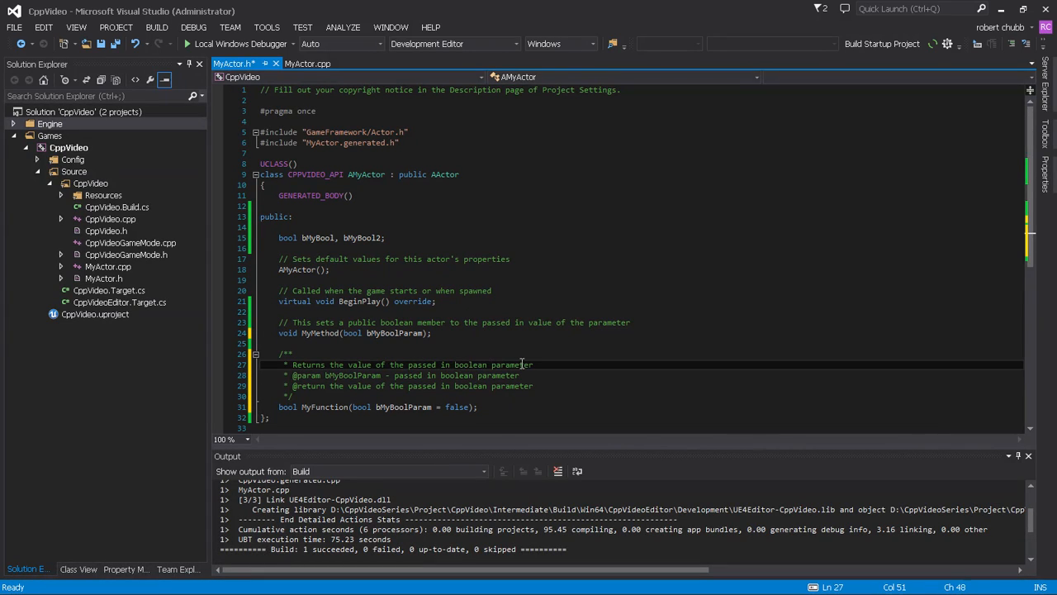
mouse_move(479, 376)
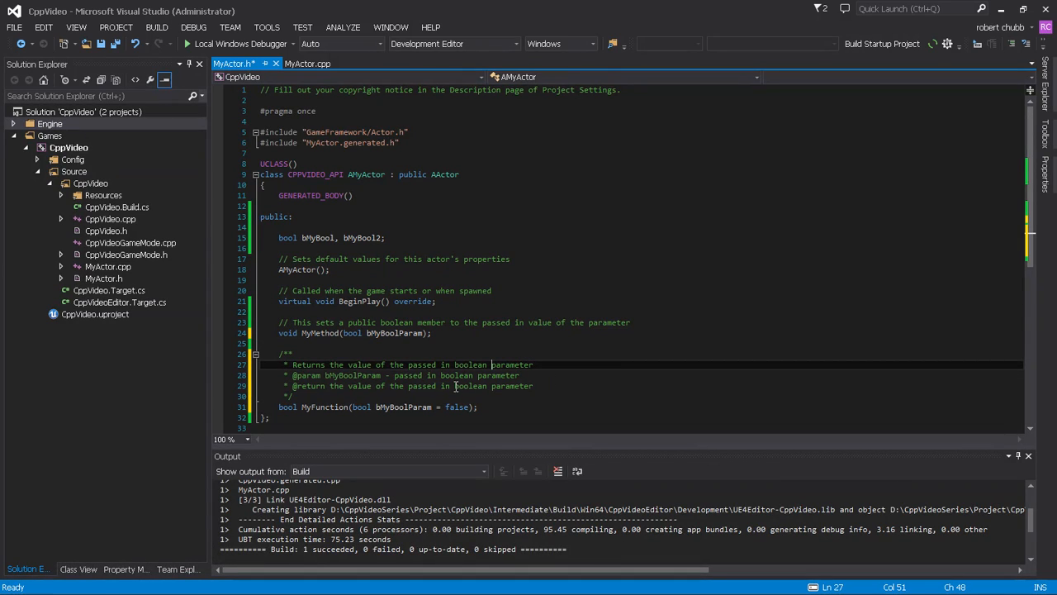
left_click(301, 386)
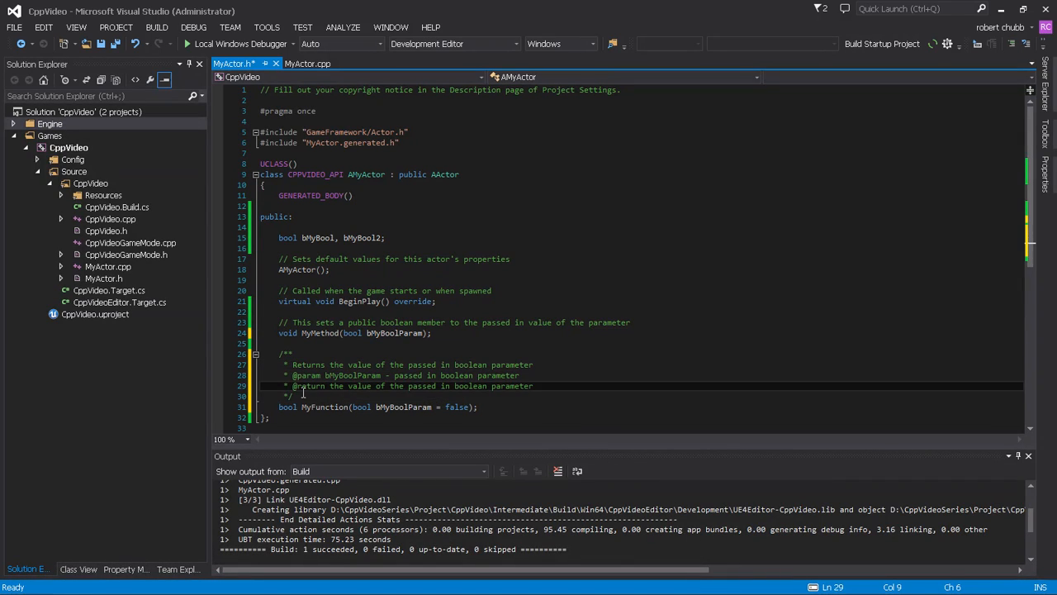
left_click(484, 406)
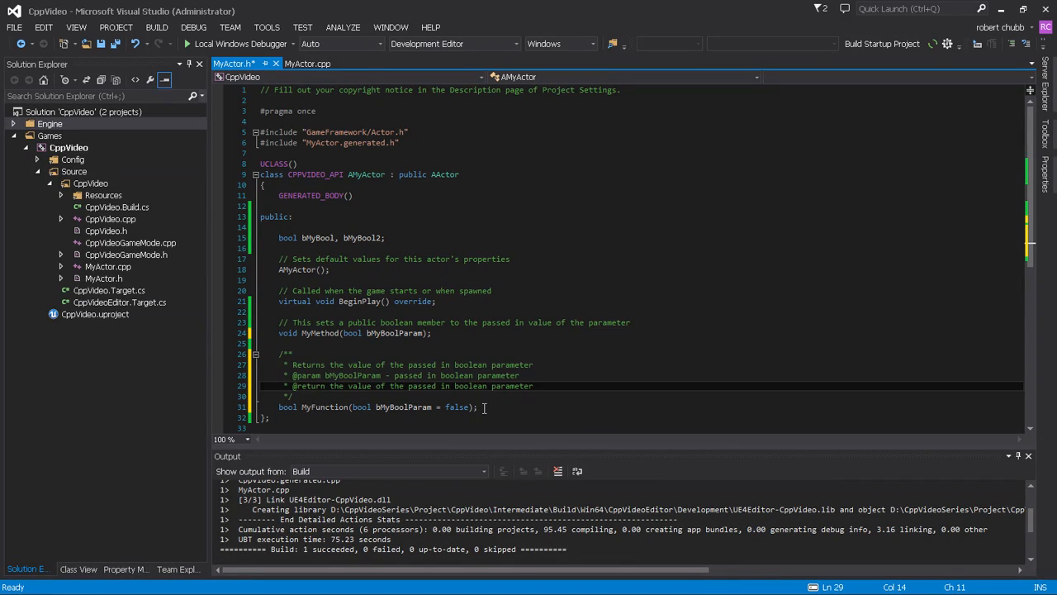
left_click(478, 406)
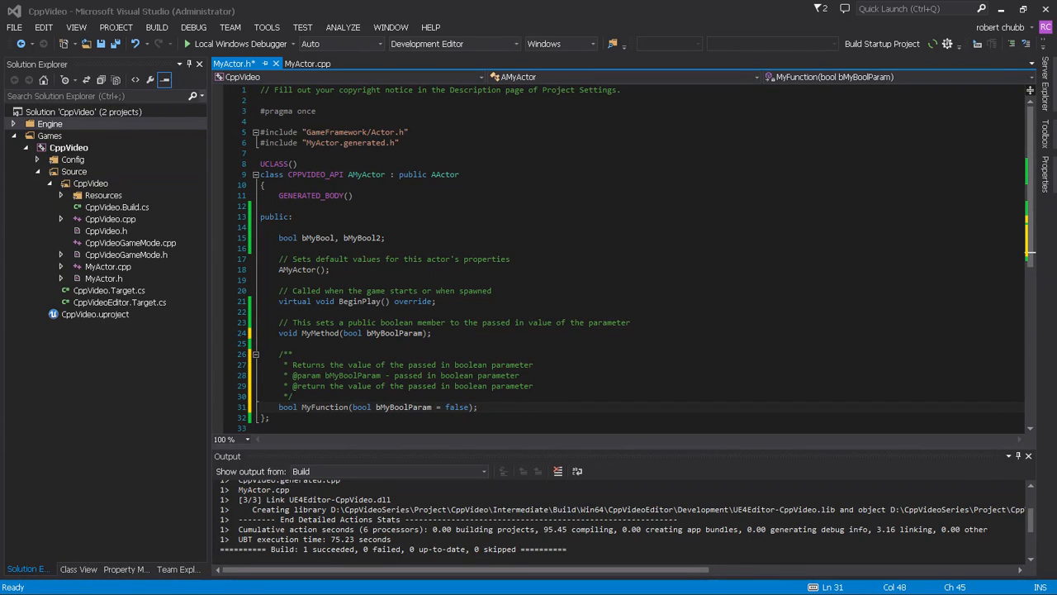
mouse_move(393, 385)
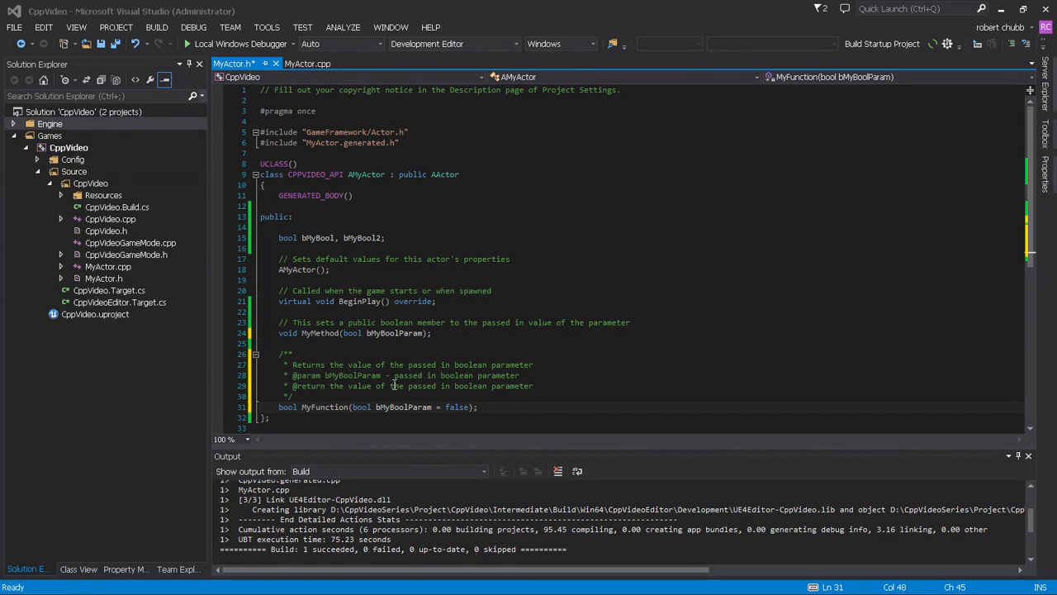
Step: Review the MyFunction comment block and declaration by highlighting them, then save MyActor.h
left_click(294, 396)
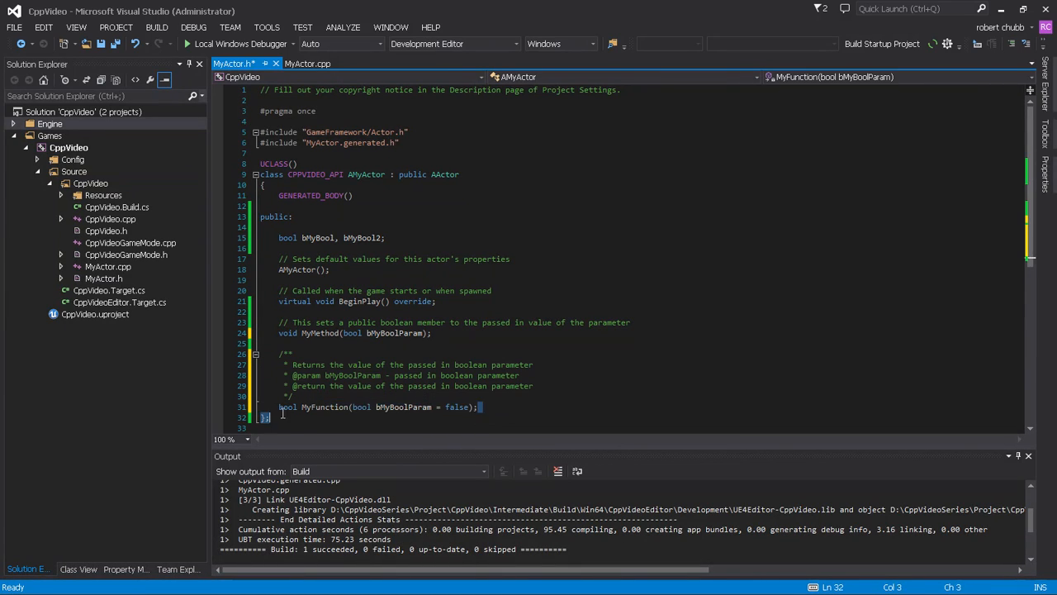
left_click_drag(482, 407, 279, 353)
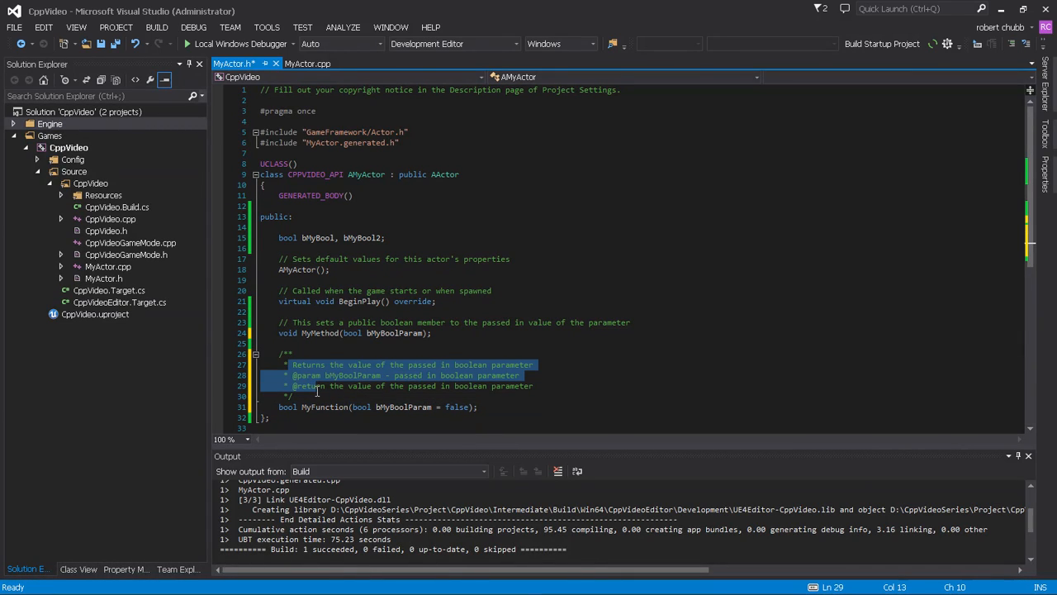
left_click(491, 406)
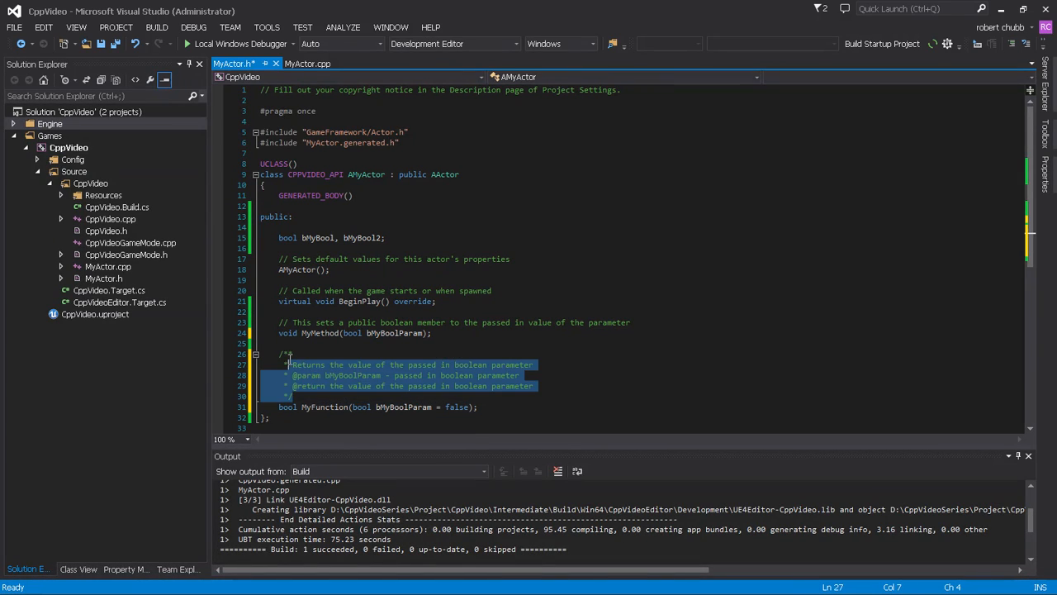
left_click(311, 397)
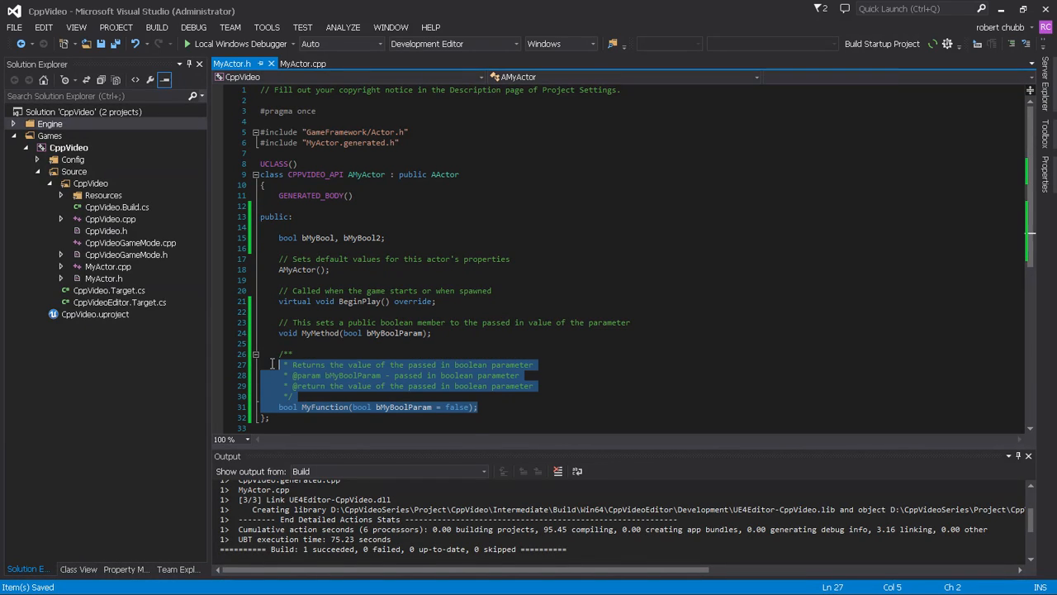
double_click(323, 406)
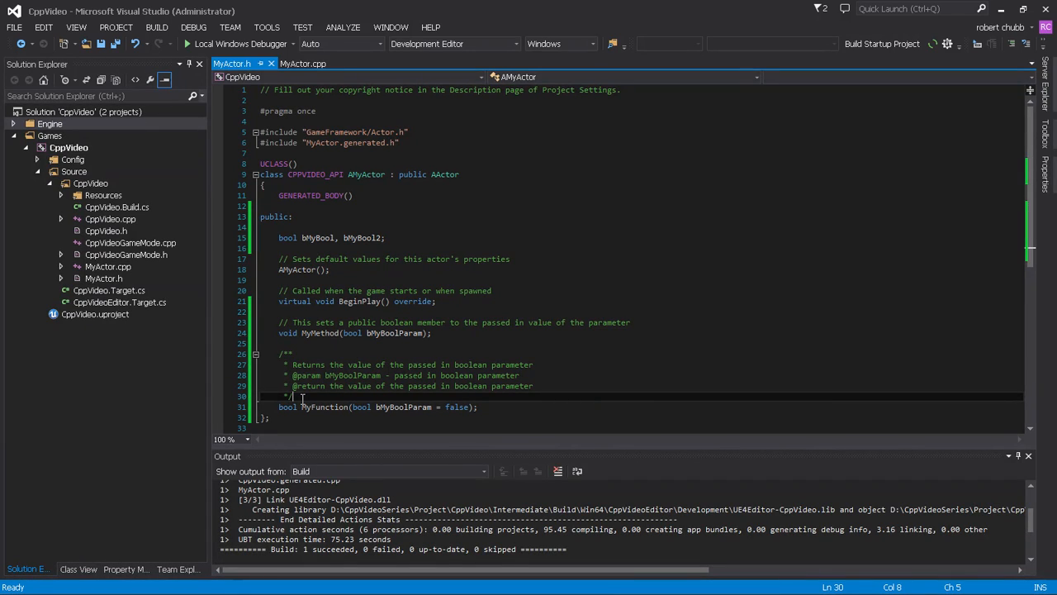
left_click_drag(304, 397, 297, 353)
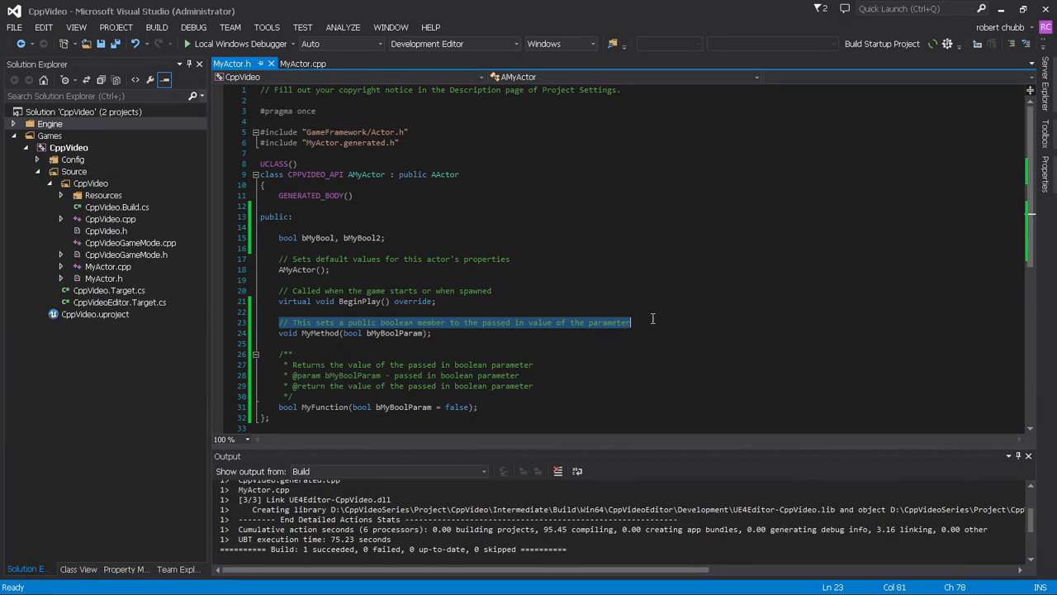
left_click(314, 354)
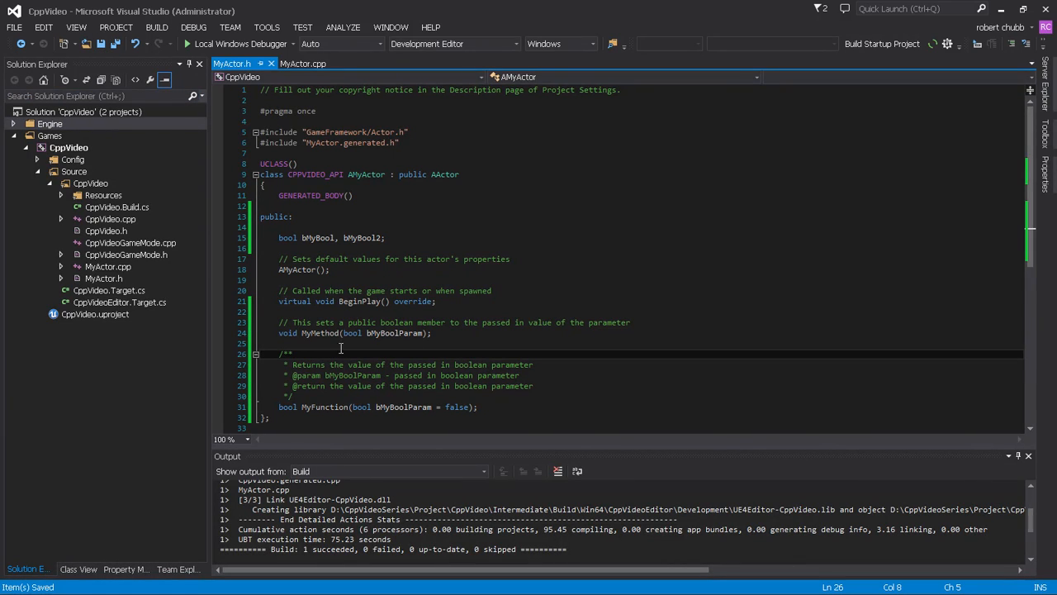
mouse_move(346, 347)
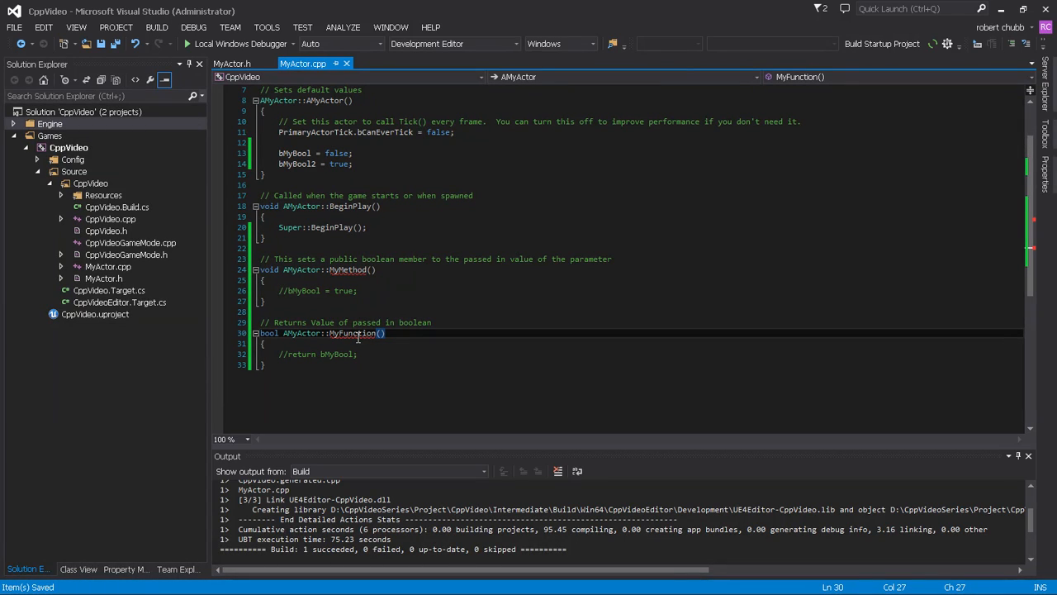
Step: Give MyFunction's definition in MyActor.cpp the parameter 'bool bMyBoolParam = false' and save
type("bool MyBoolParam =")
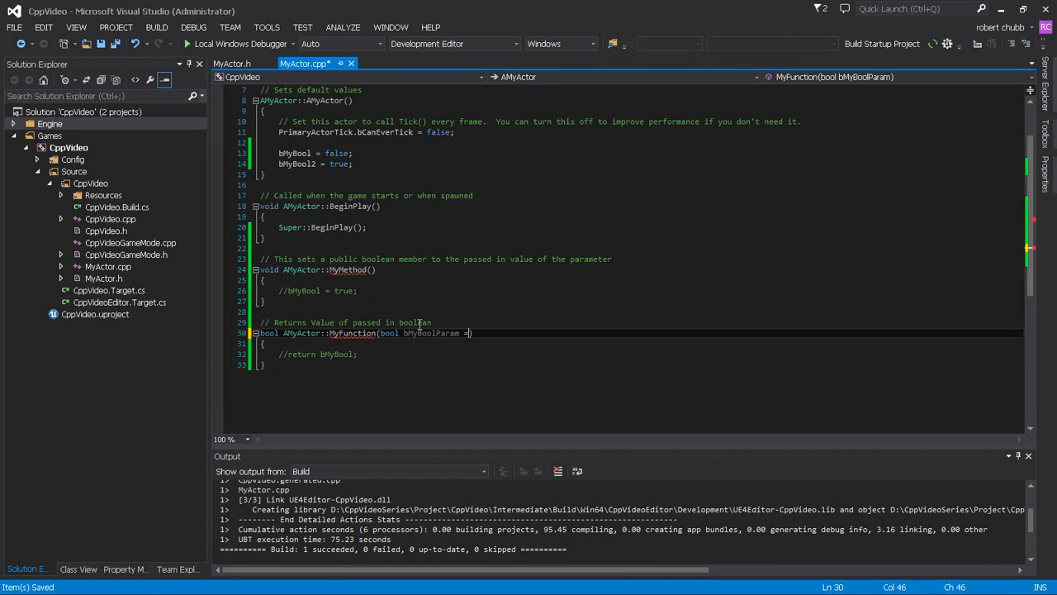
type("false")
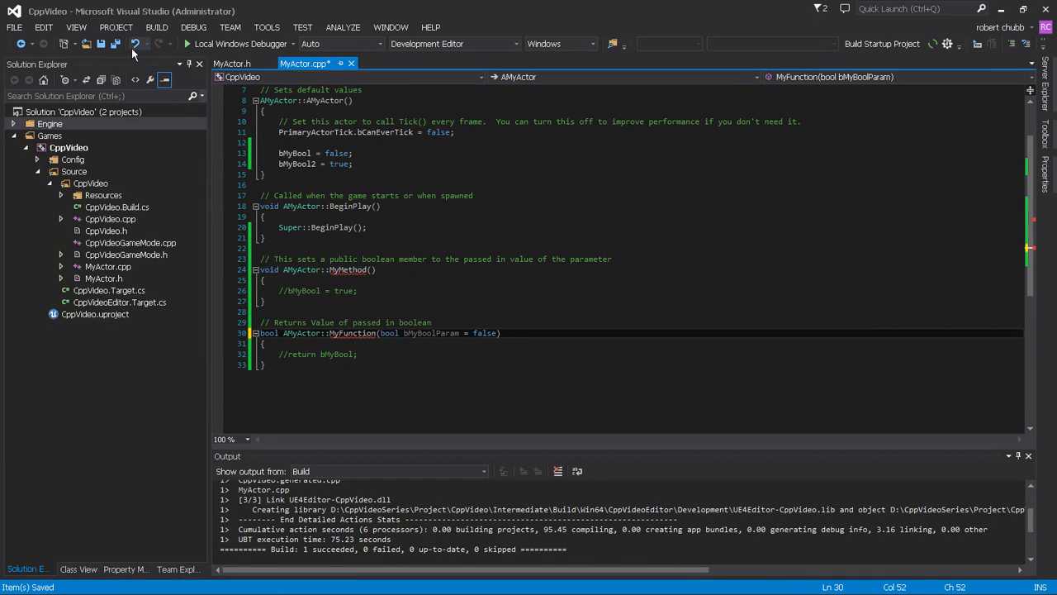
double_click(484, 334)
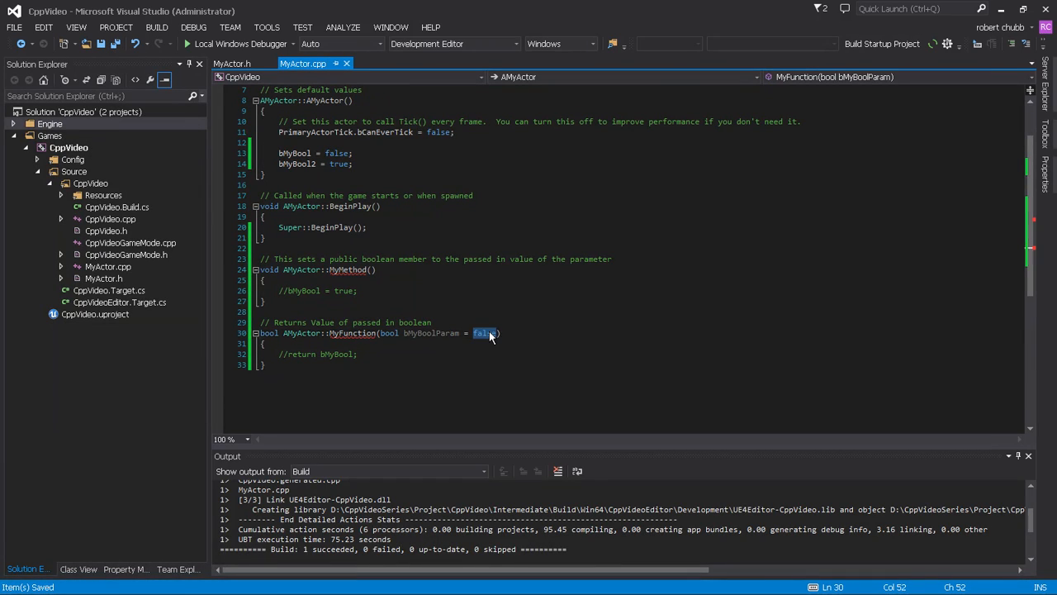
left_click(499, 333)
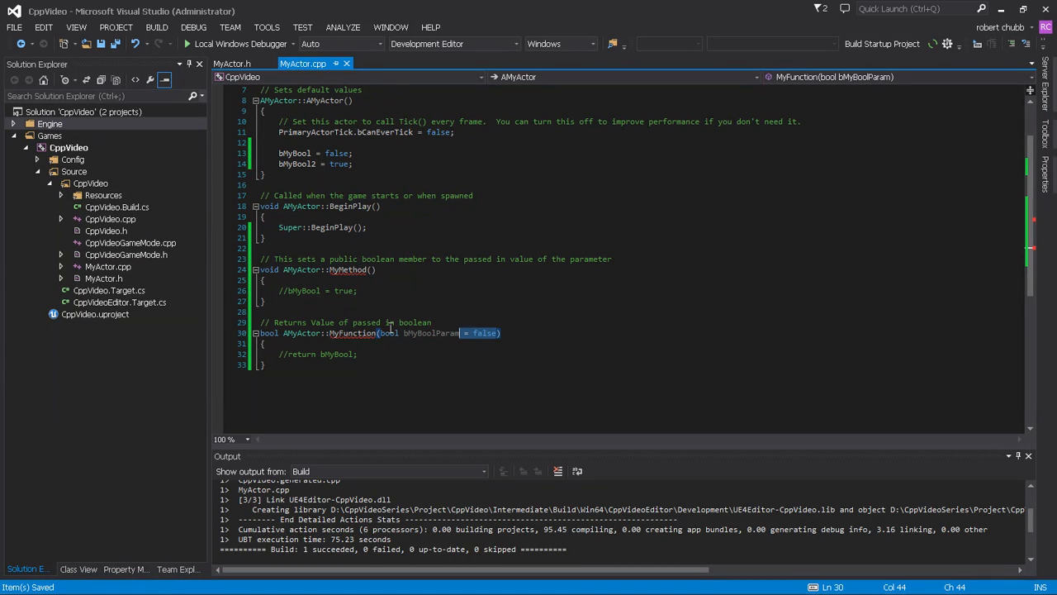
mouse_move(499, 339)
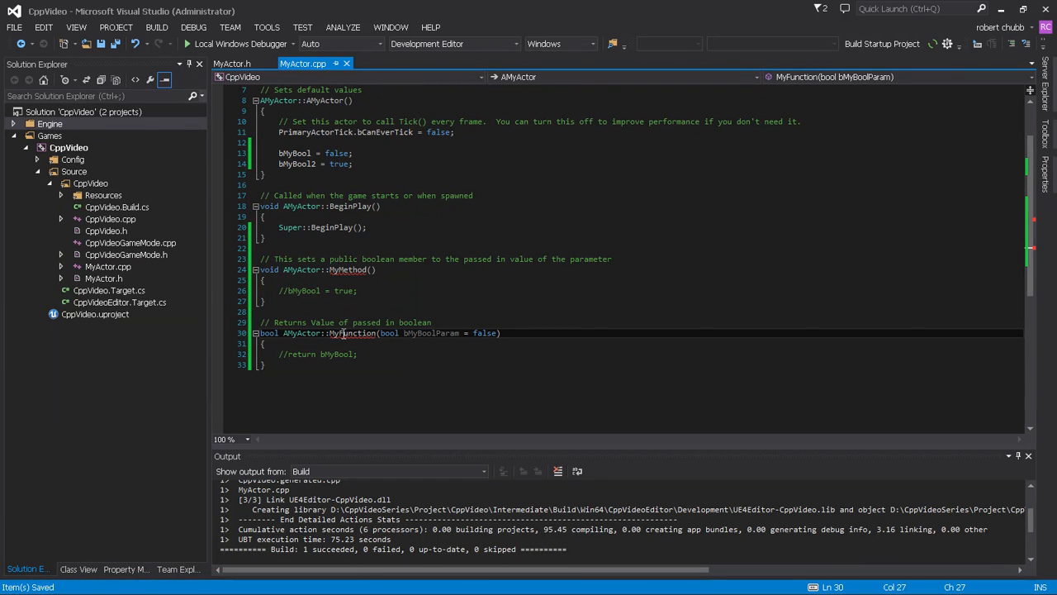
mouse_move(370, 269)
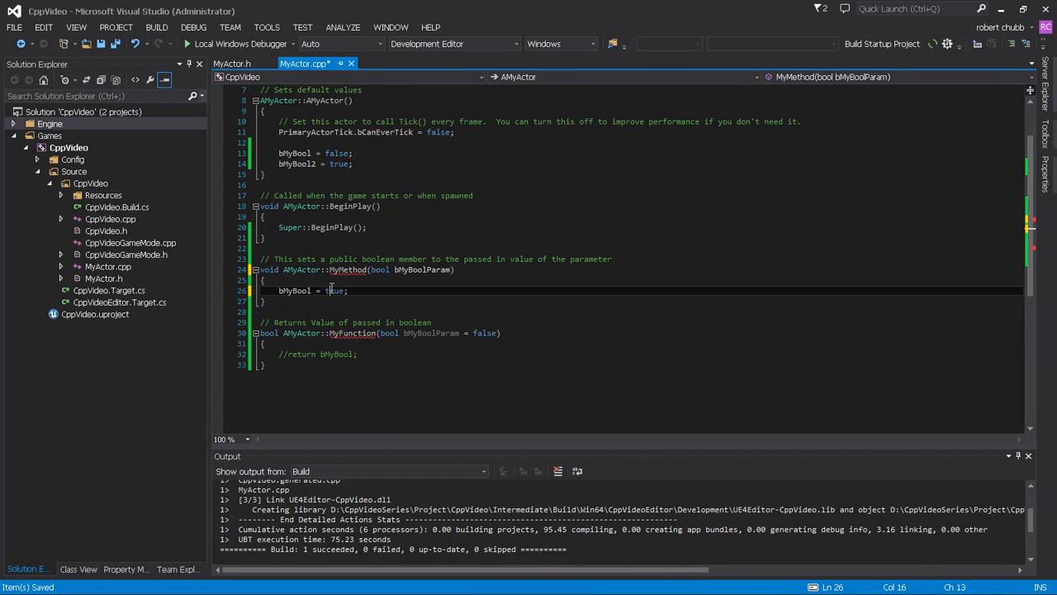
Step: Make MyMethod assign bMyBoolParam to bMyBool instead of true
double_click(335, 291)
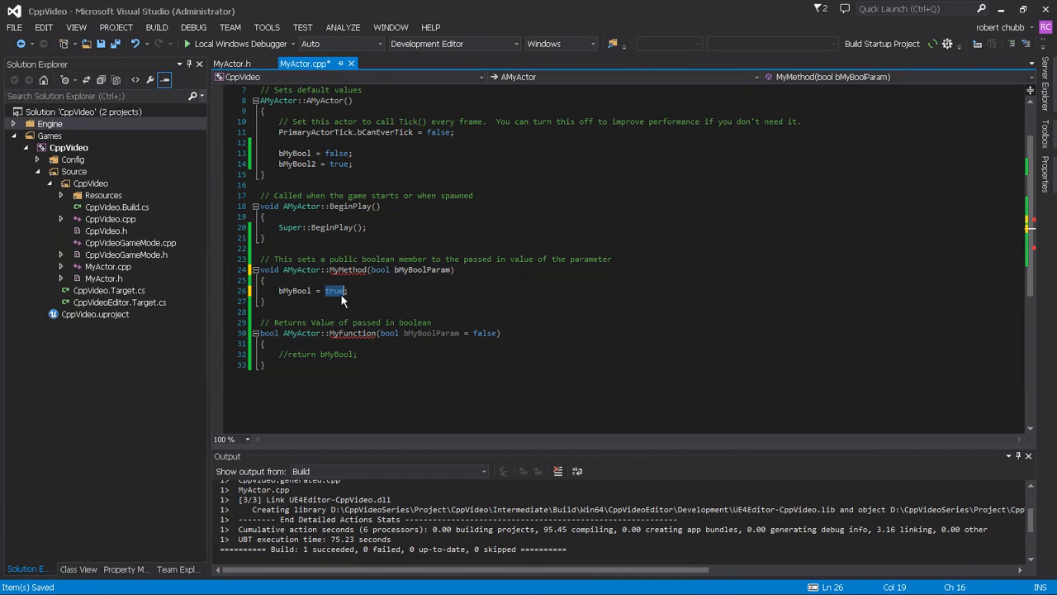
type("bMyBoolParam")
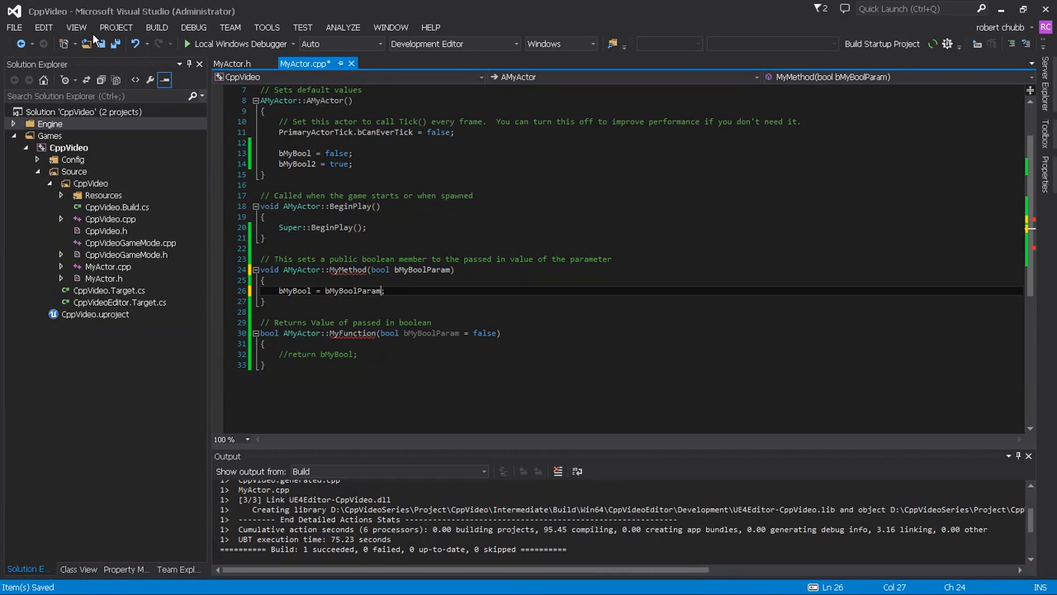
double_click(294, 291)
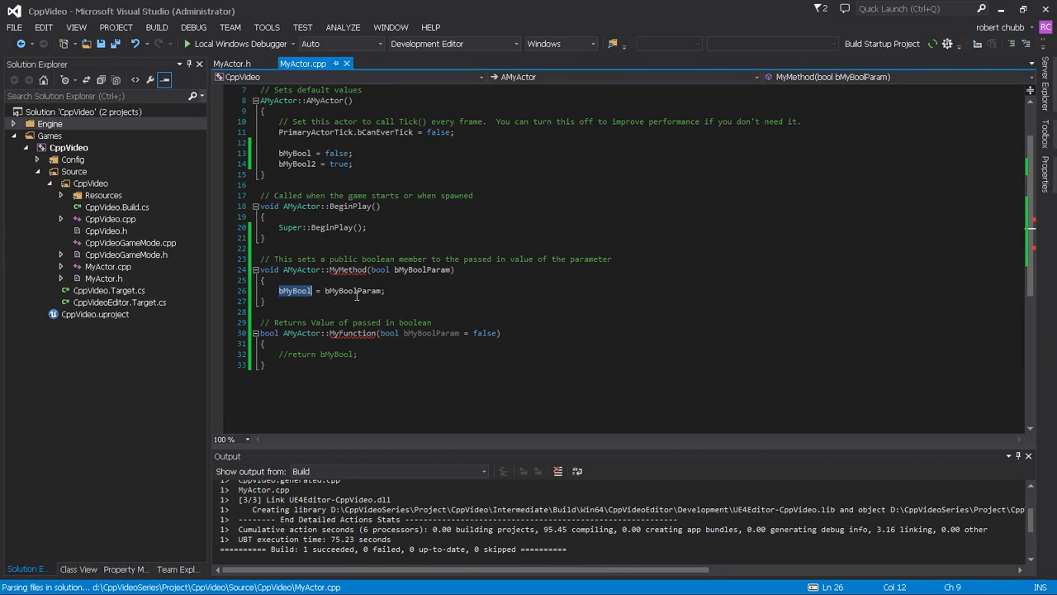
double_click(354, 291)
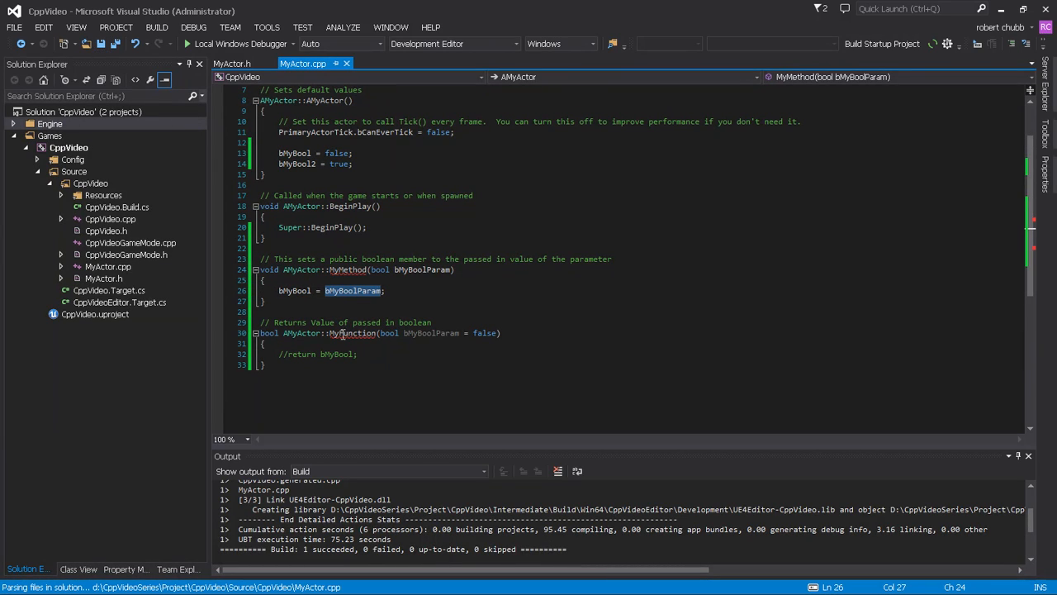
mouse_move(288, 353)
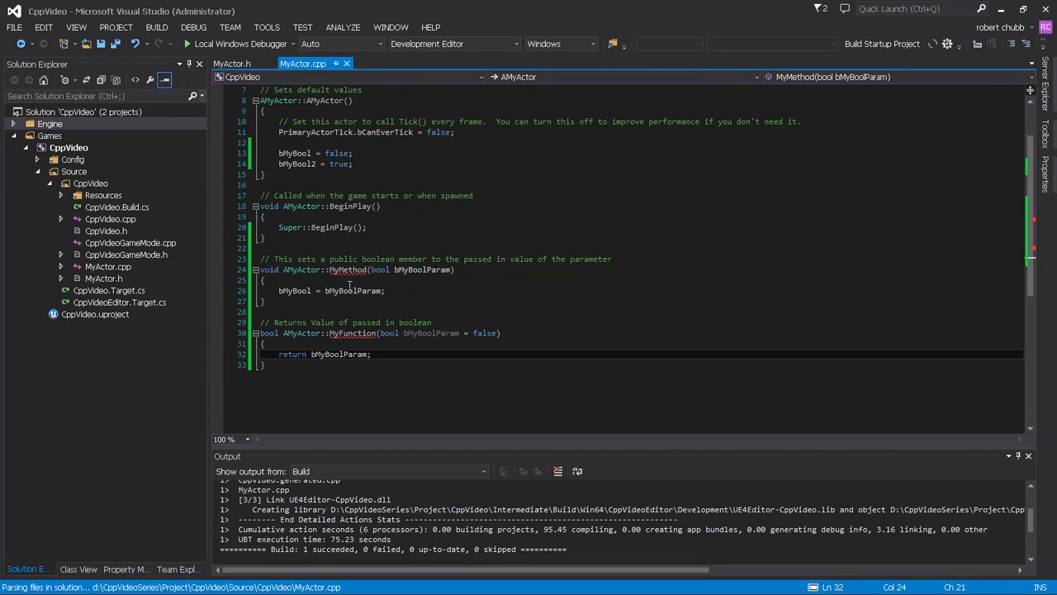
Step: Make MyFunction return bMyBoolParam, checking its header declaration, and save MyActor.cpp
left_click(231, 63)
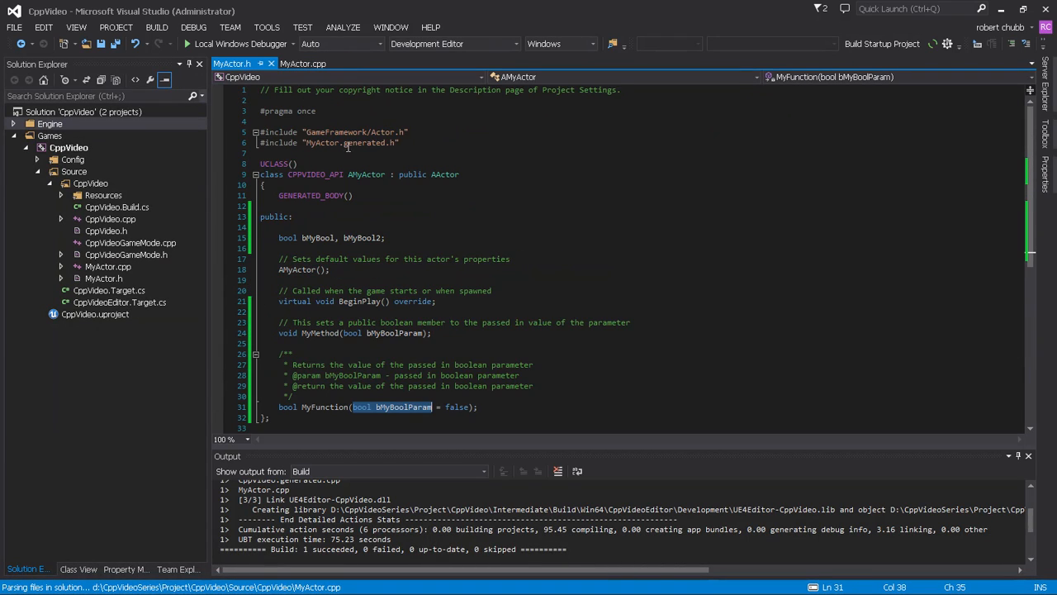
left_click(304, 63)
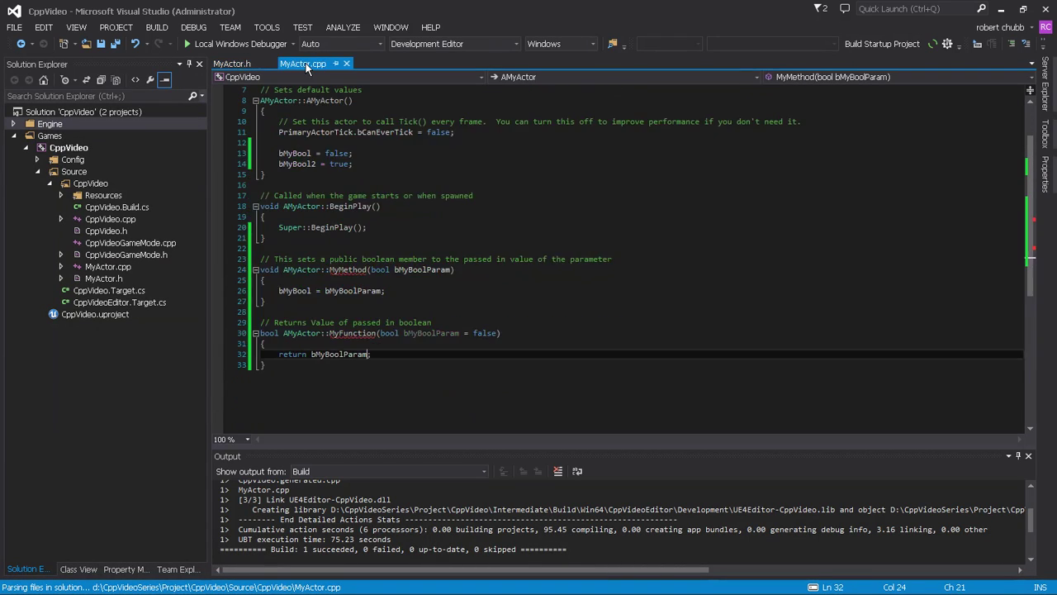
left_click(231, 63)
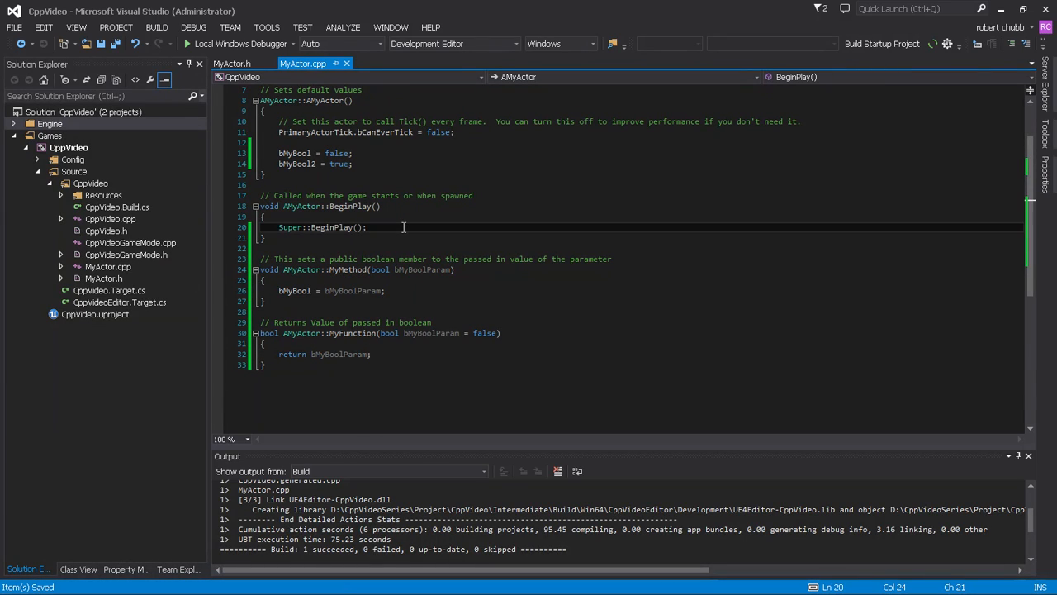
Step: Add the call MyMethod(bMyBool2); on a new line below Super::BeginPlay()
key("Enter")
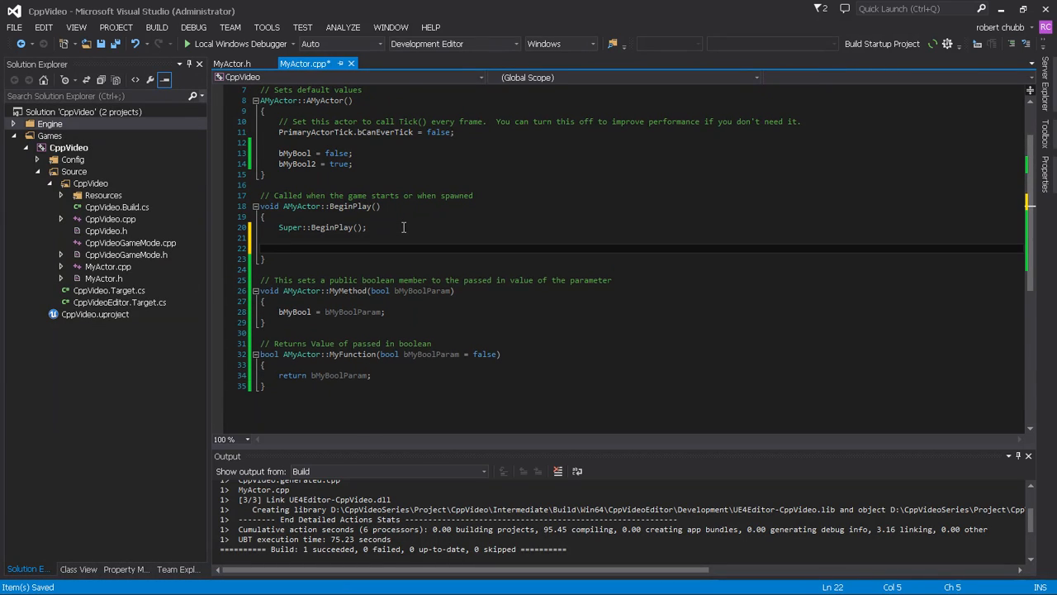
left_click(284, 248)
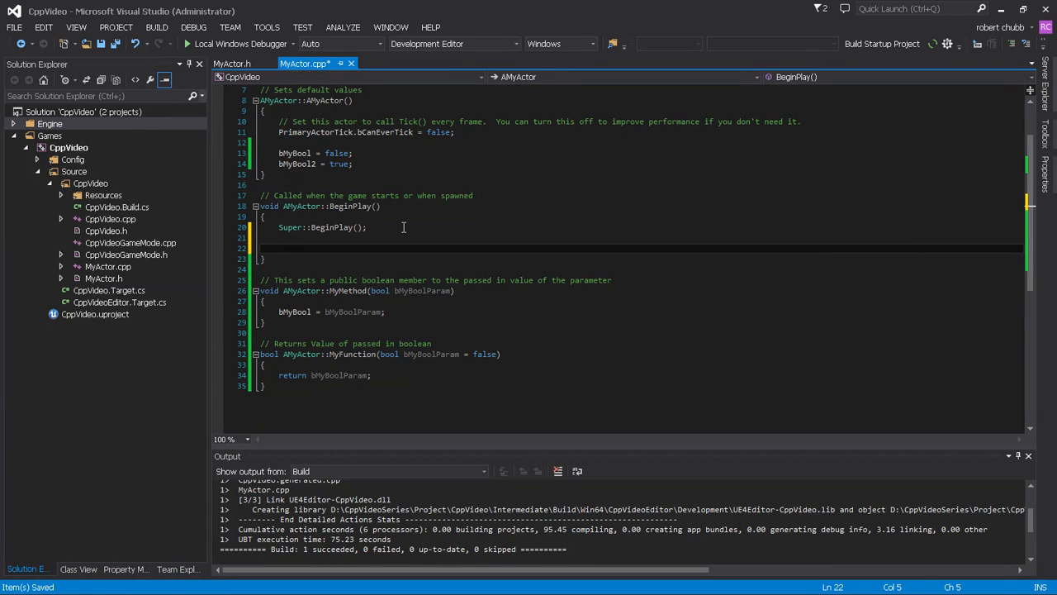
mouse_move(367, 163)
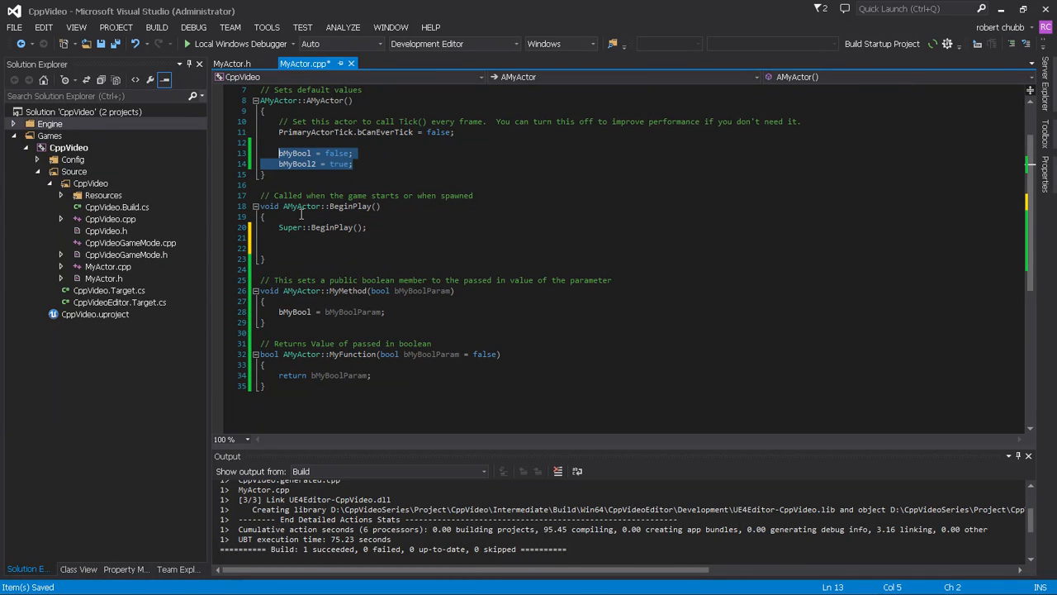
left_click(308, 238)
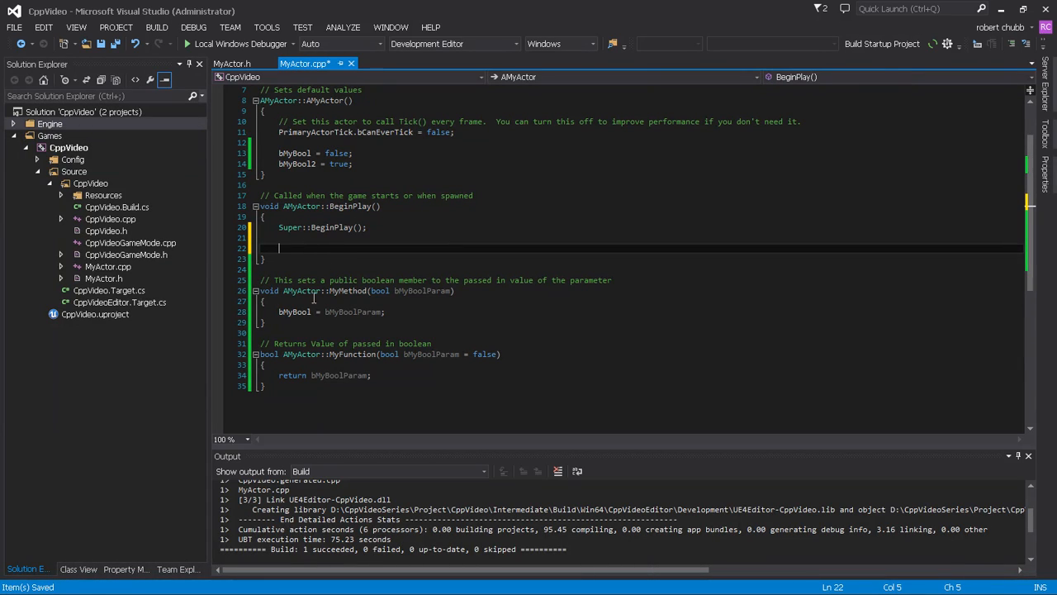
type("MyMethod")
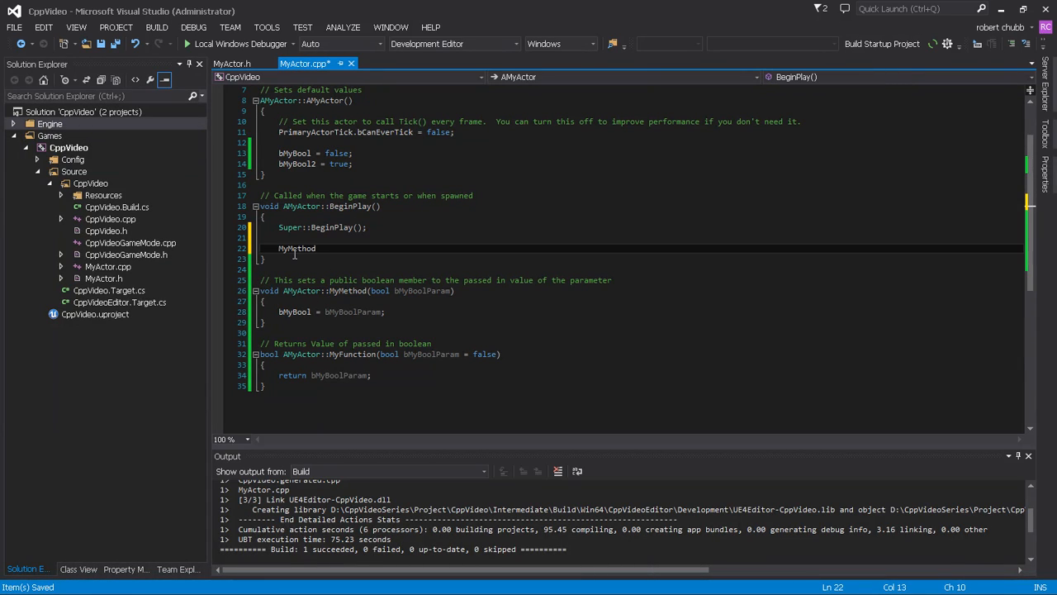
type("()")
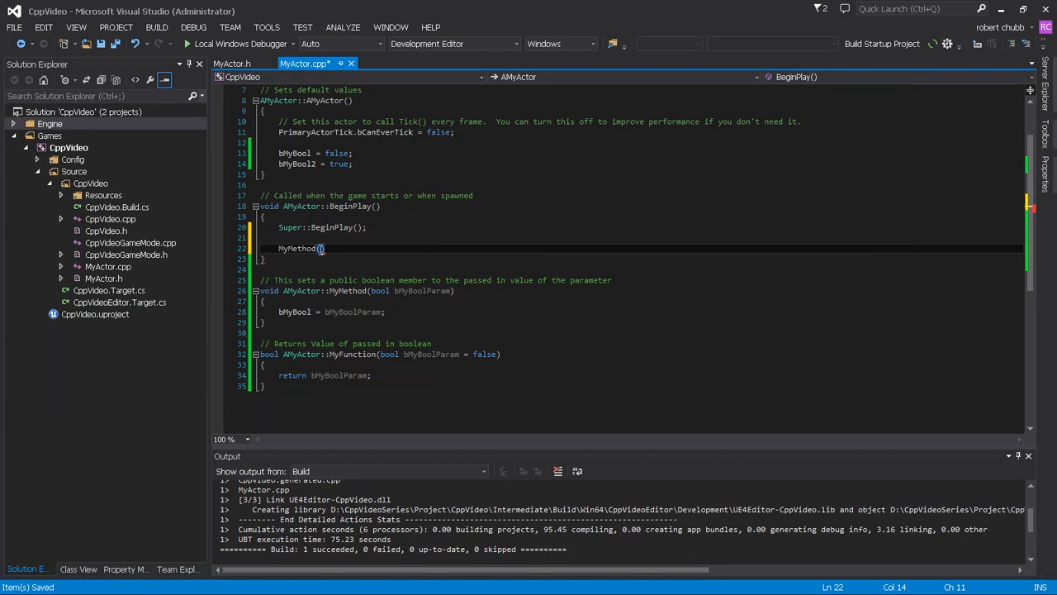
type("bMy")
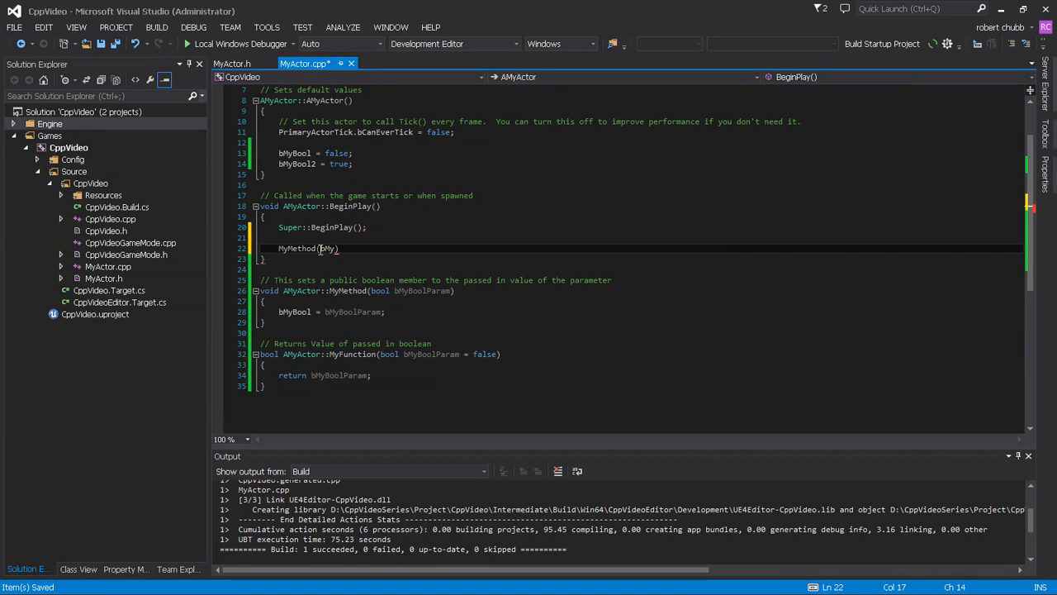
type("Bool2")
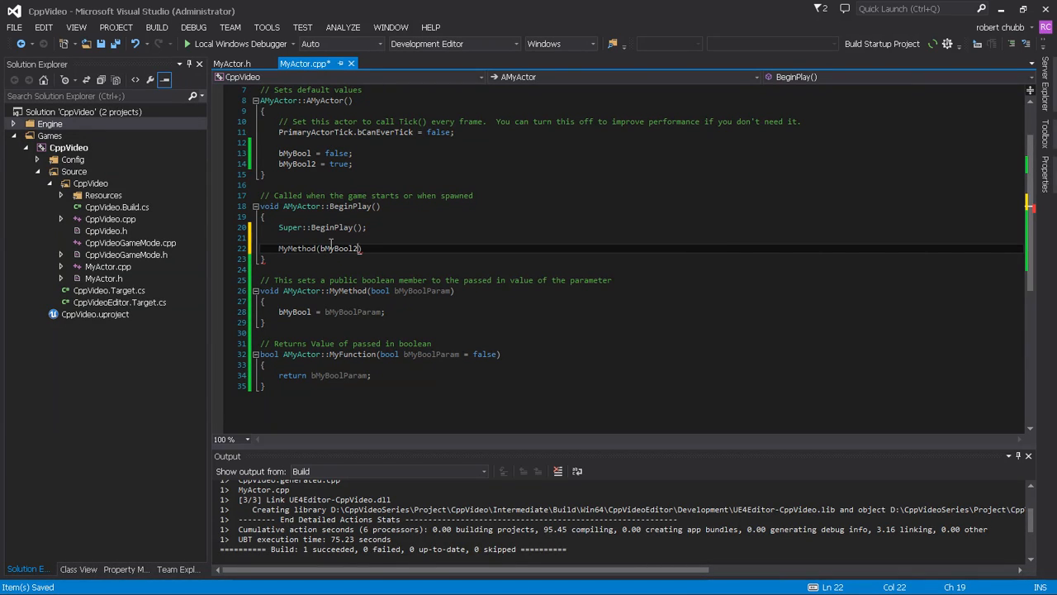
type(";")
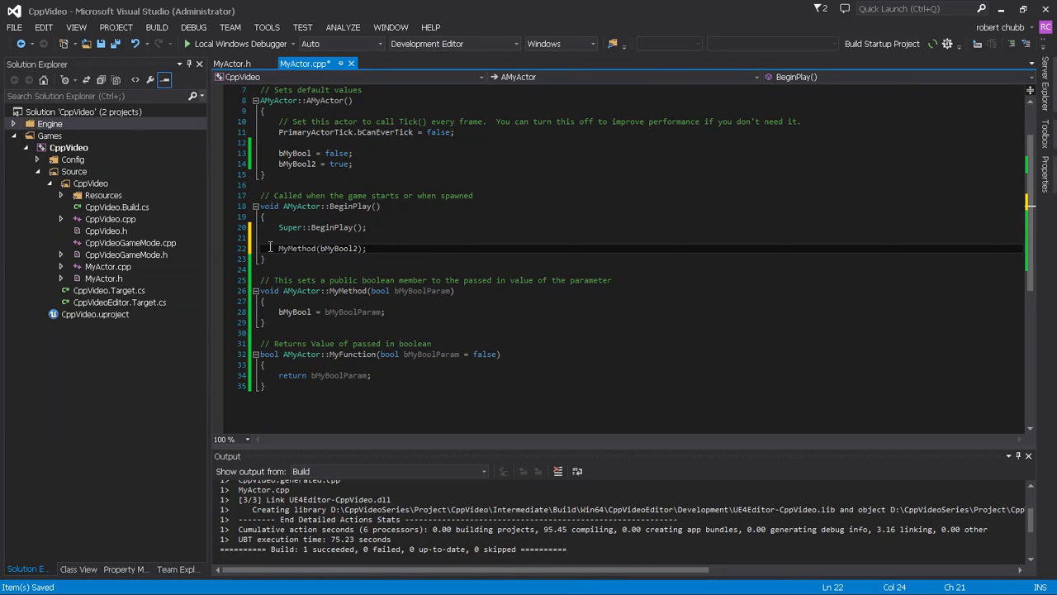
Step: Point out bMyBool and bMyBoolParam in MyMethod's body
double_click(294, 310)
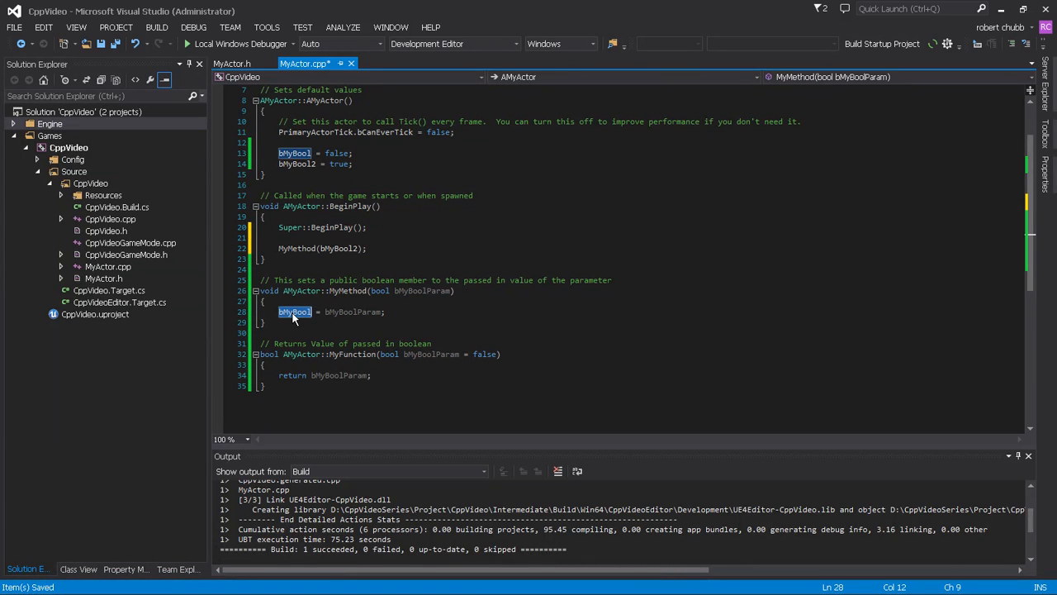
double_click(354, 311)
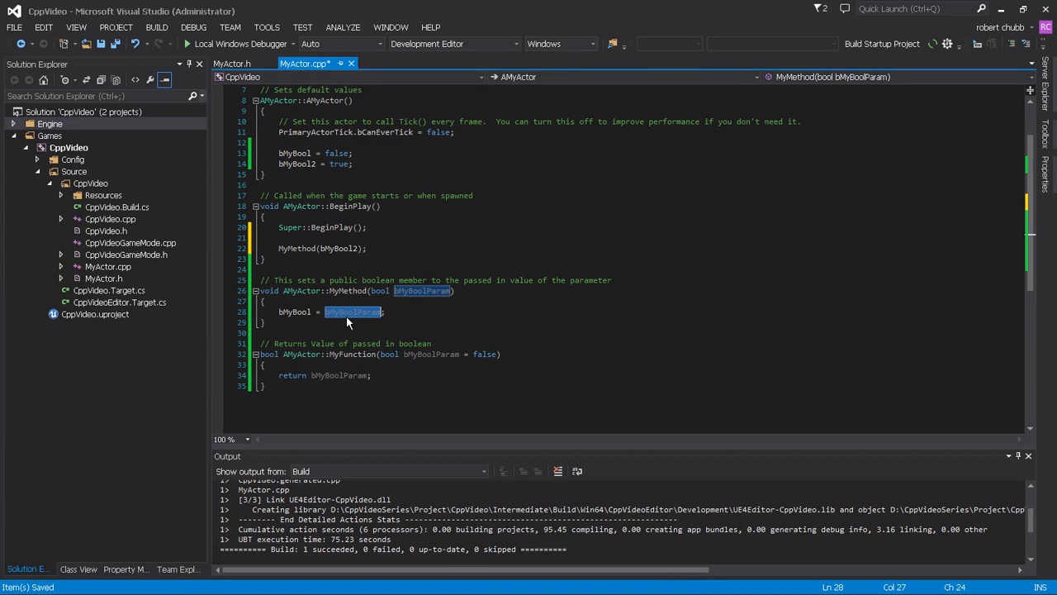
mouse_move(422, 294)
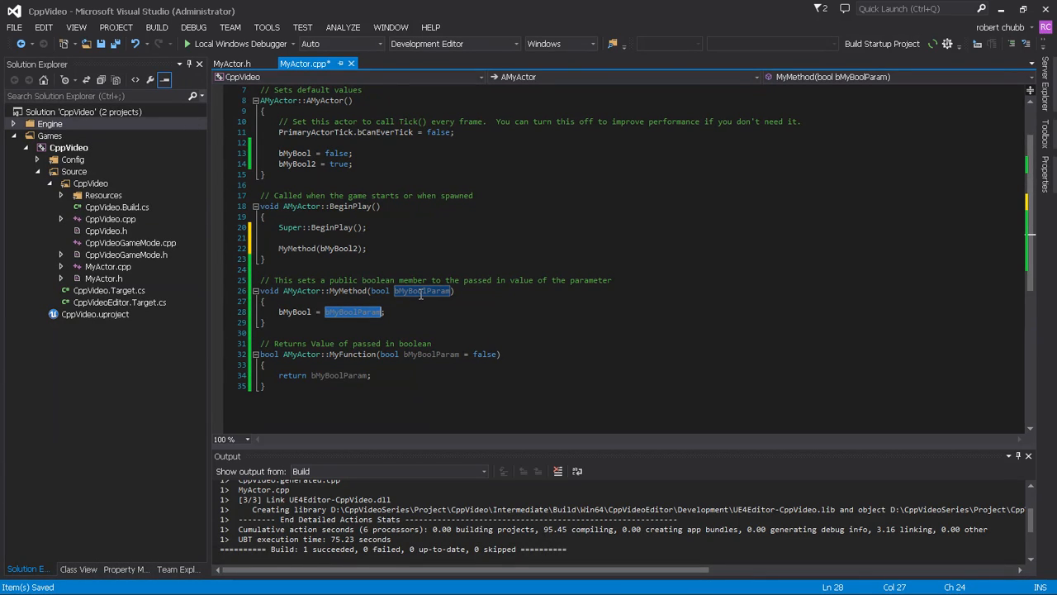
mouse_move(309, 191)
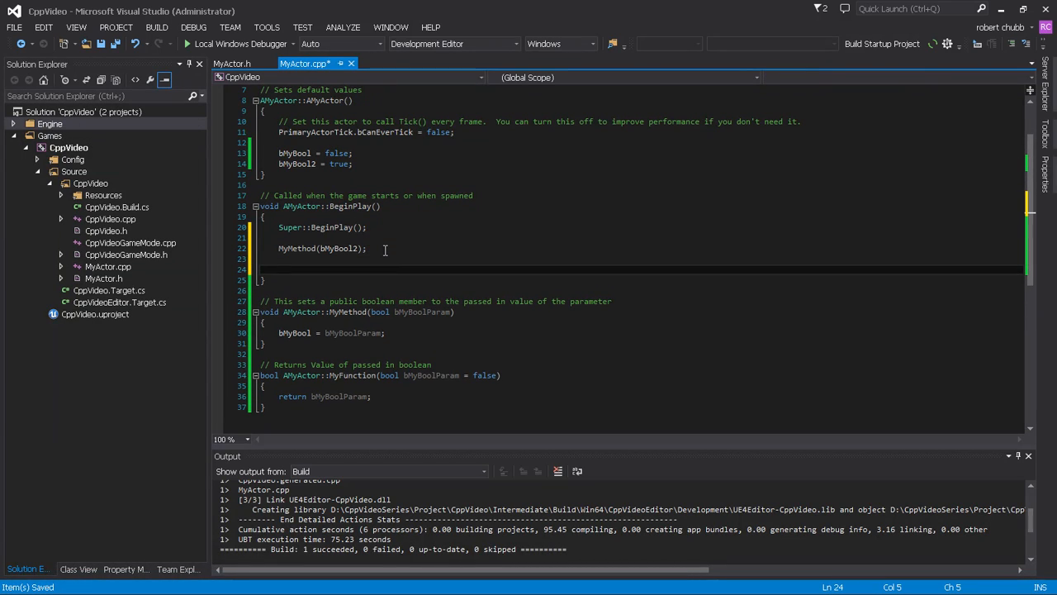
Step: Add the call MyFunction(); below MyMethod(bMyBool2) in BeginPlay
left_click(296, 259)
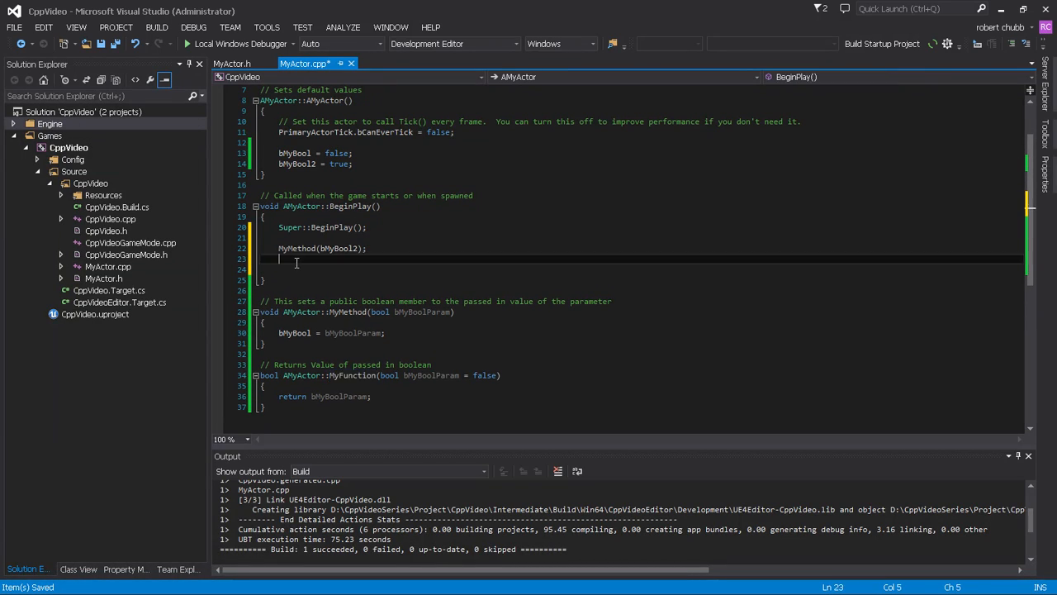
type("MyFunction")
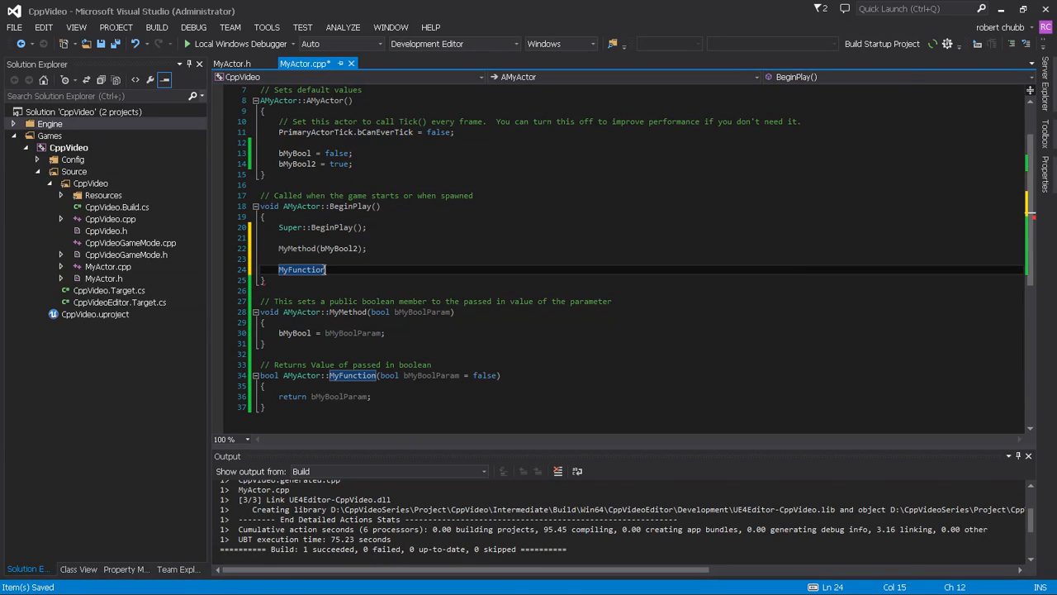
type("();")
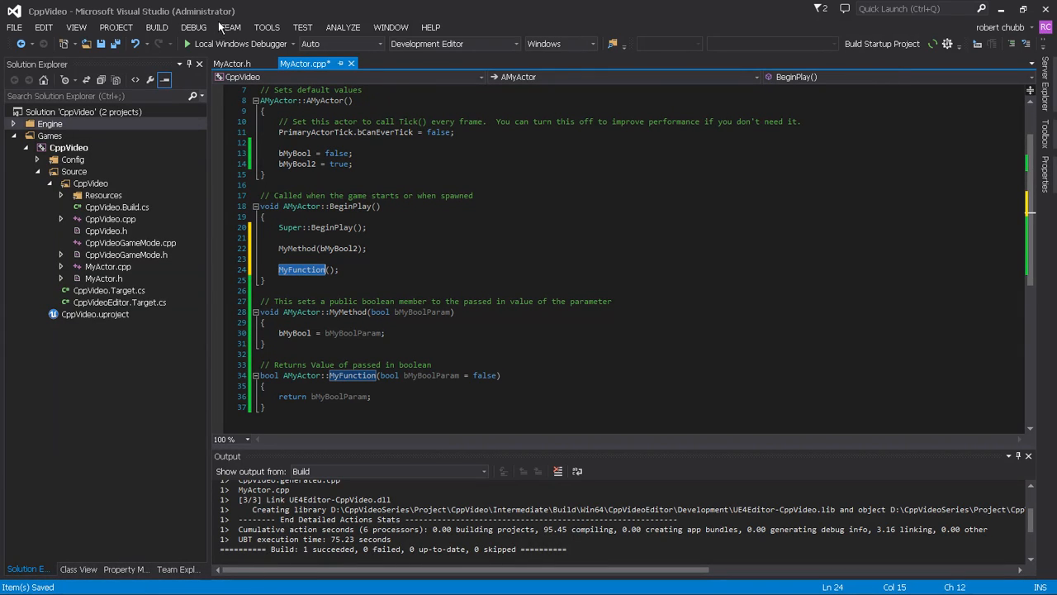
left_click(231, 63)
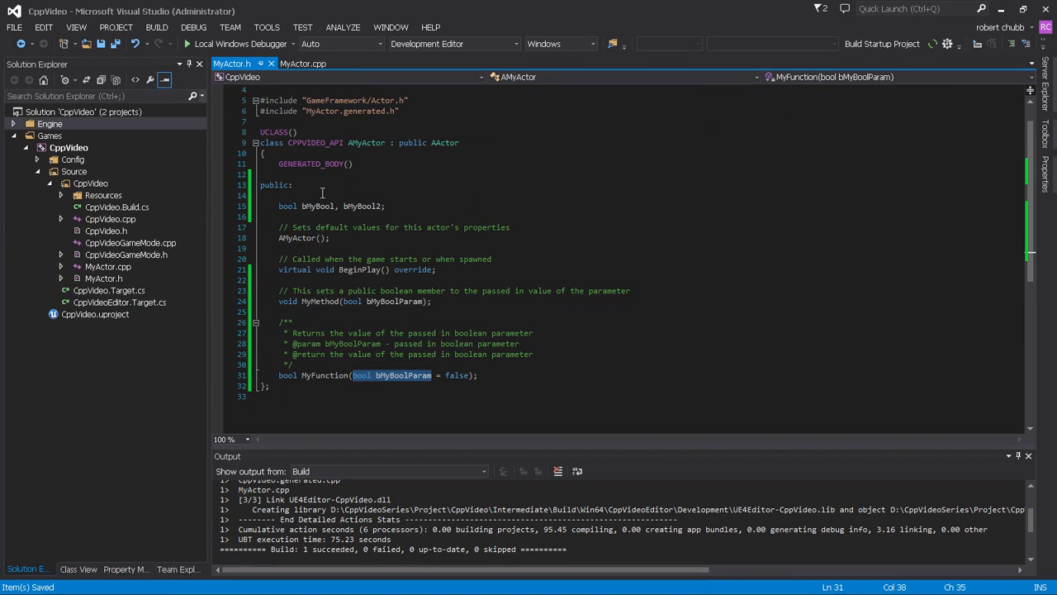
Step: Declare bMyBool3 in MyActor.h and write 'bMyBool, bMyBool3 = false;' in the constructor
double_click(361, 205)
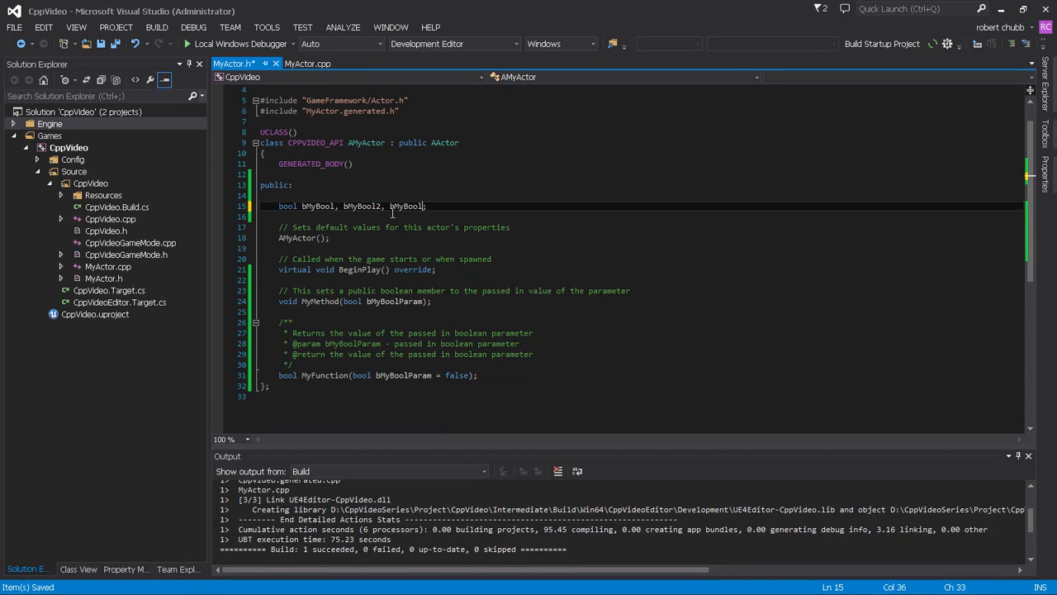
double_click(407, 205)
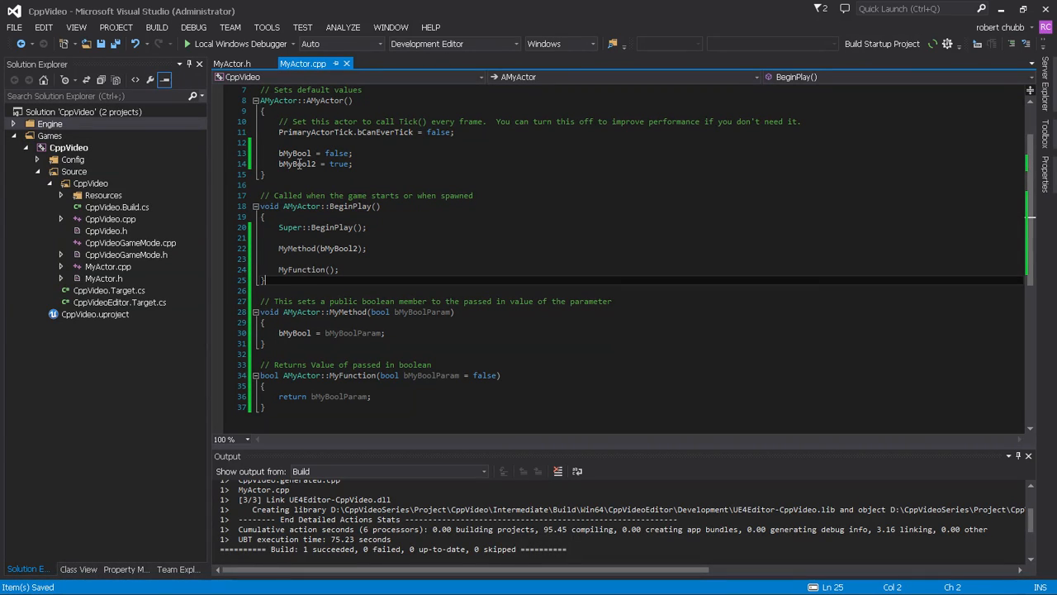
left_click(353, 164)
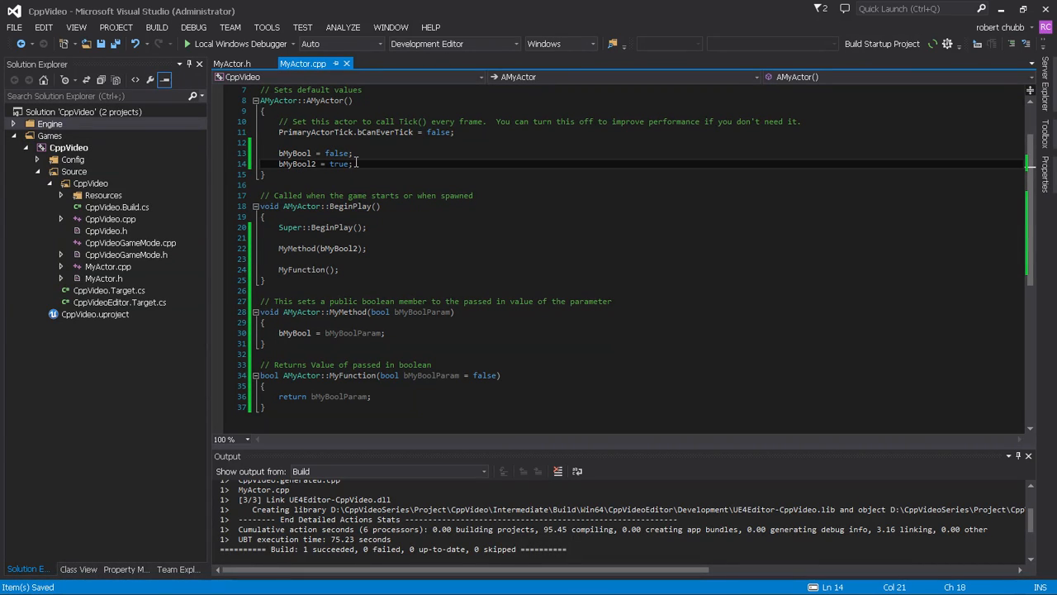
left_click(317, 152)
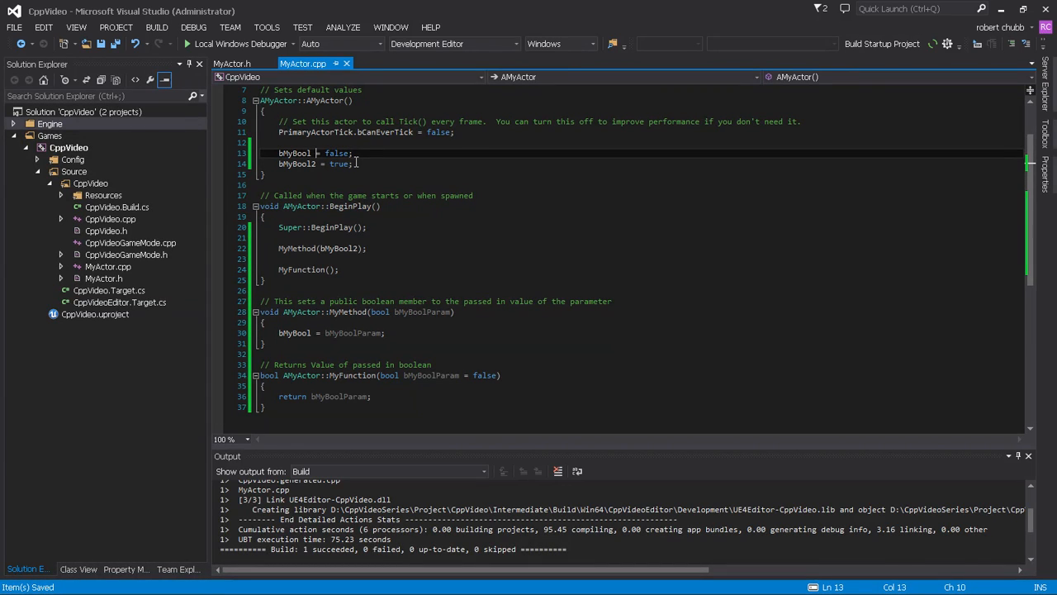
type(", bMyBool3")
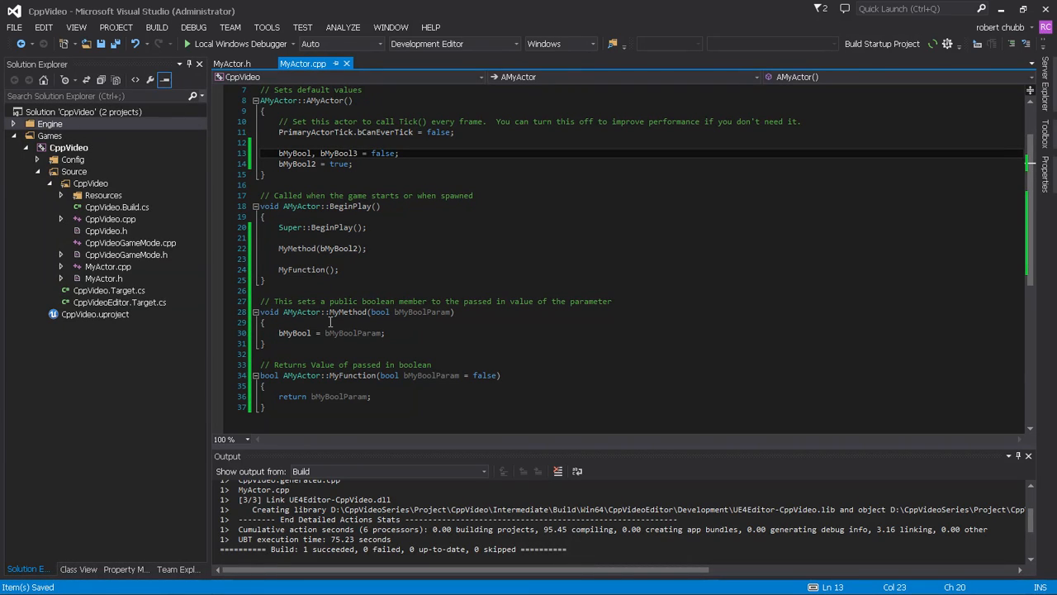
Step: Compare the header's bool declarations with the constructor initialisations in MyActor.cpp
left_click(232, 63)
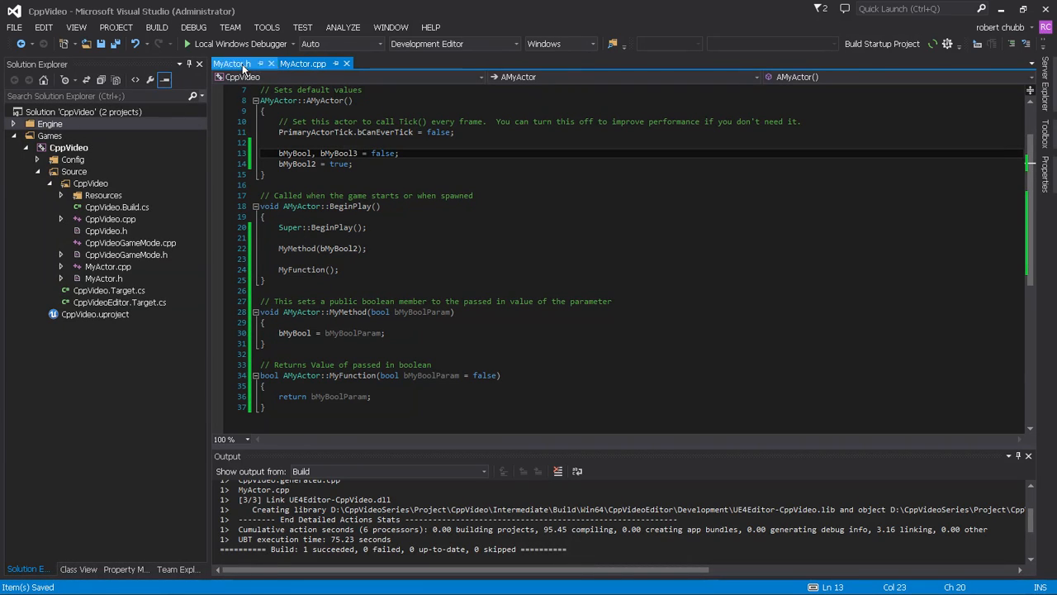
left_click(231, 63)
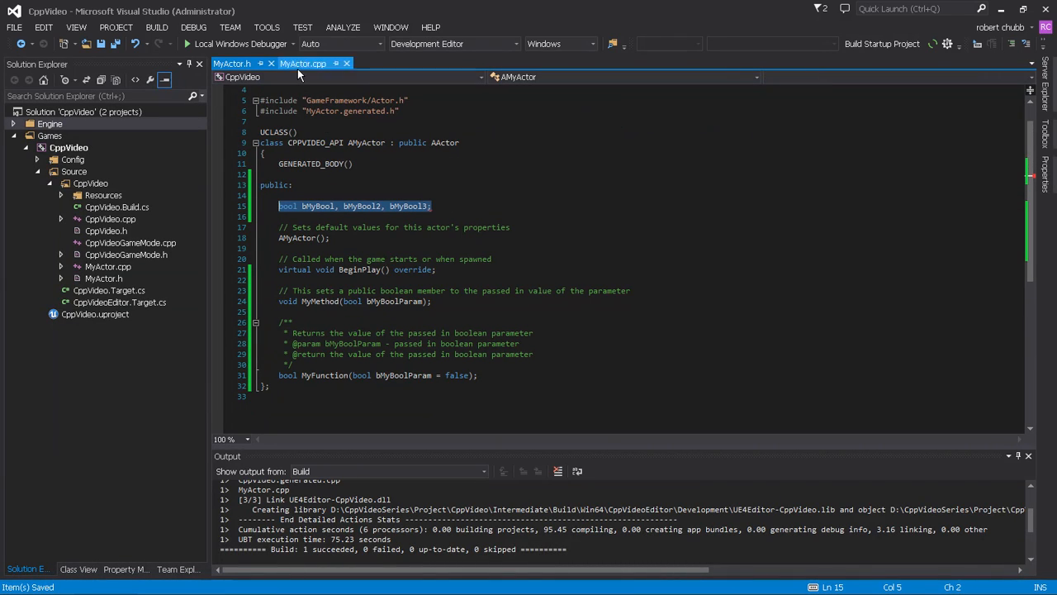
left_click(304, 62)
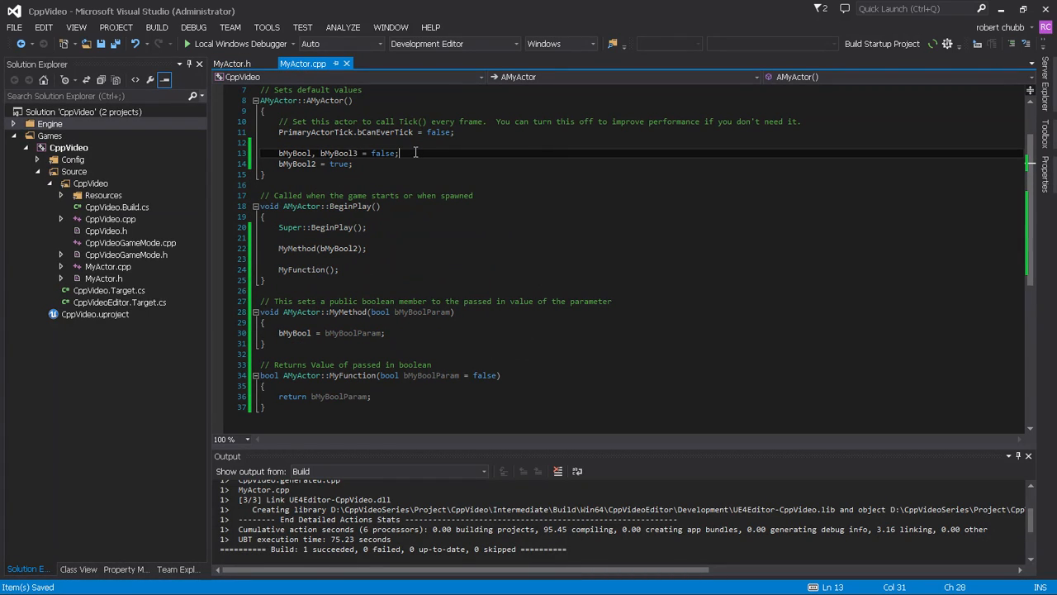
left_click(231, 63)
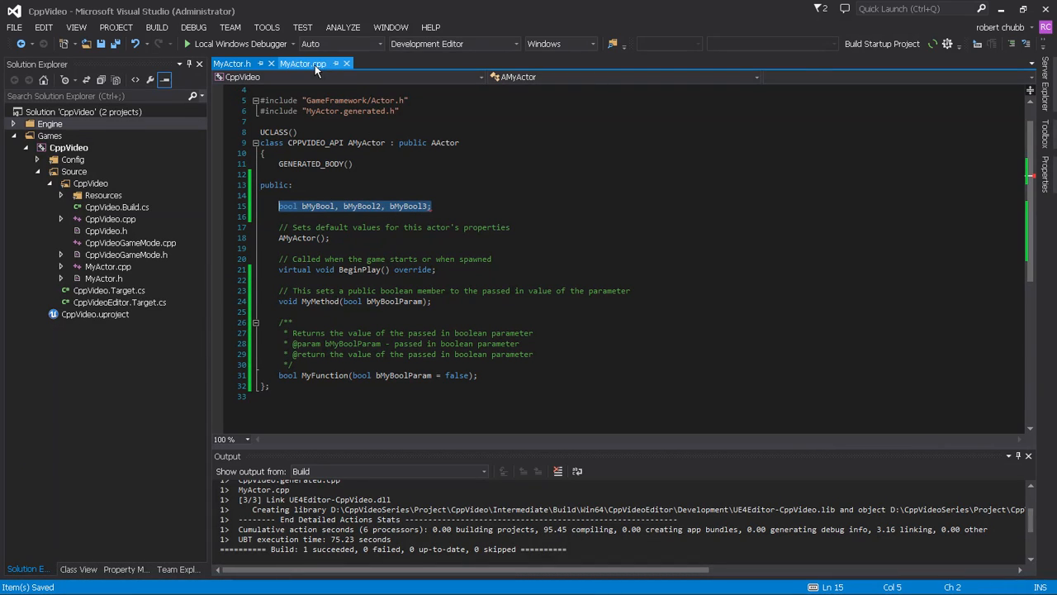
left_click(304, 63)
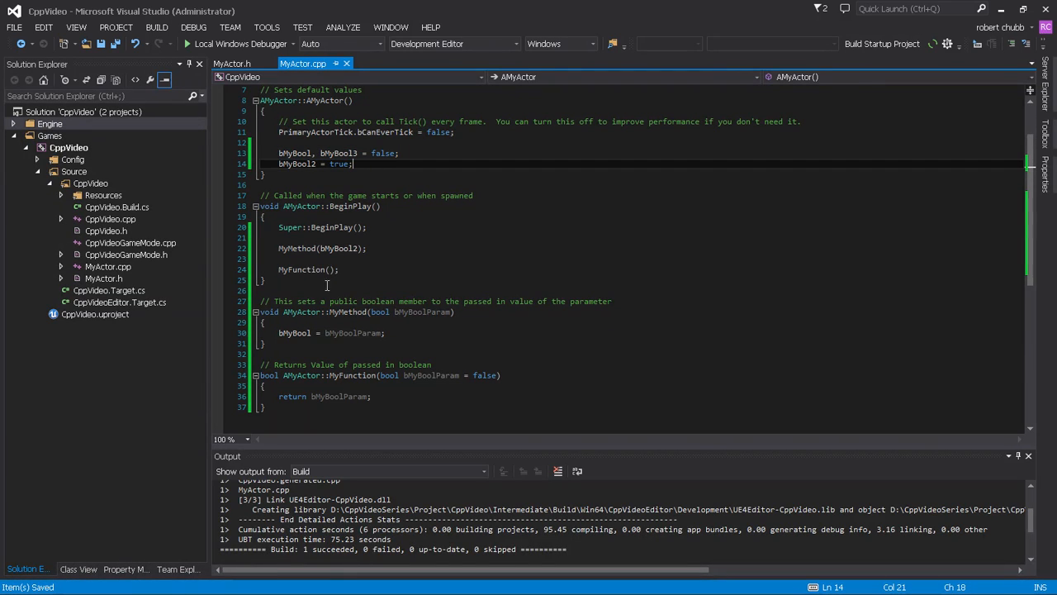
Step: Store MyFunction()'s result in bMyBool3 in BeginPlay, with bMyBool3 initialised to true alongside bMyBool2
left_click(327, 269)
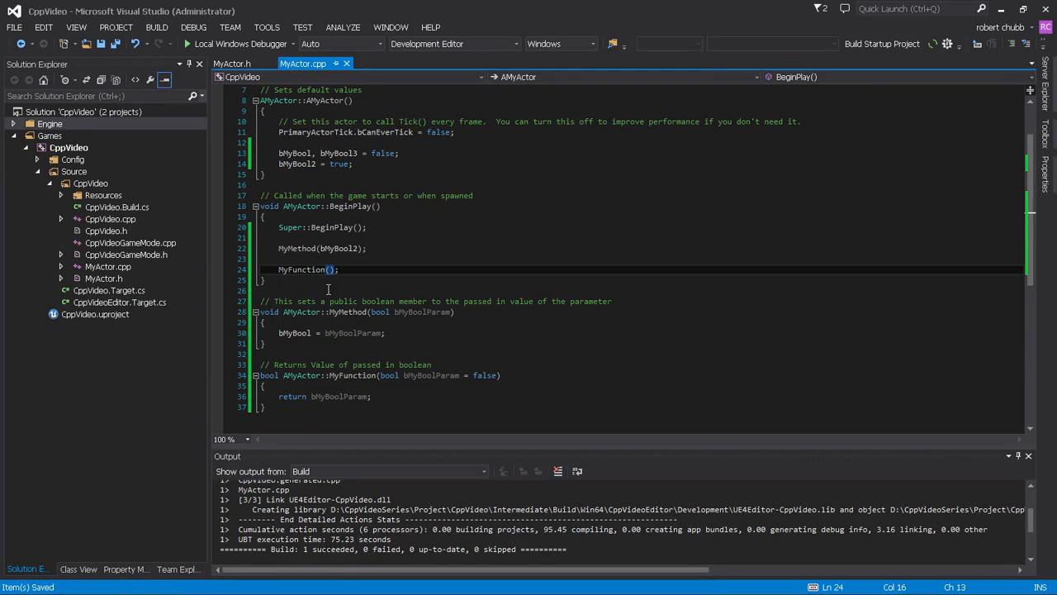
double_click(304, 269)
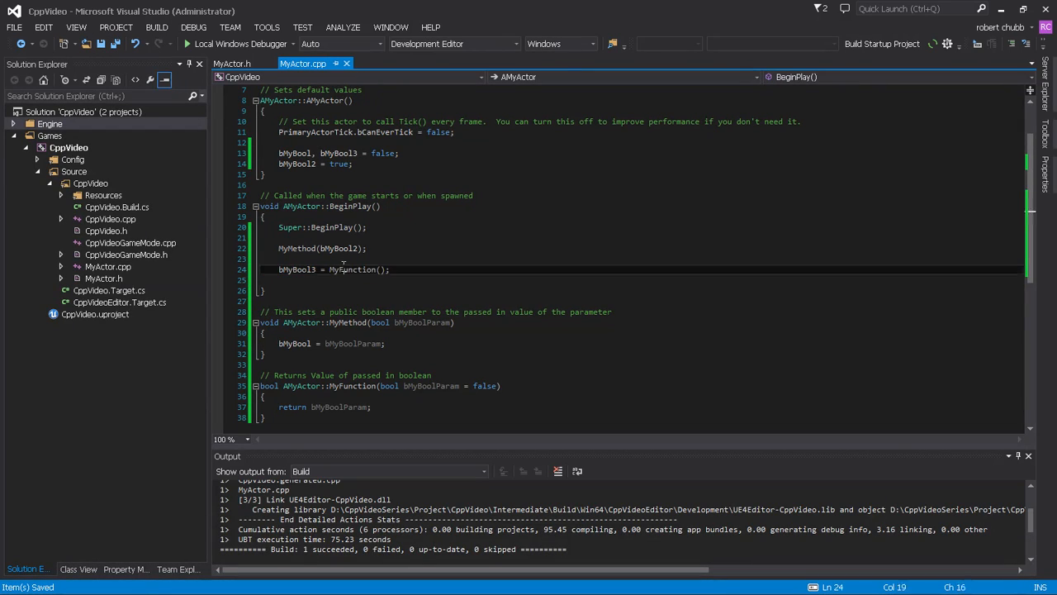
double_click(355, 269)
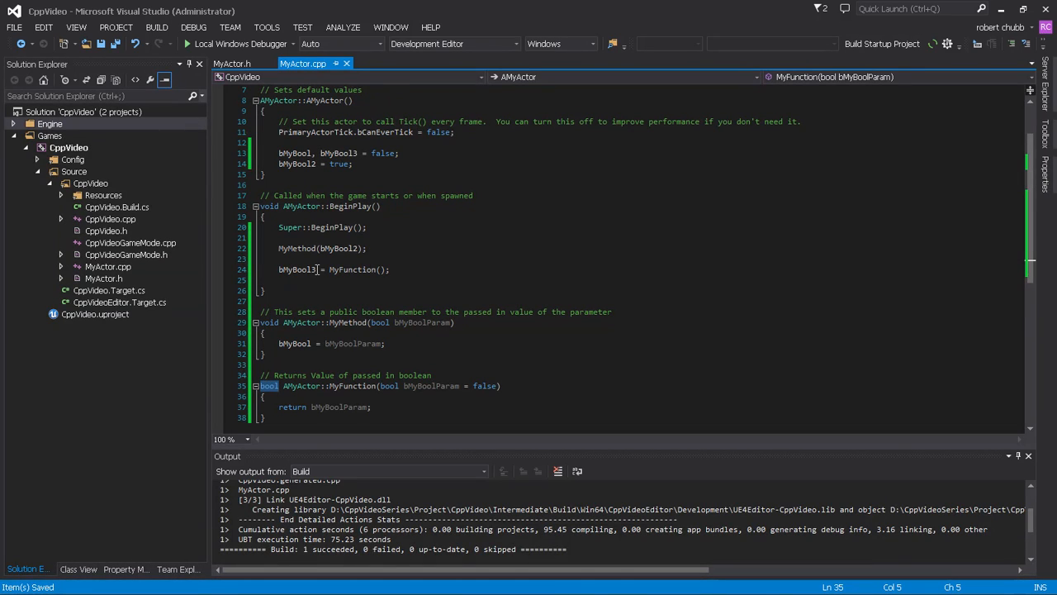
double_click(297, 269)
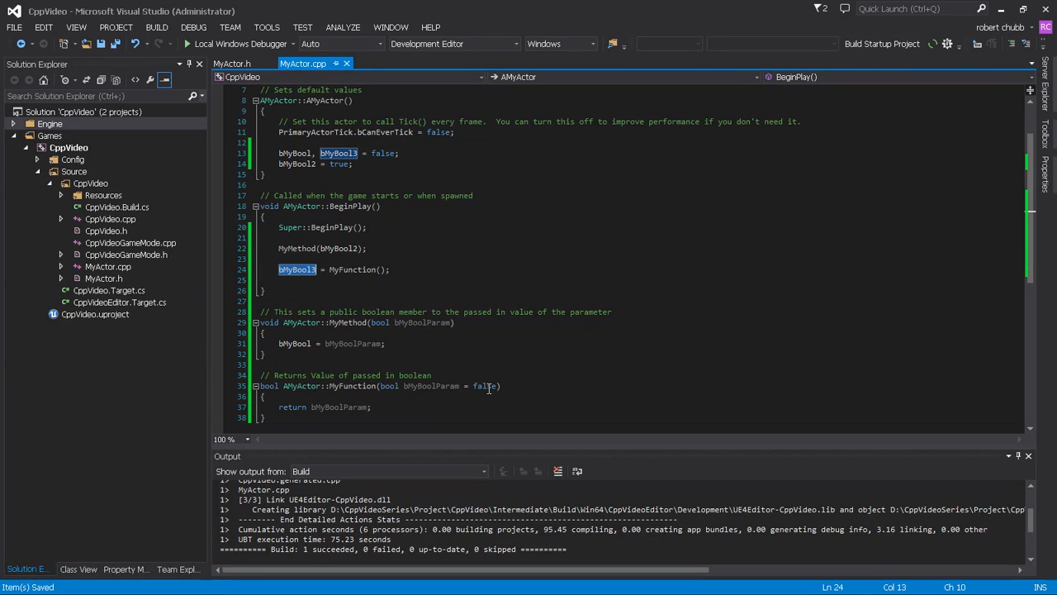
mouse_move(360, 155)
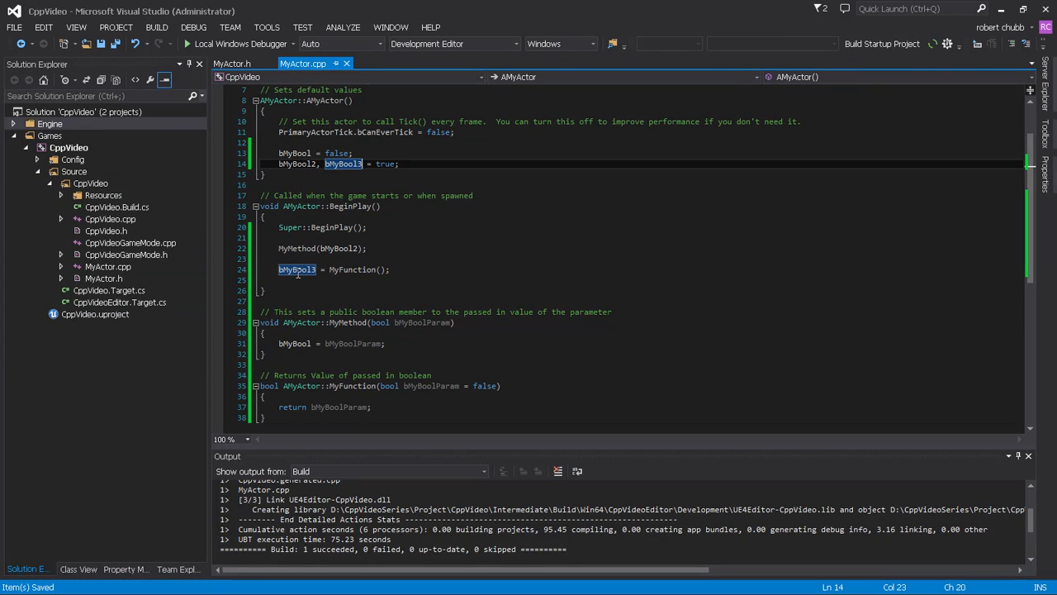
mouse_move(347, 246)
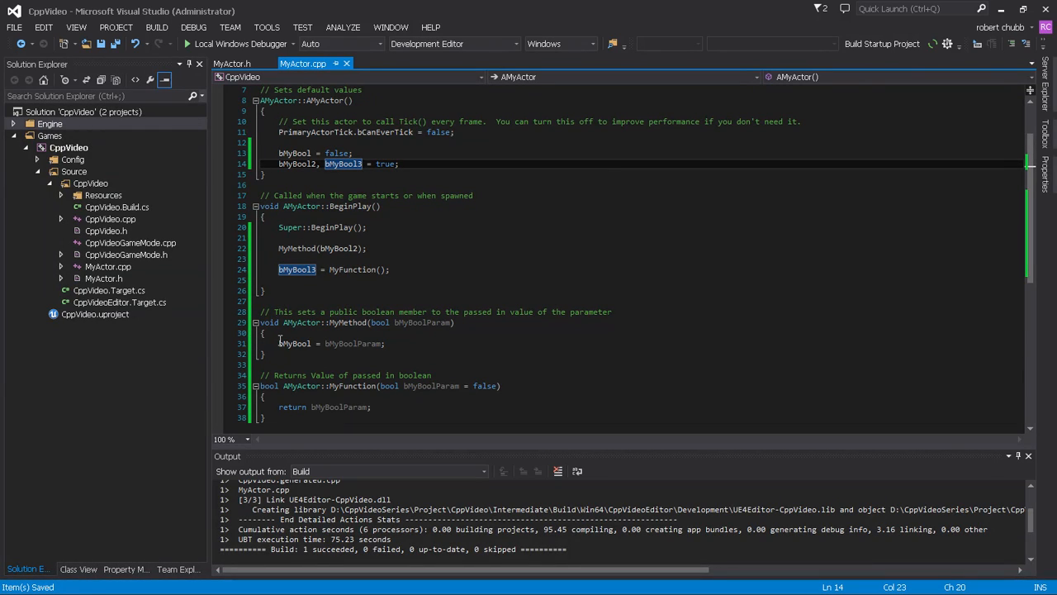
Step: Add (bMyBool) after 'member' in the MyMethod comment of MyActor.cpp
left_click(331, 311)
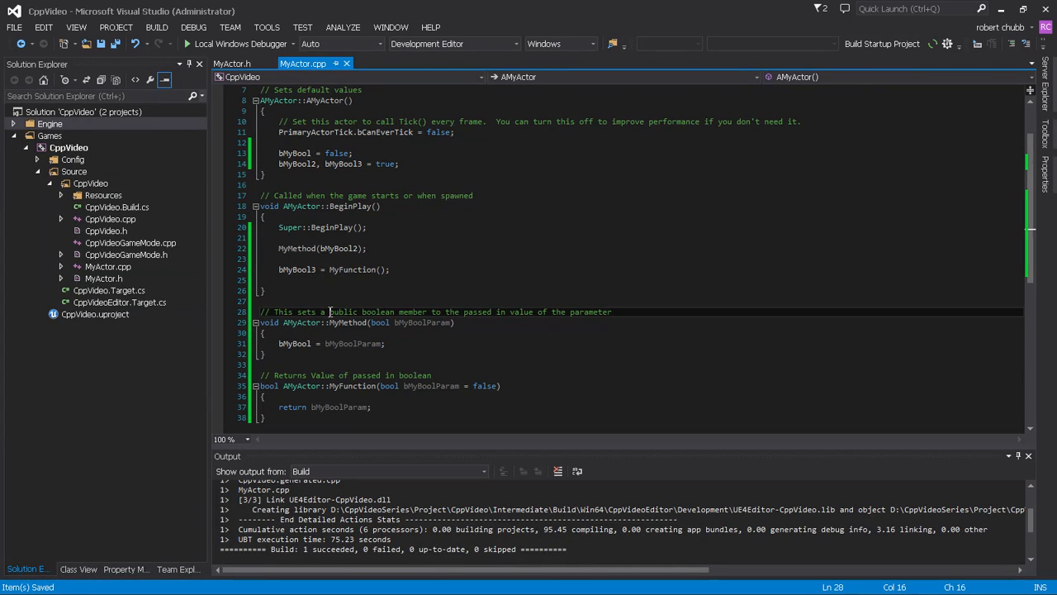
left_click(416, 311)
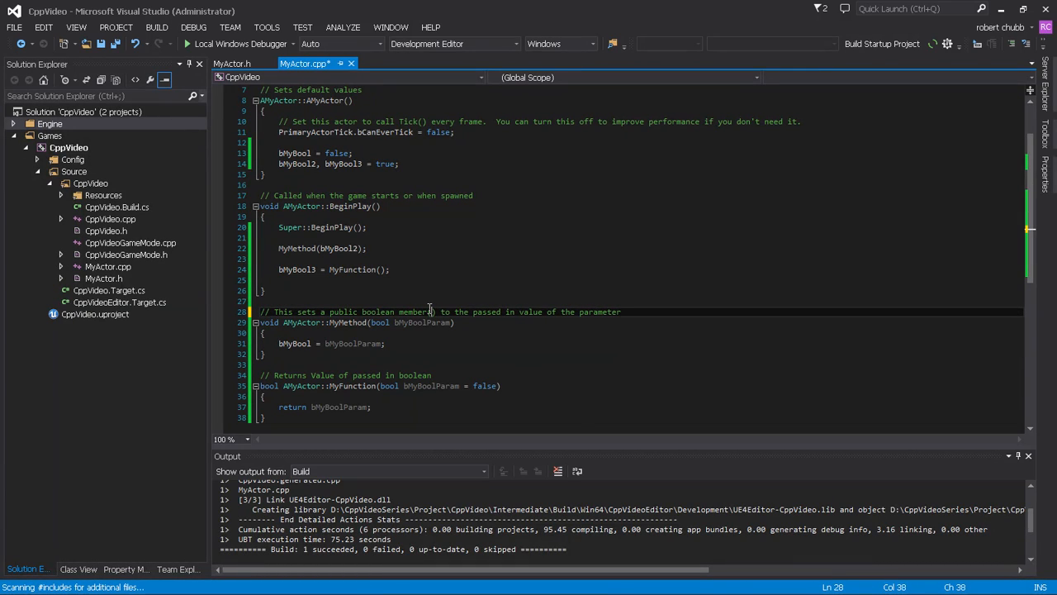
type("bMyBool")
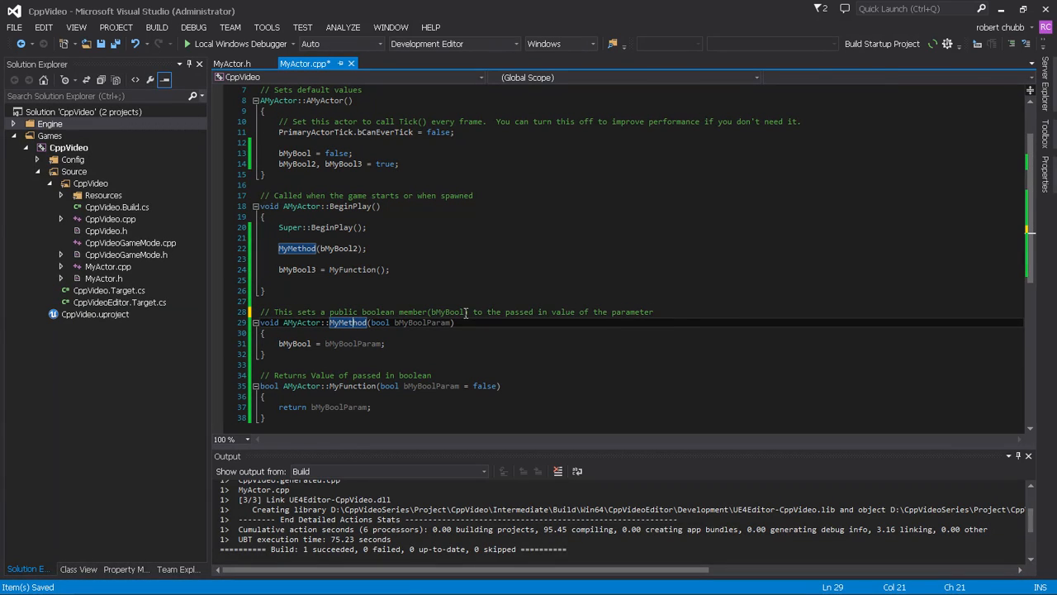
left_click(231, 63)
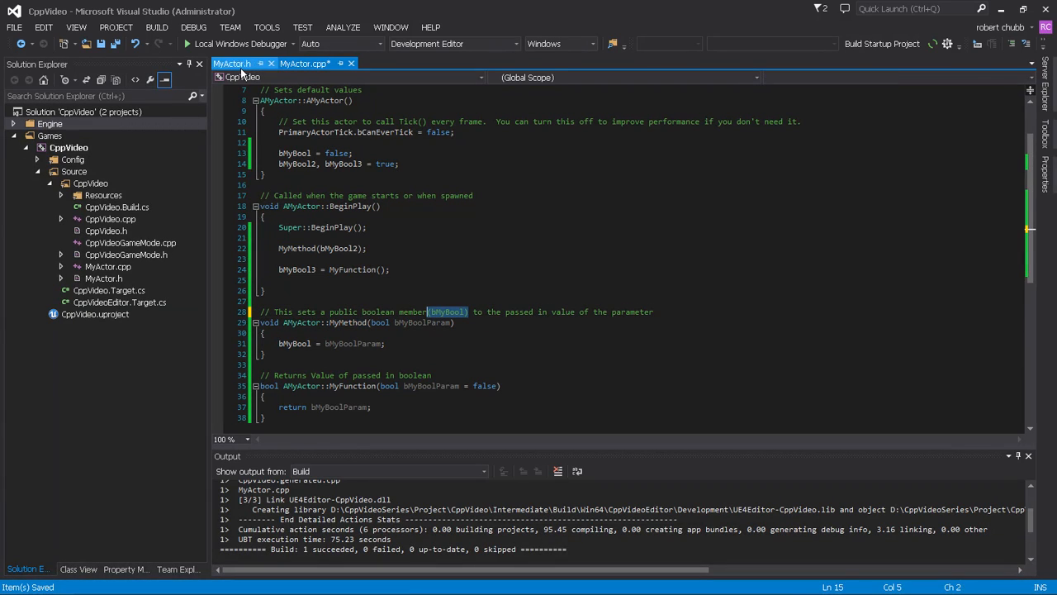
Step: Add the same (bMyBool) note to the MyMethod comment in MyActor.h and return to MyActor.cpp
left_click(231, 63)
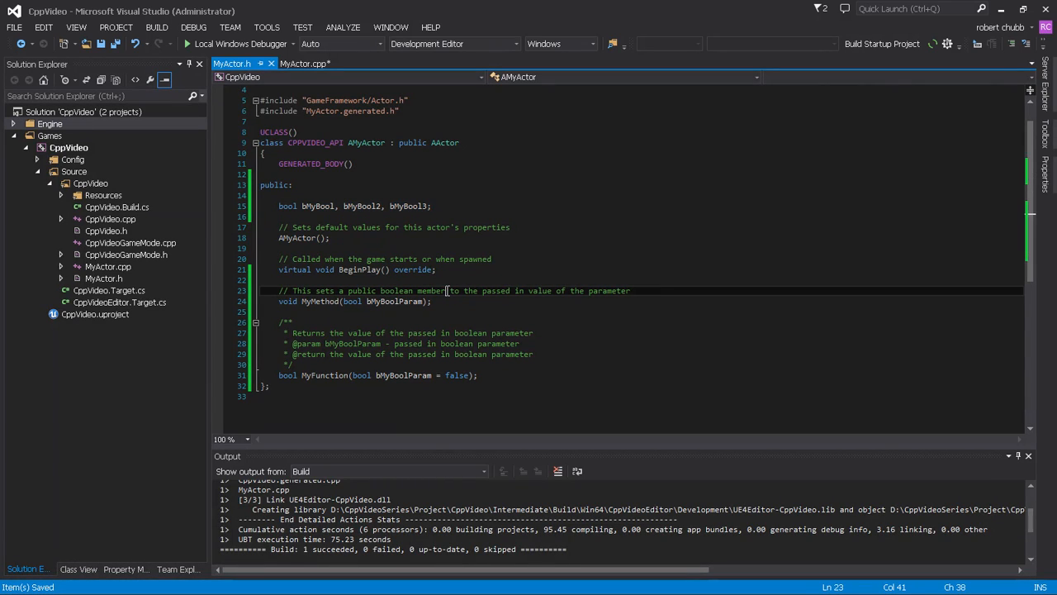
type("(bMyBool)")
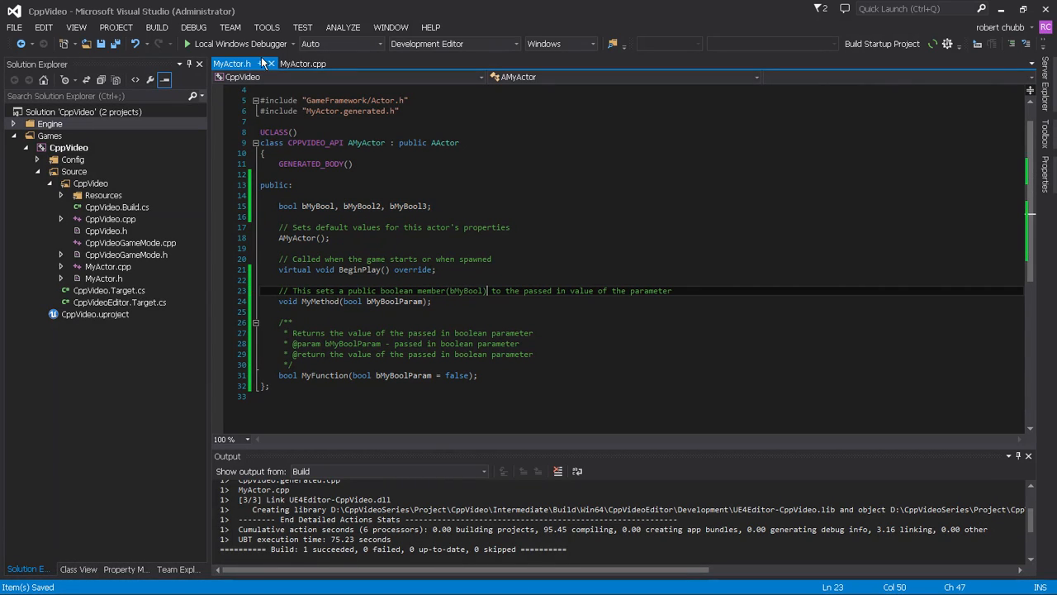
left_click(304, 62)
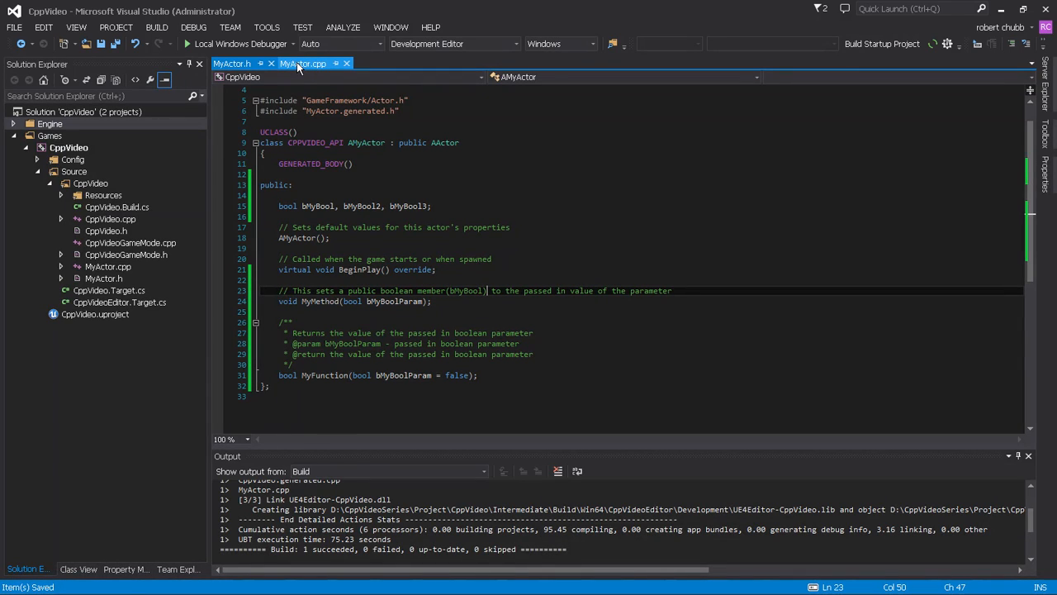
left_click(302, 63)
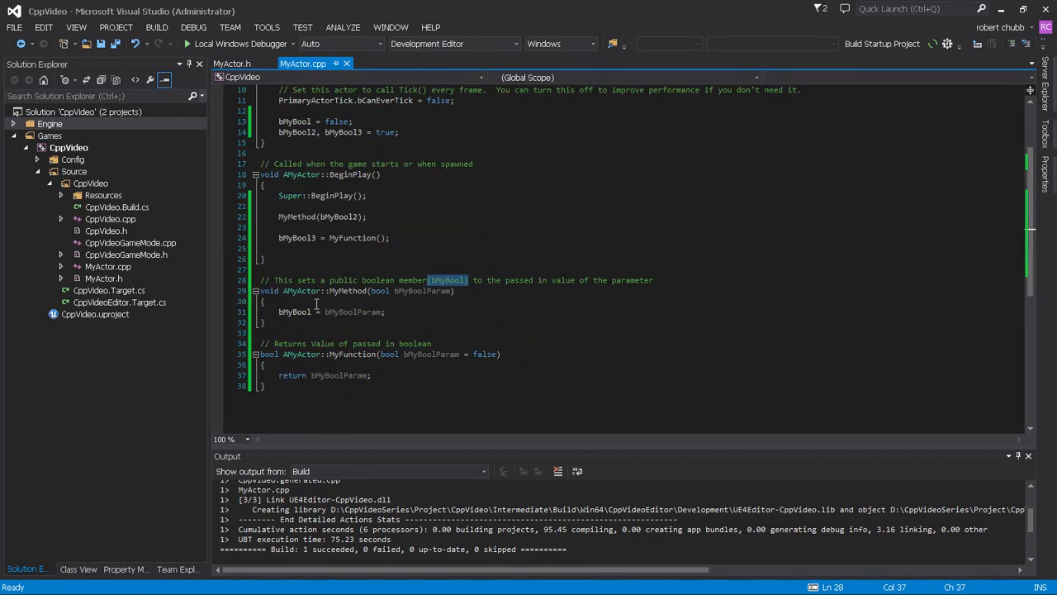
left_click(232, 63)
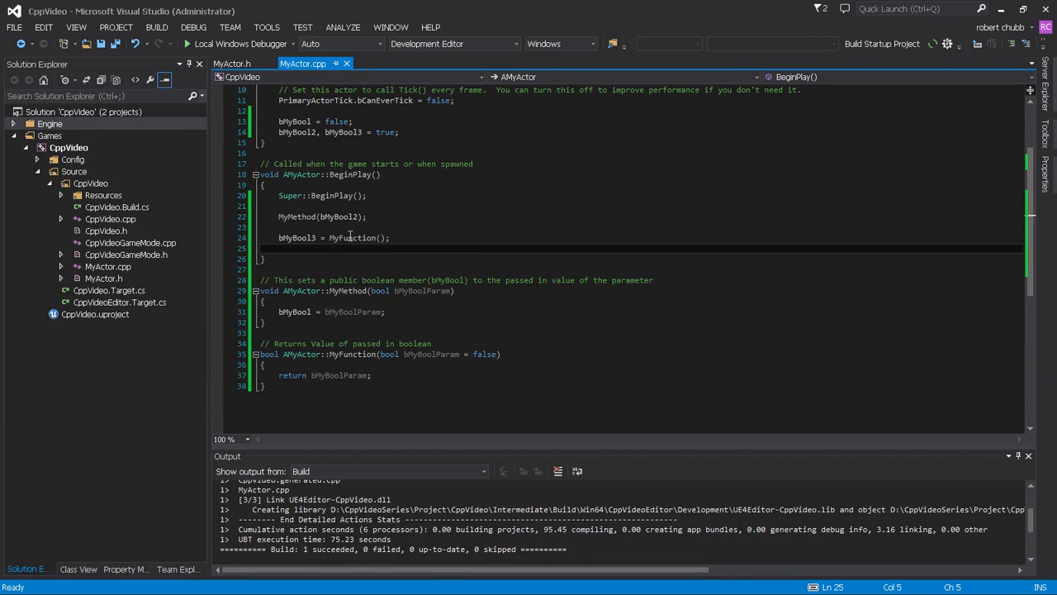
left_click(262, 258)
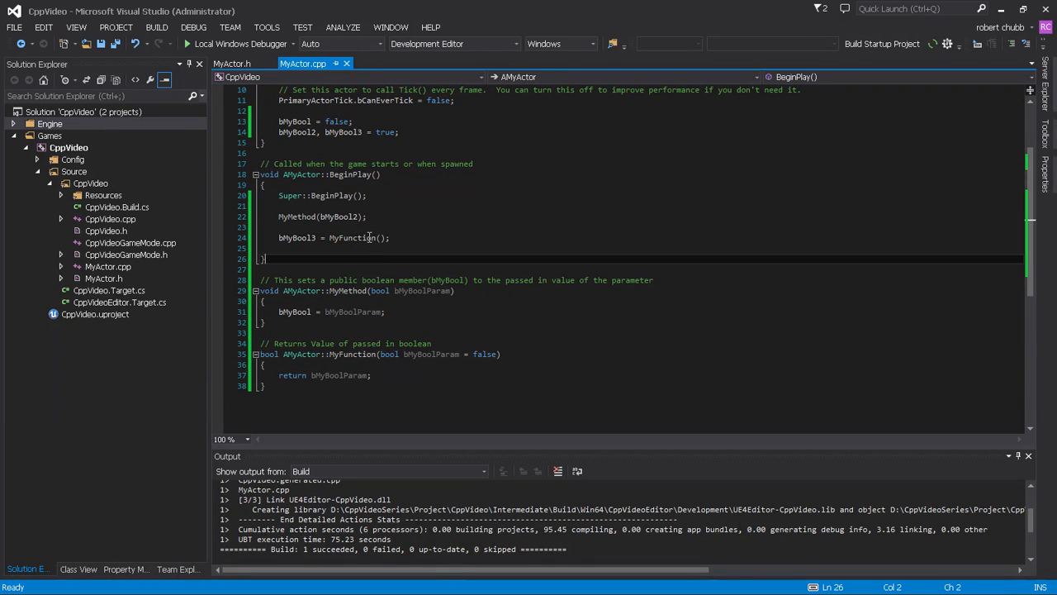
left_click(370, 238)
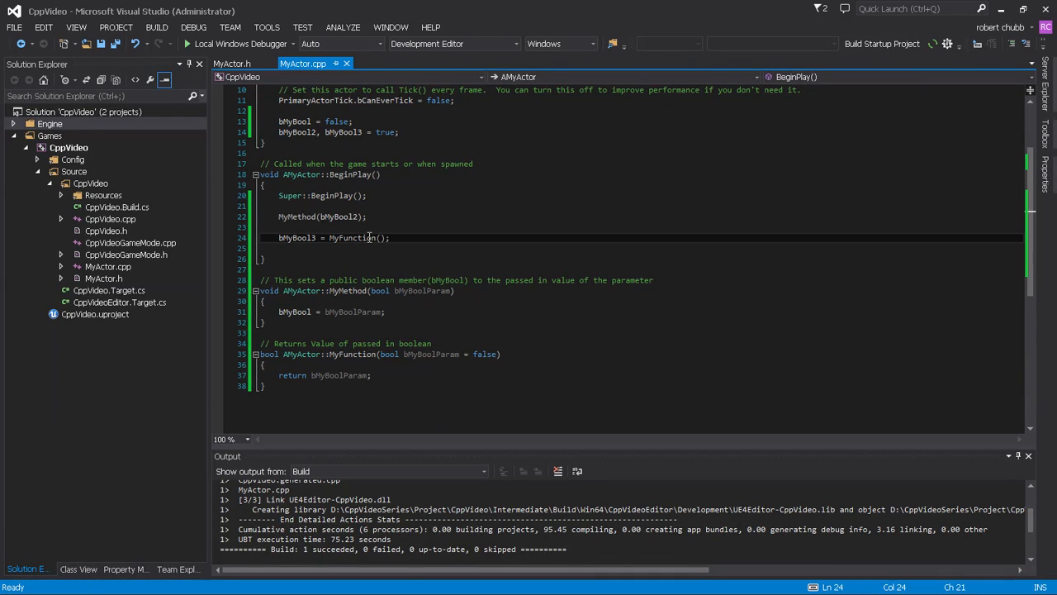
left_click(231, 63)
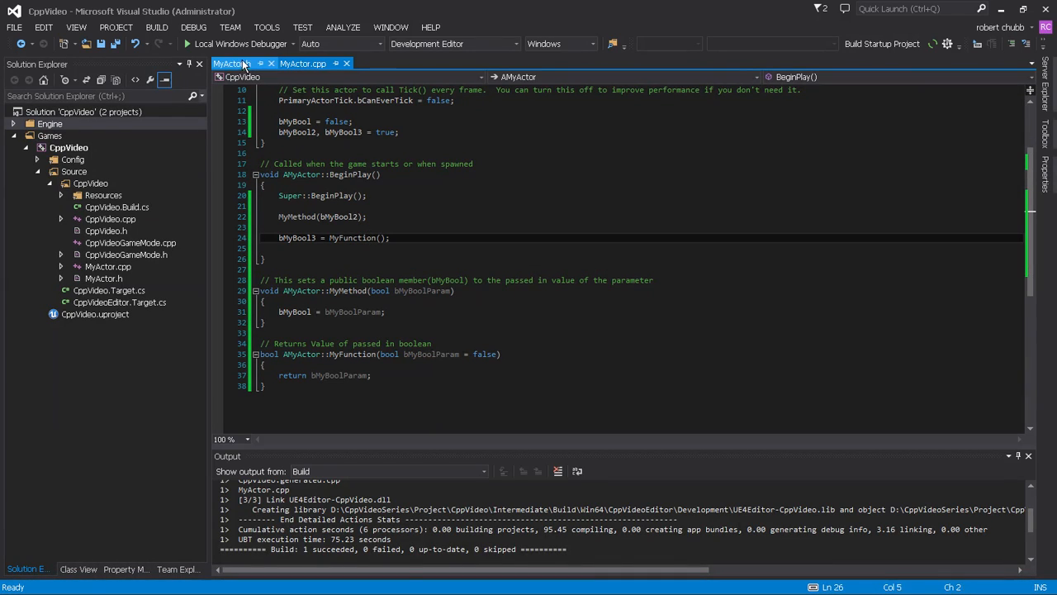
left_click(232, 63)
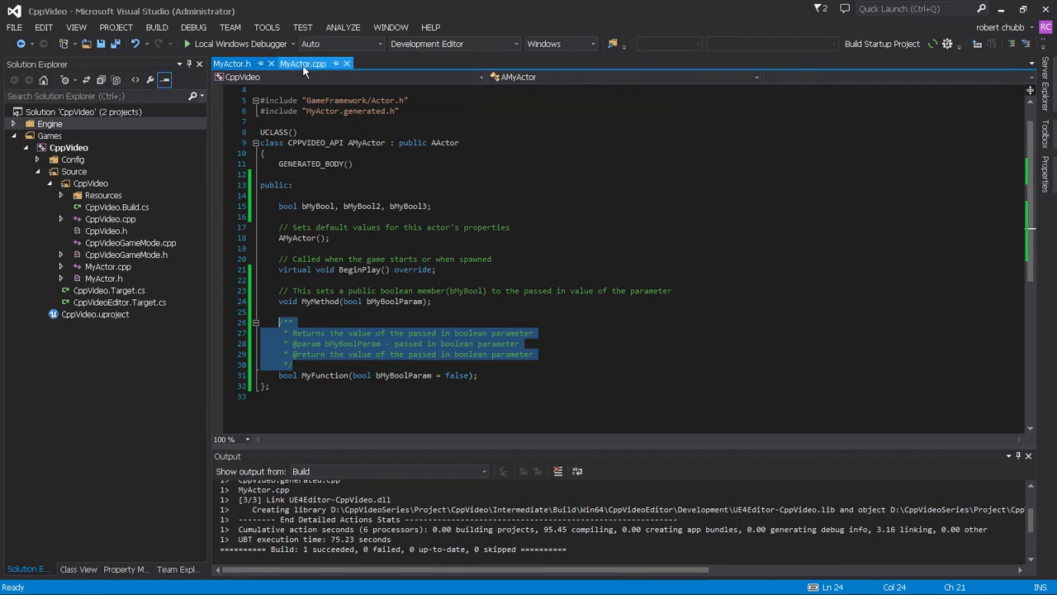
left_click(304, 62)
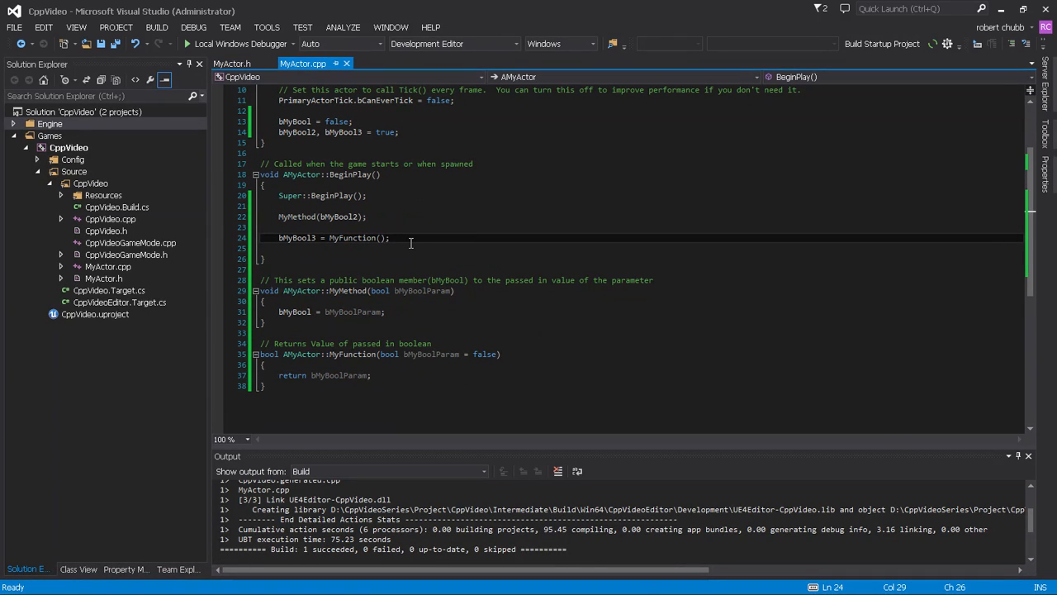
left_click(405, 248)
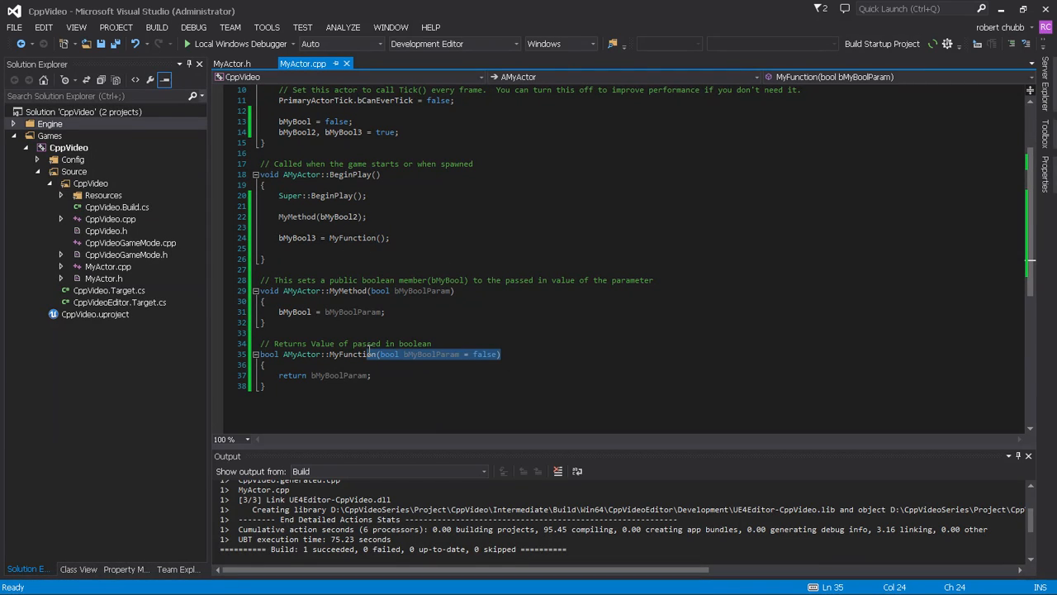
Step: Add 'bMyBool3 = MyFunction(bMyBool);' below the first bMyBool3 assignment, separated by a blank line
left_click(398, 215)
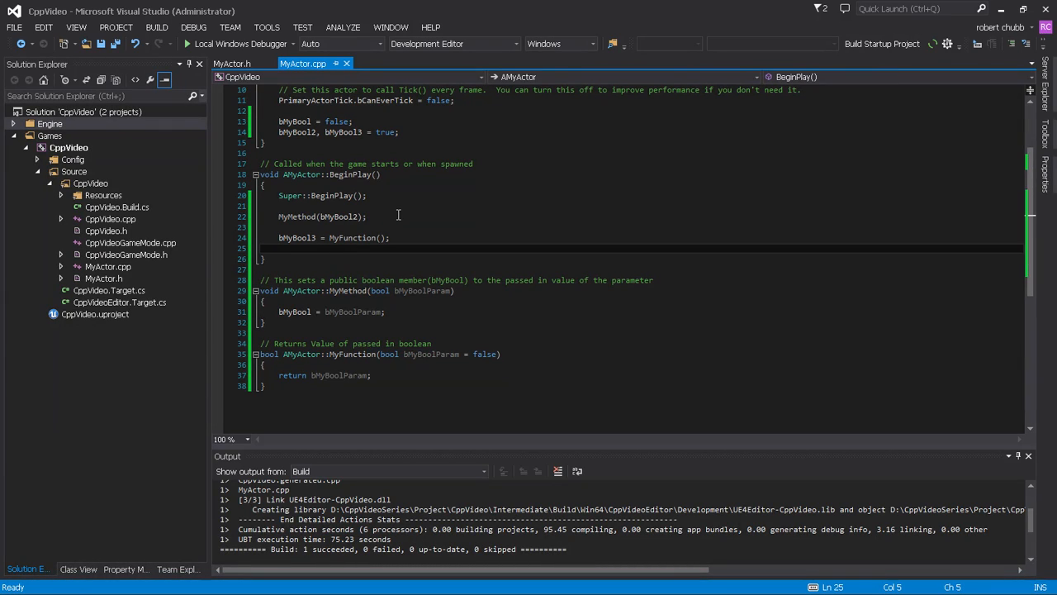
type("bMyBool3")
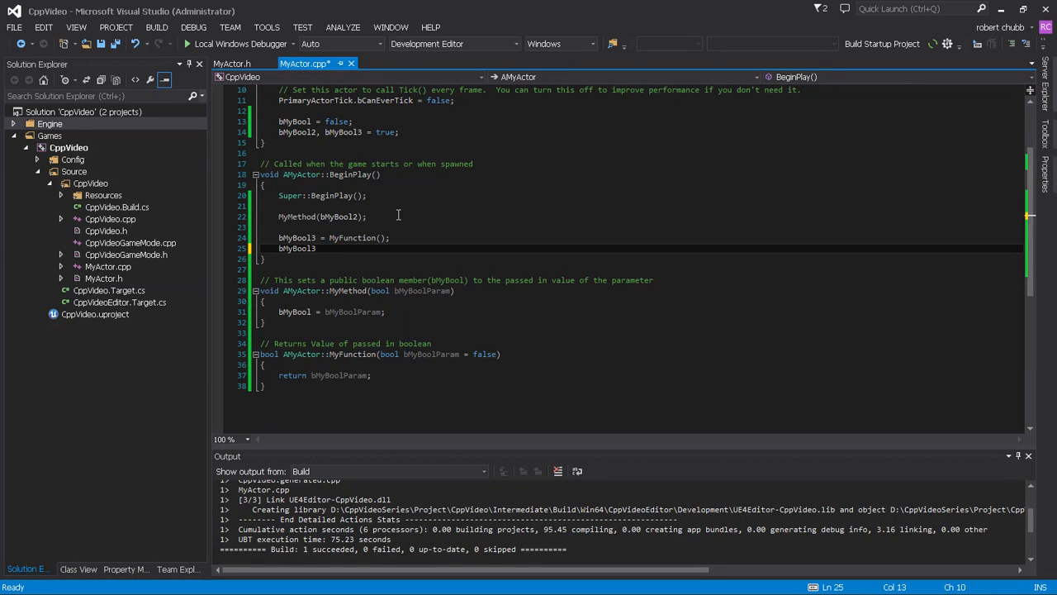
type("= MyFunction(bMyBool);")
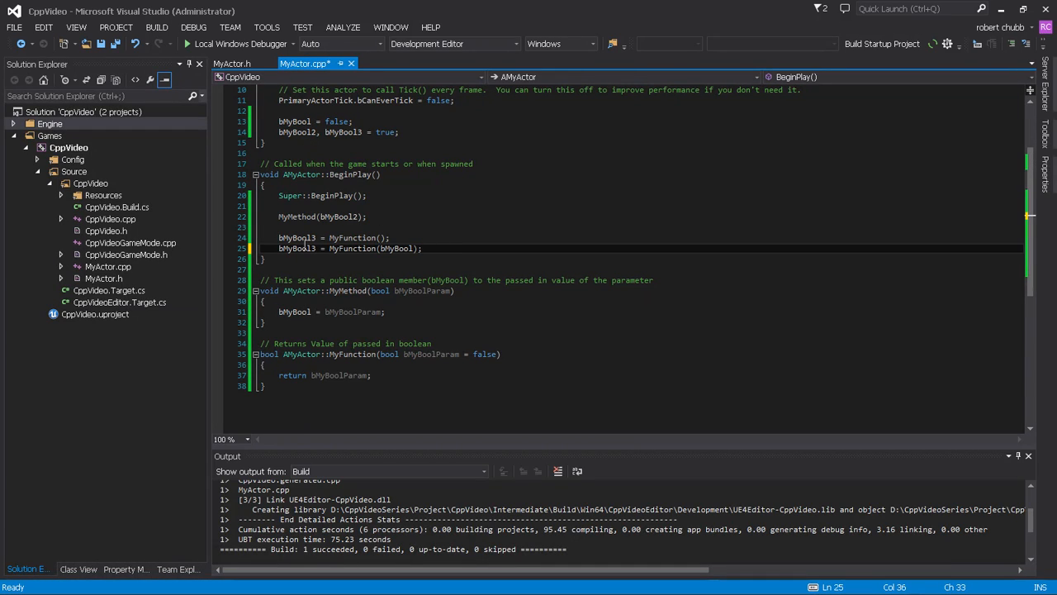
left_click(400, 238)
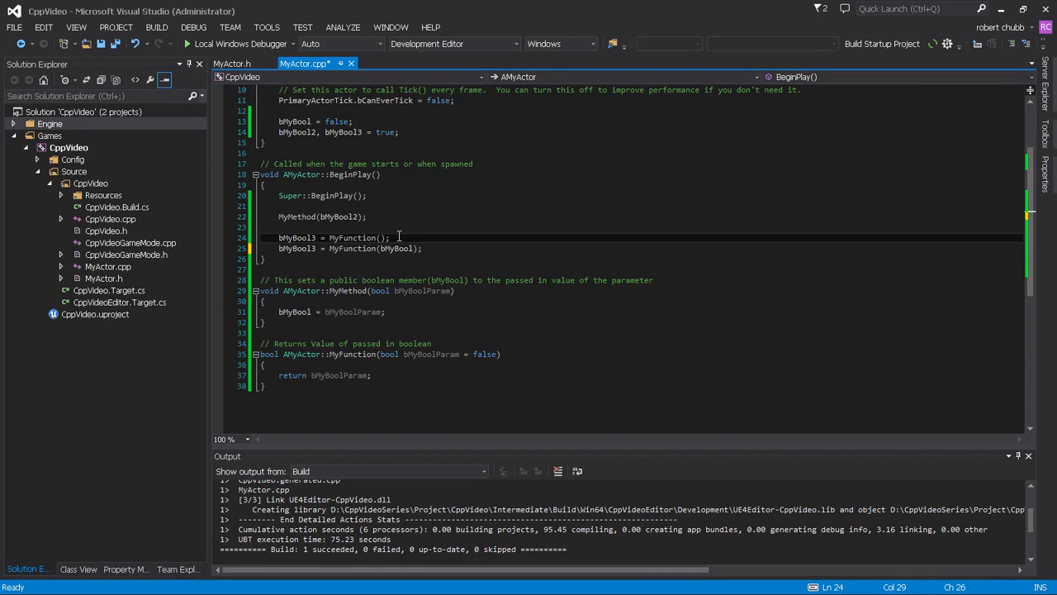
key("enter")
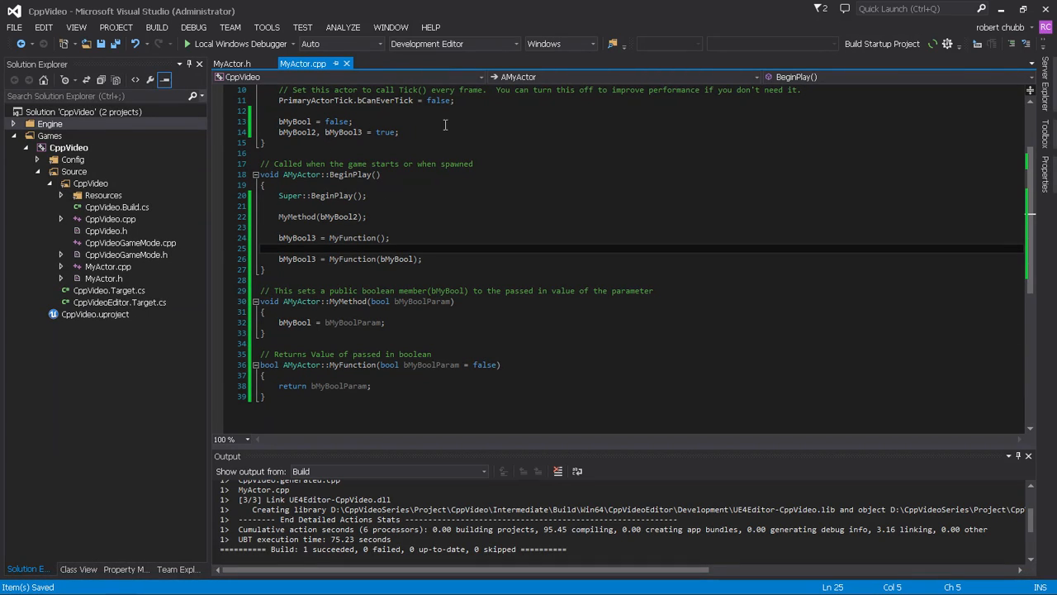
scroll("down", 3)
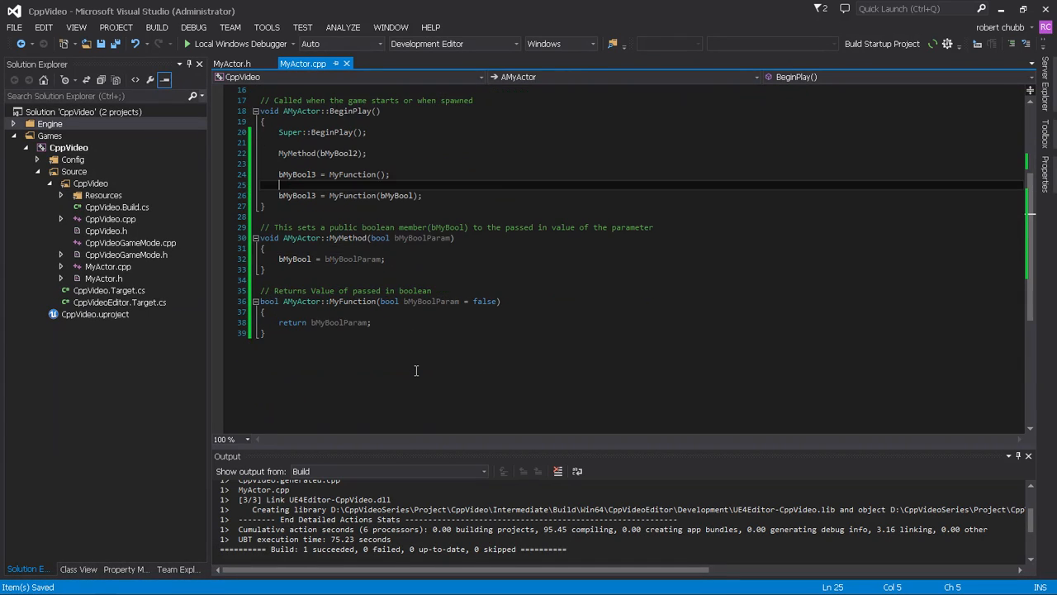
scroll("up", 3)
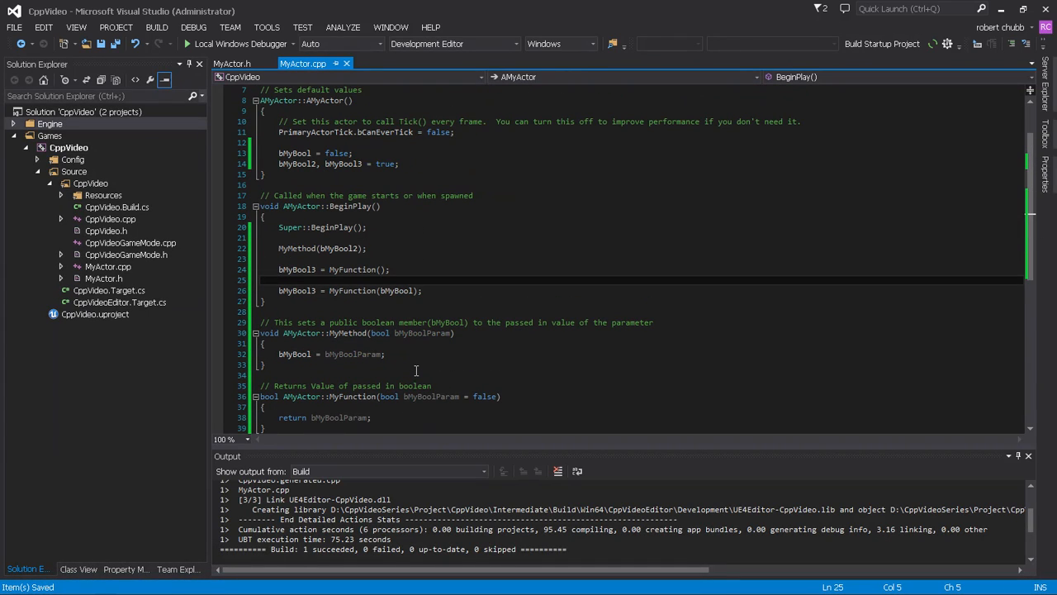
scroll("down", 3)
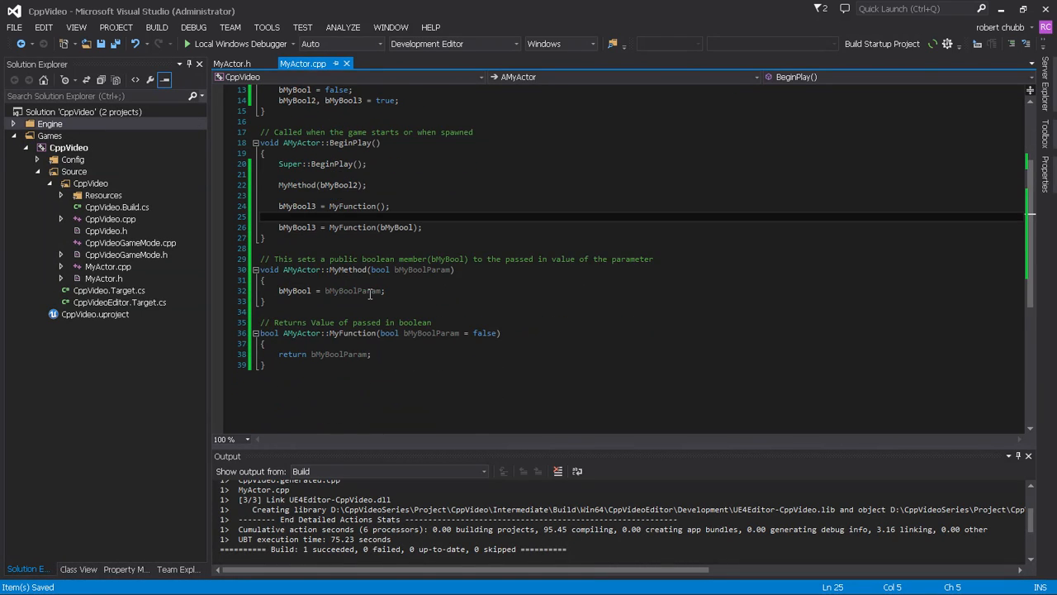
scroll("up", 3)
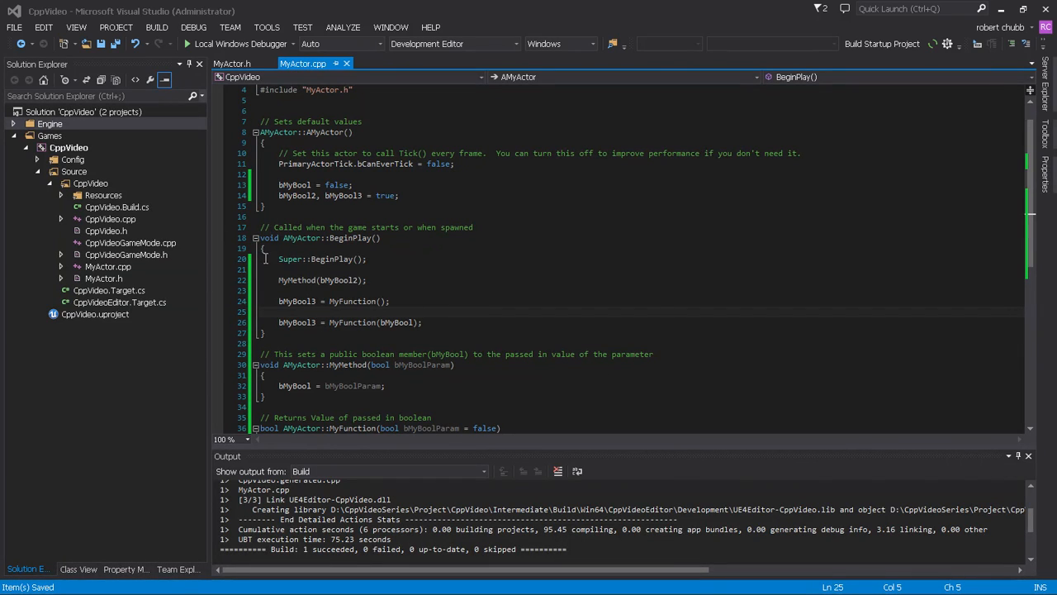
scroll("down", 3)
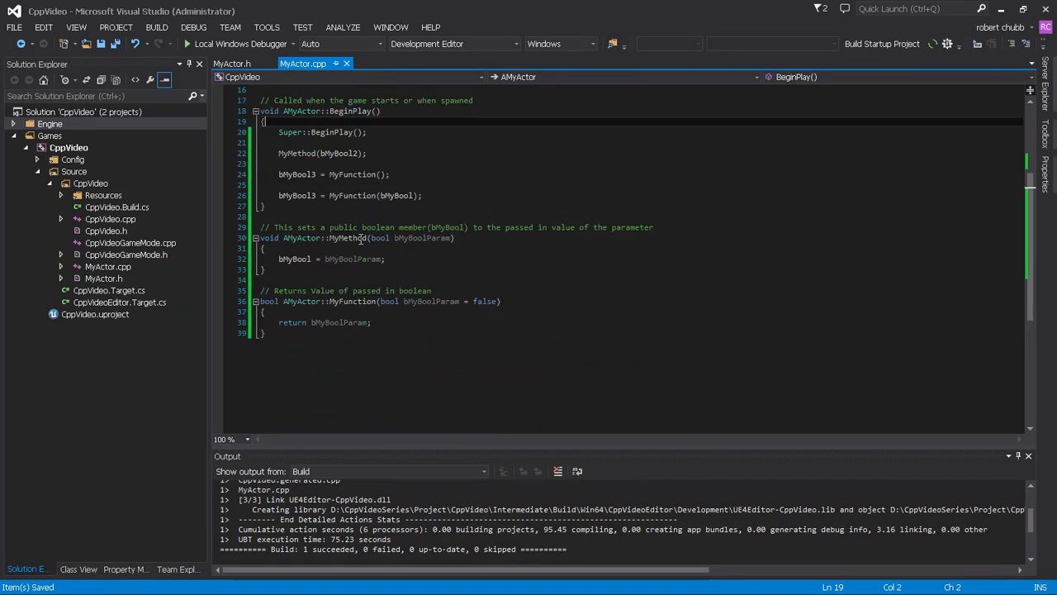
scroll("up", 3)
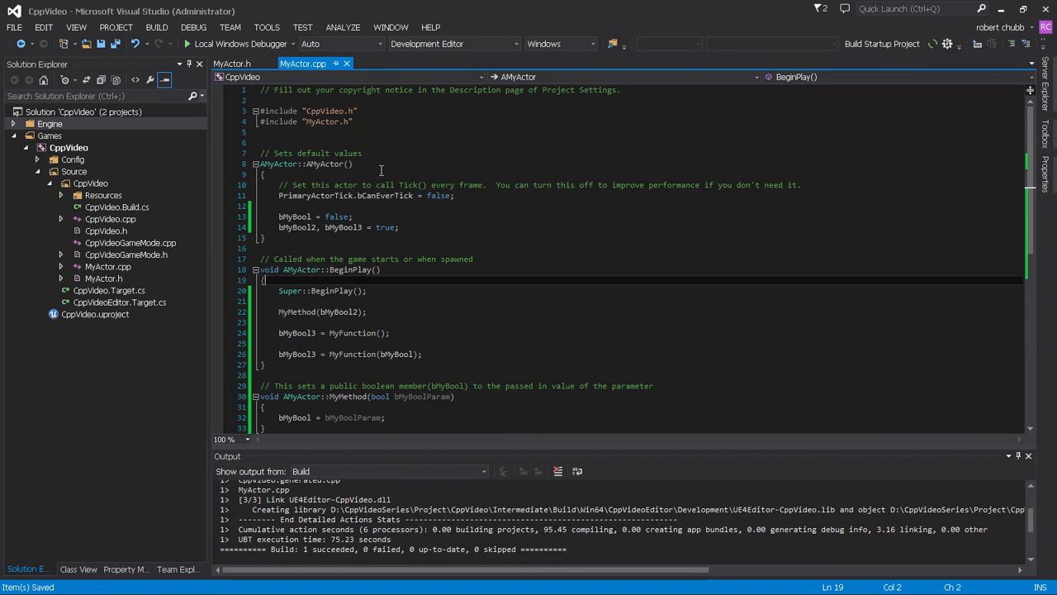
scroll("down", 3)
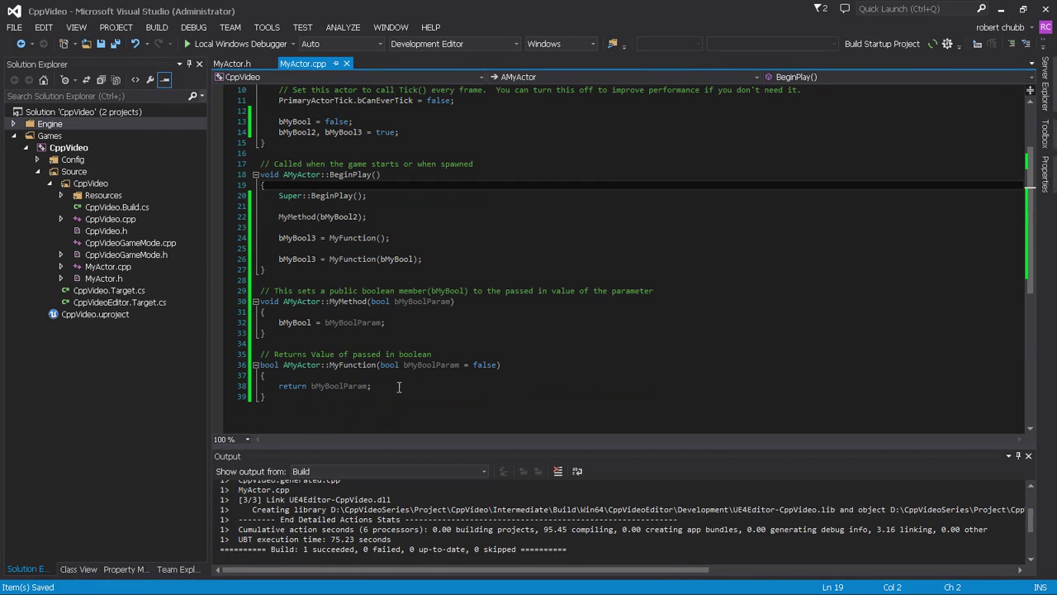
scroll("up", 3)
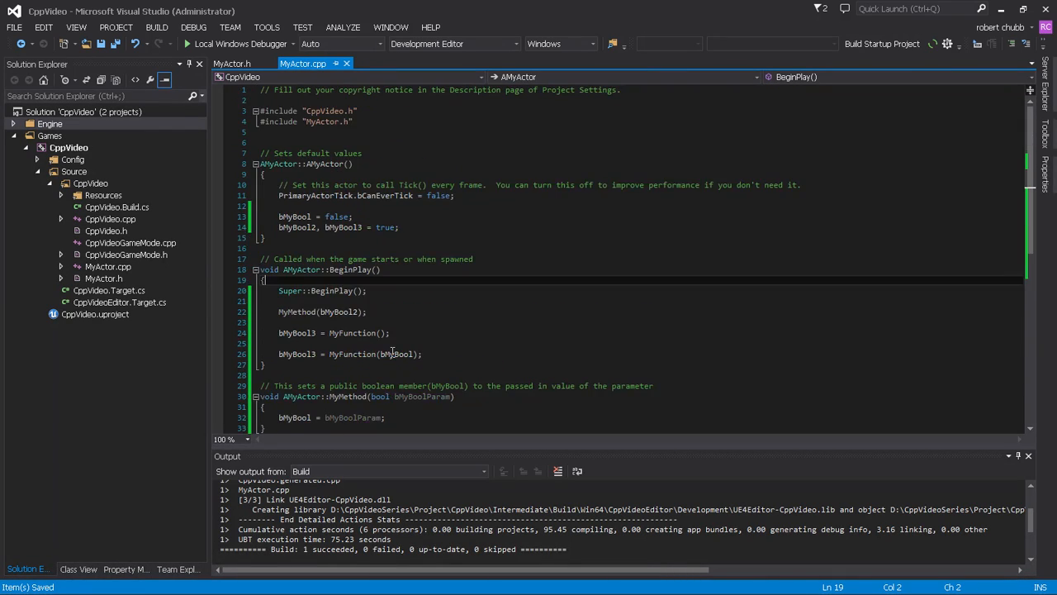